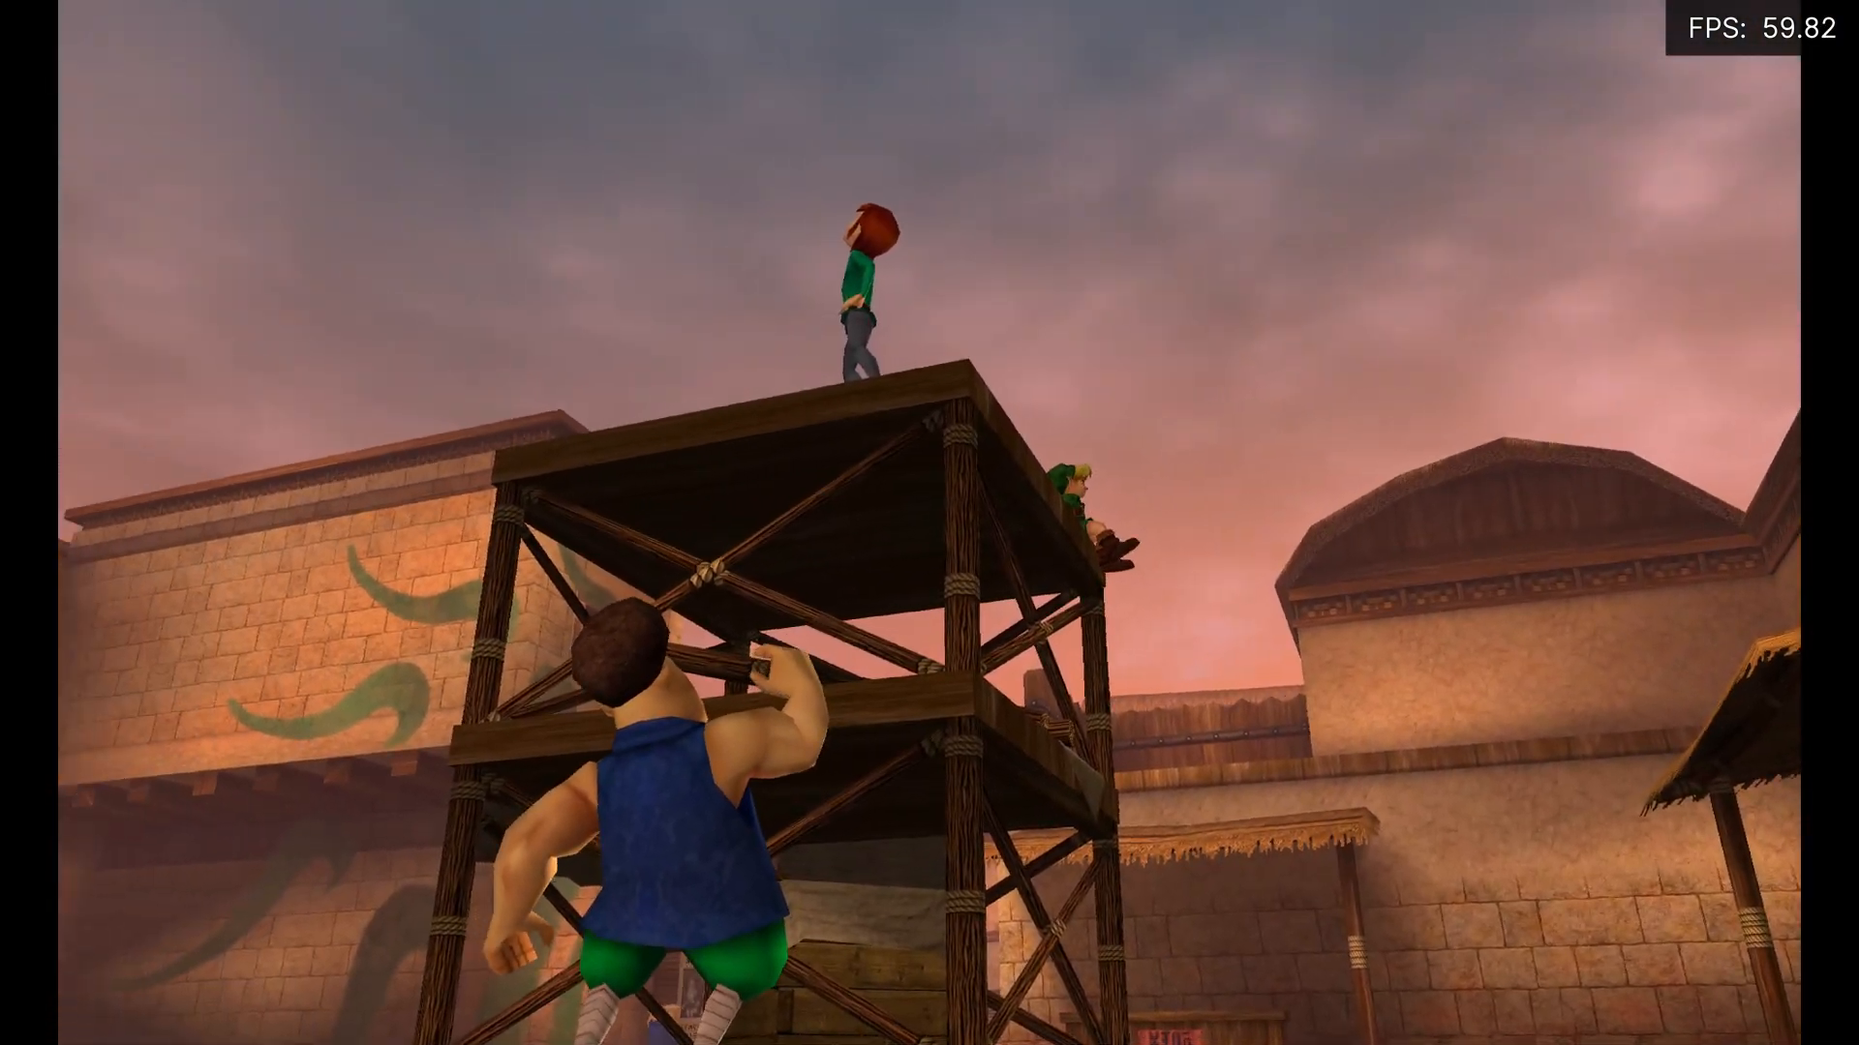
Switch from the running Majora's Mask 3D game to the creator's Patreon page in Firefox
scroll("left", 3)
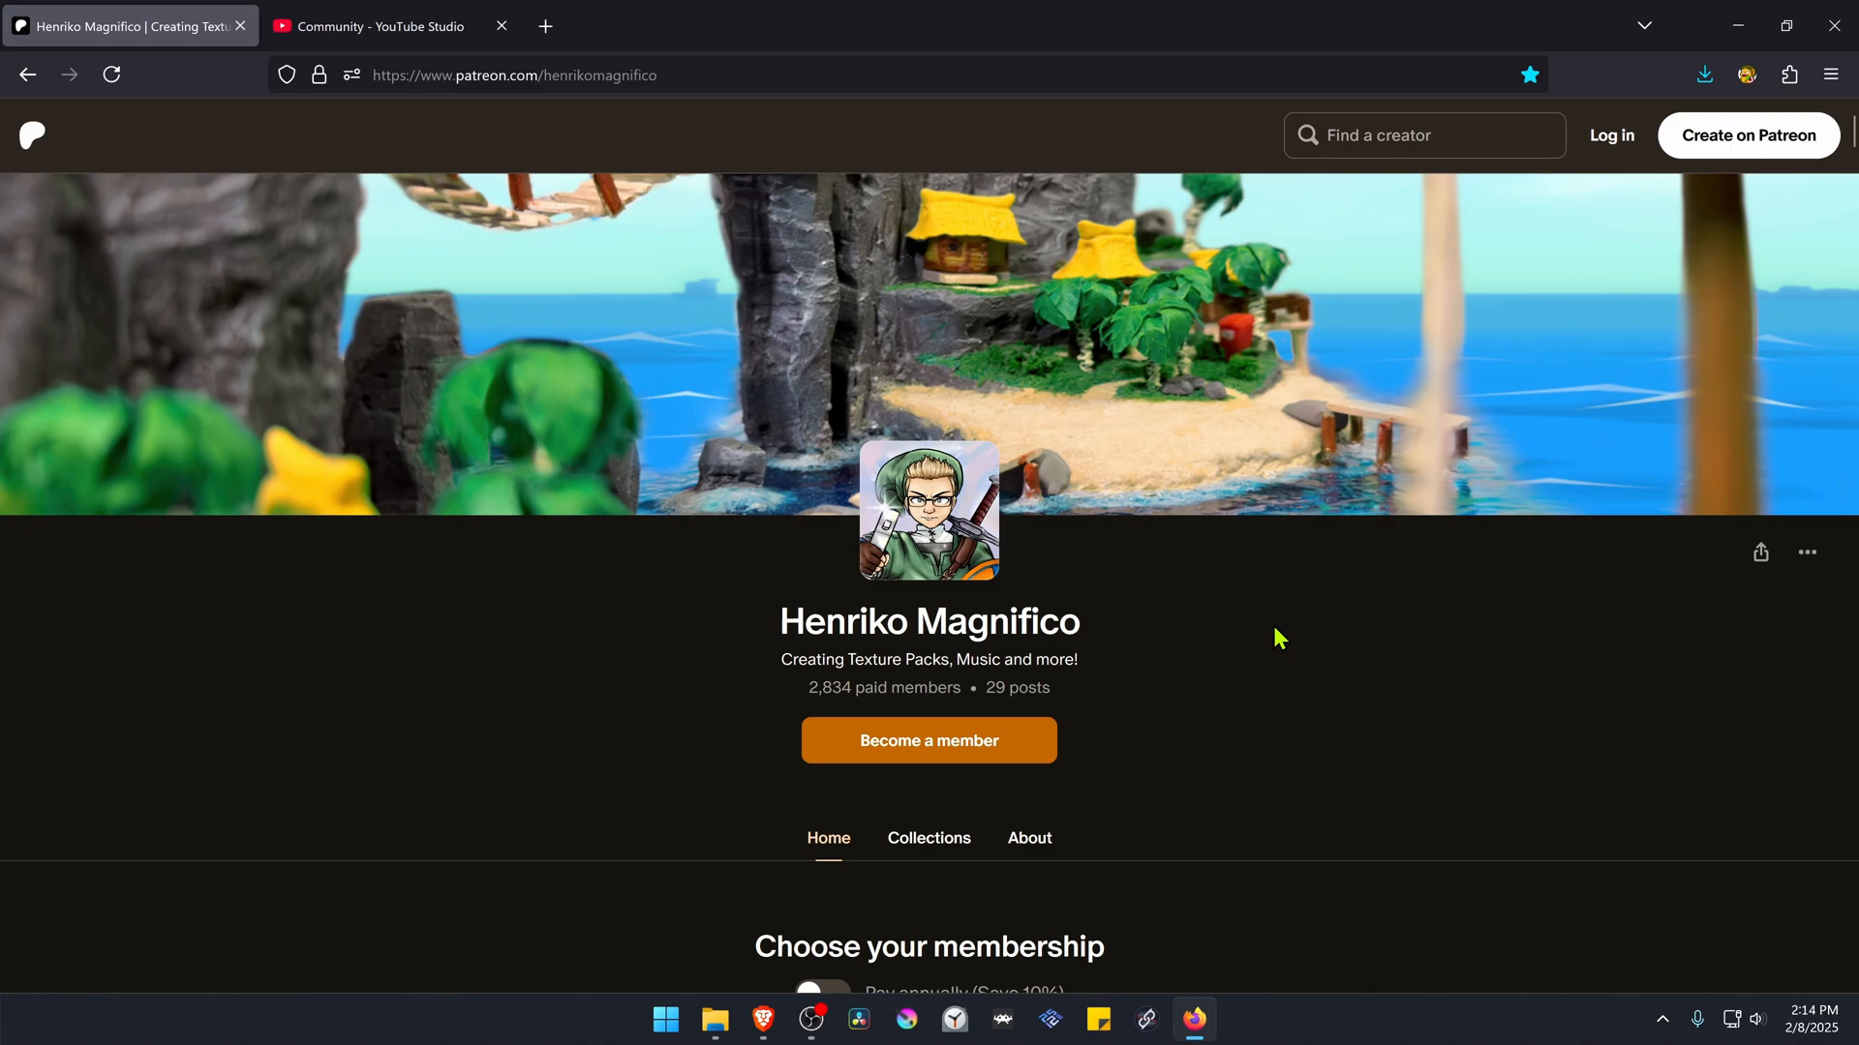
Browse the creator's Collections to the Zelda Majora's Mask 3D 4K post and sign in to unlock it
scroll("down", 3)
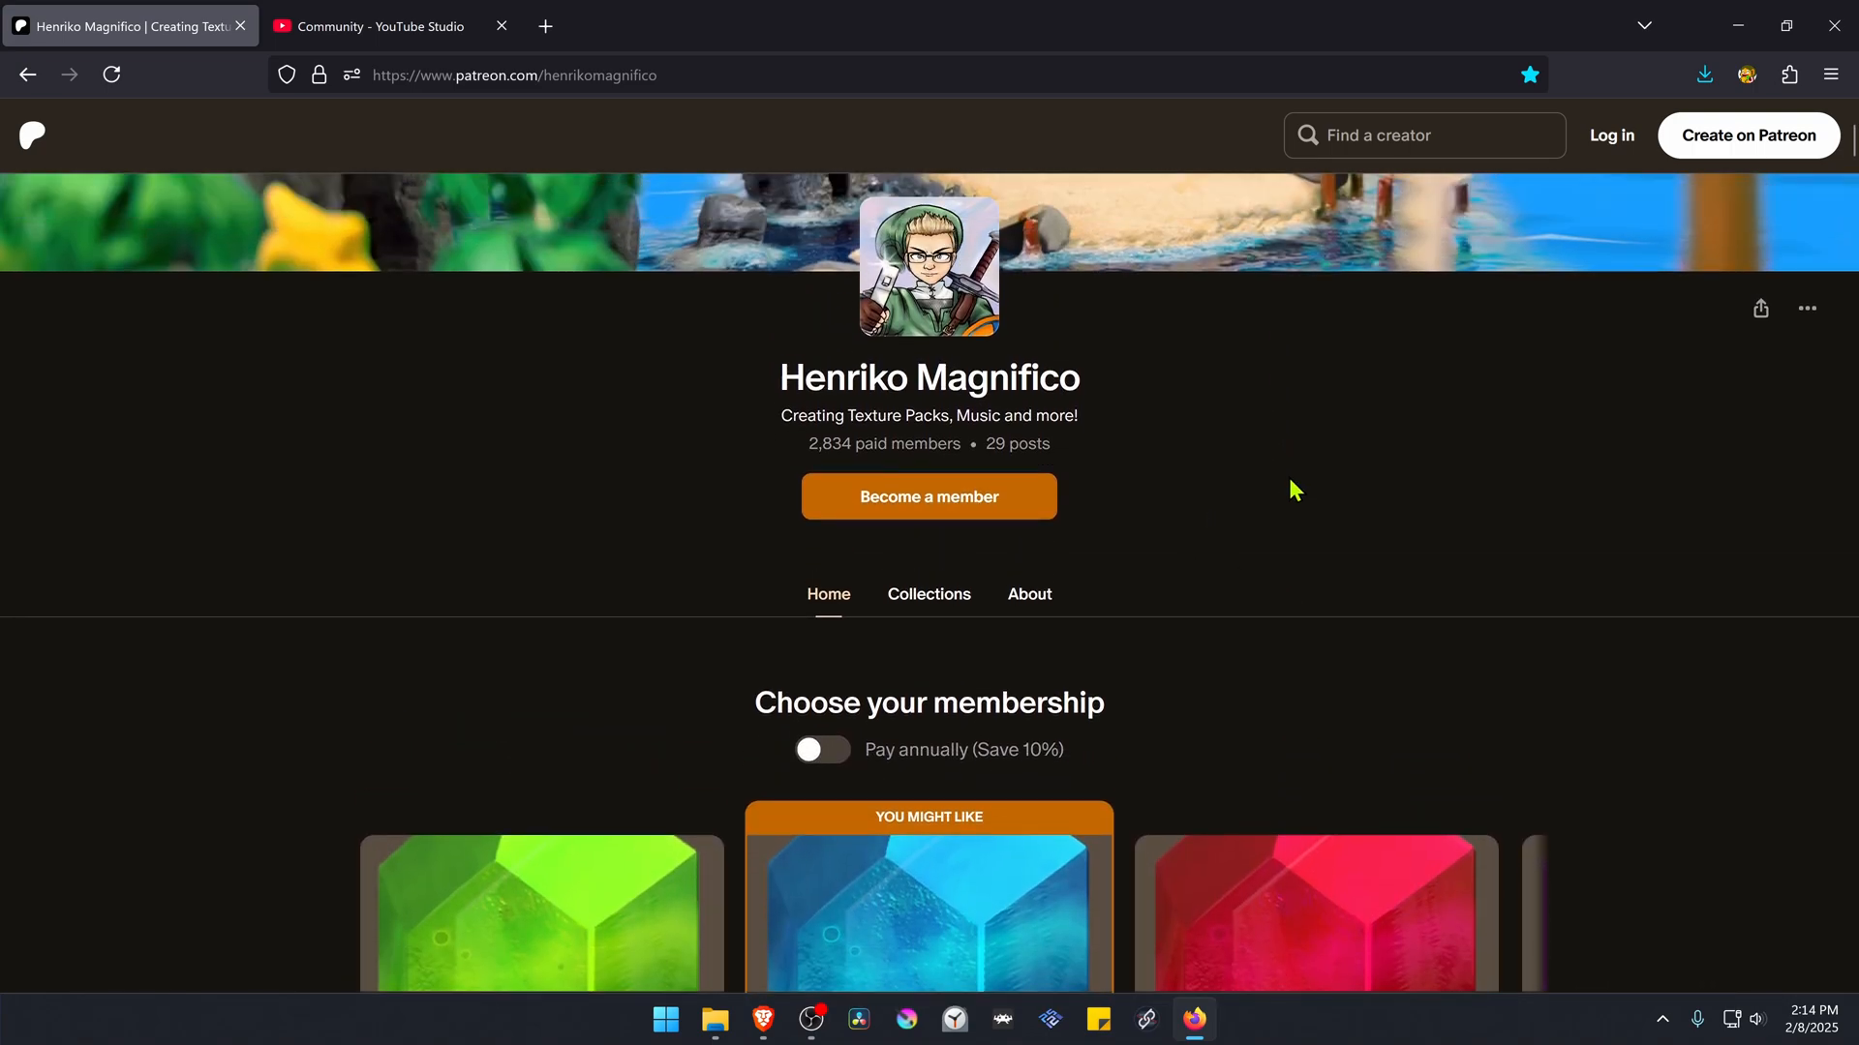
left_click(928, 594)
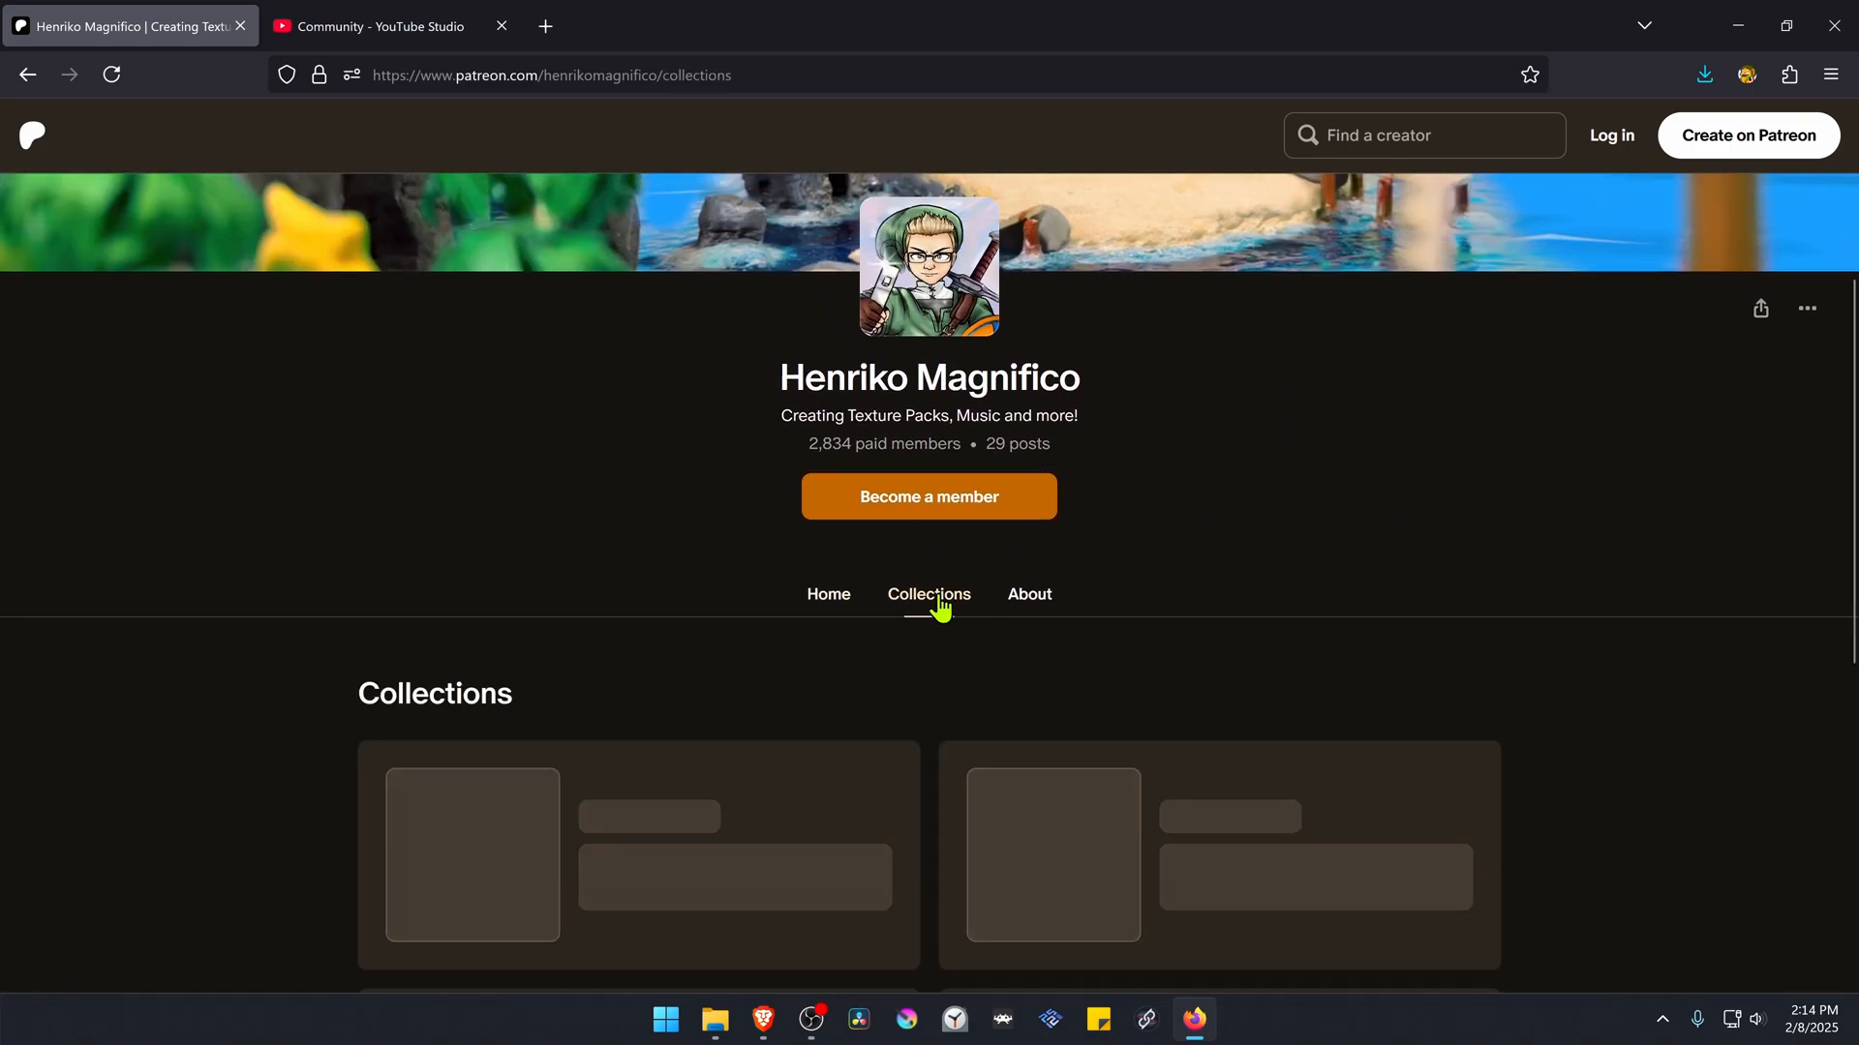
scroll("down", 3)
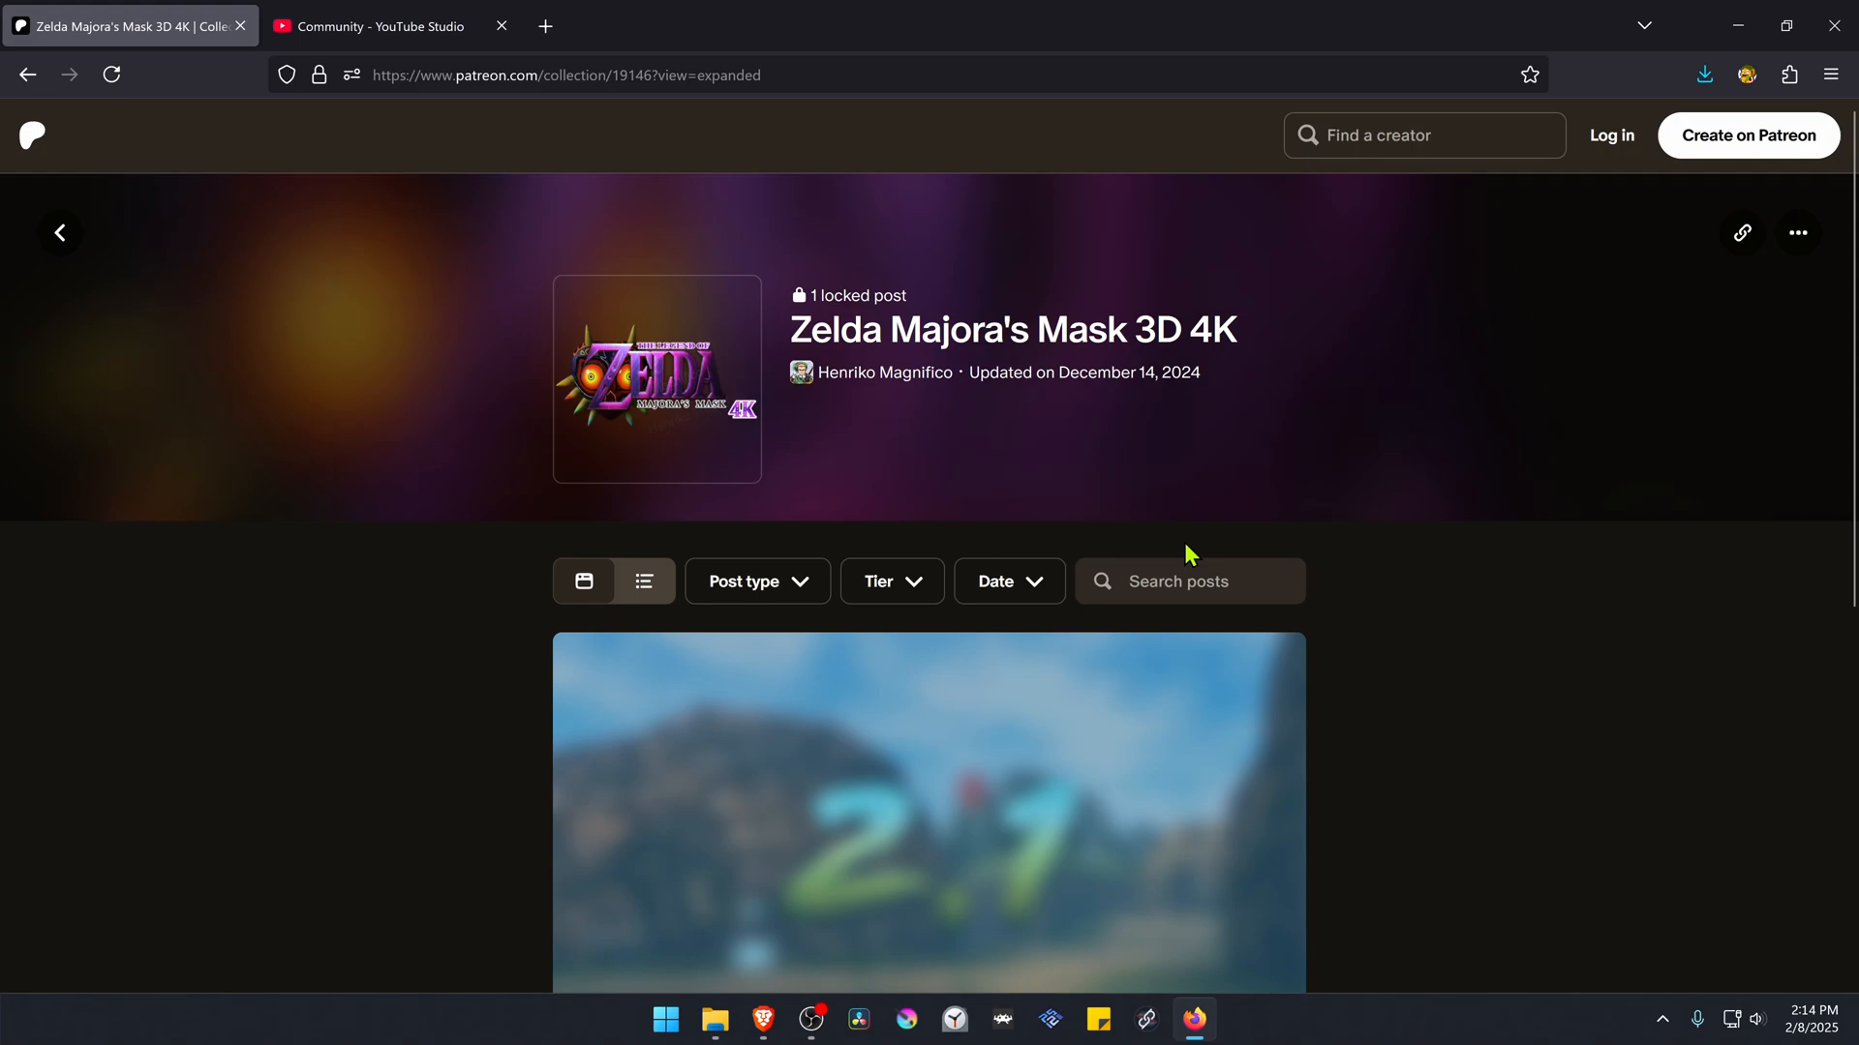
scroll("down", 3)
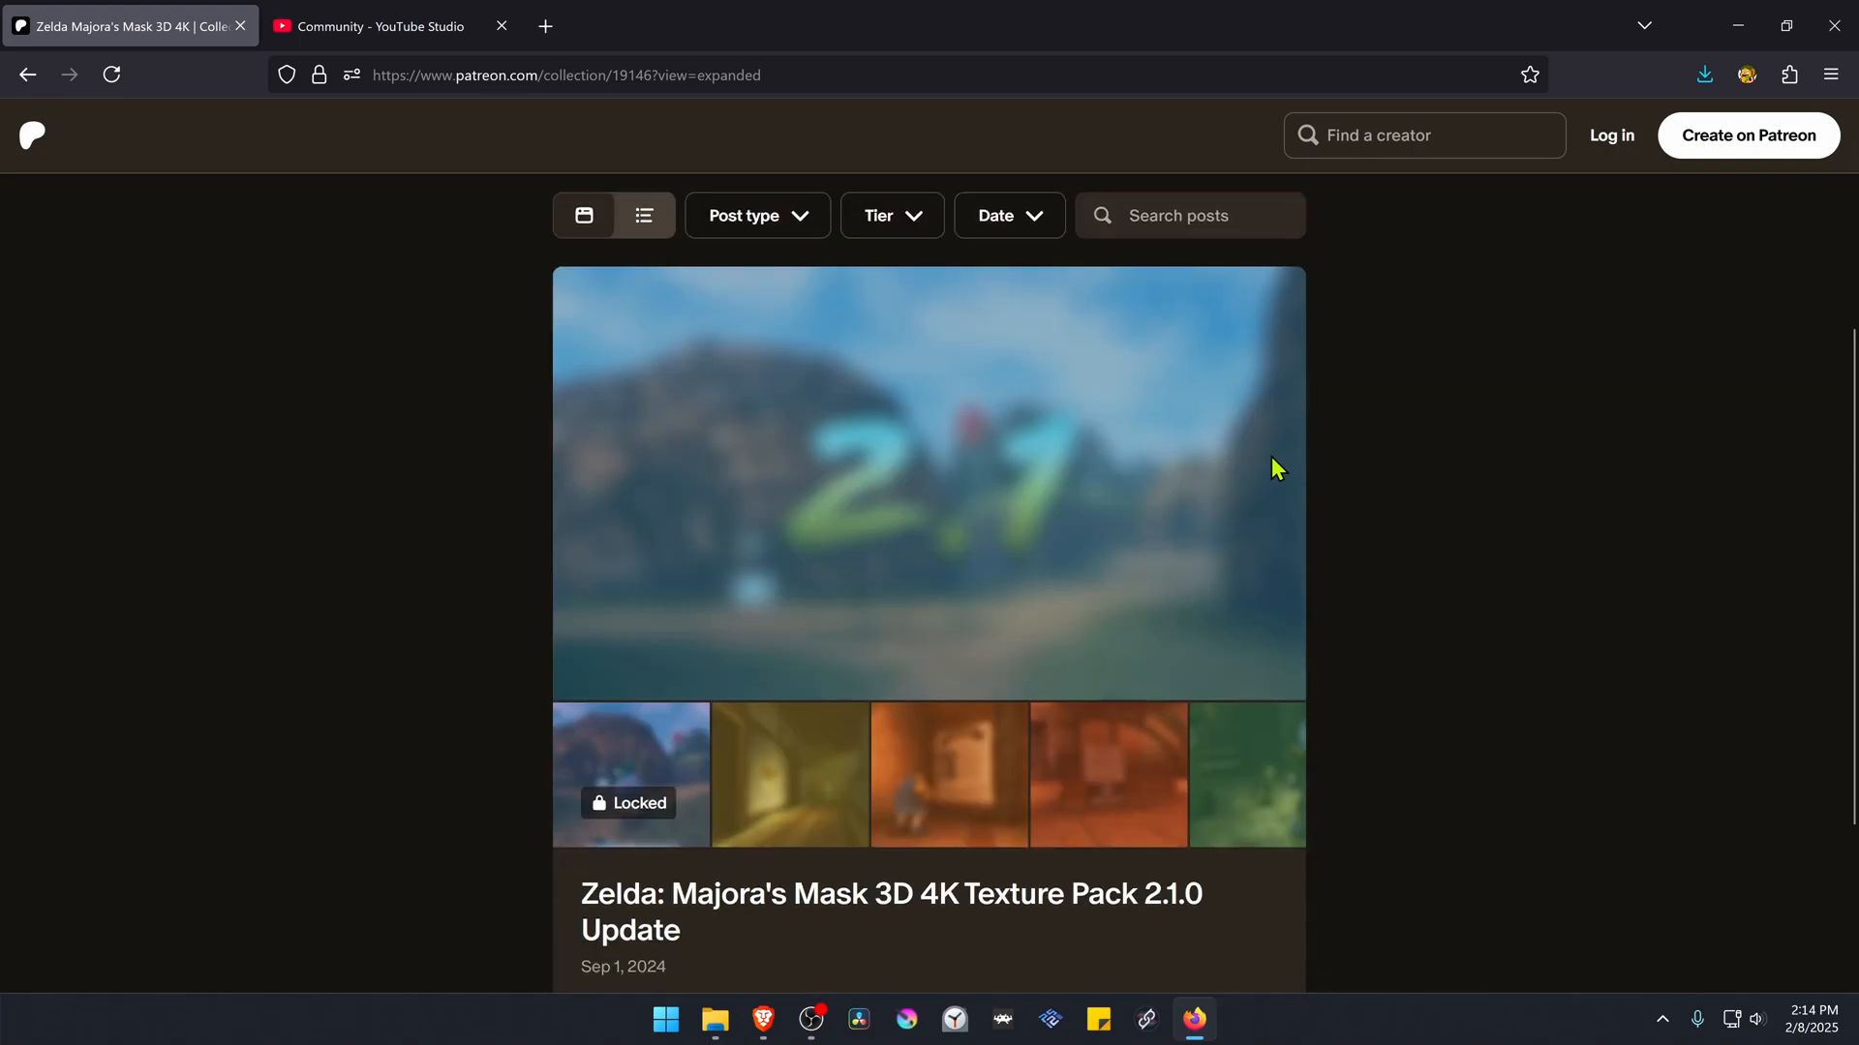
mouse_move(1026, 602)
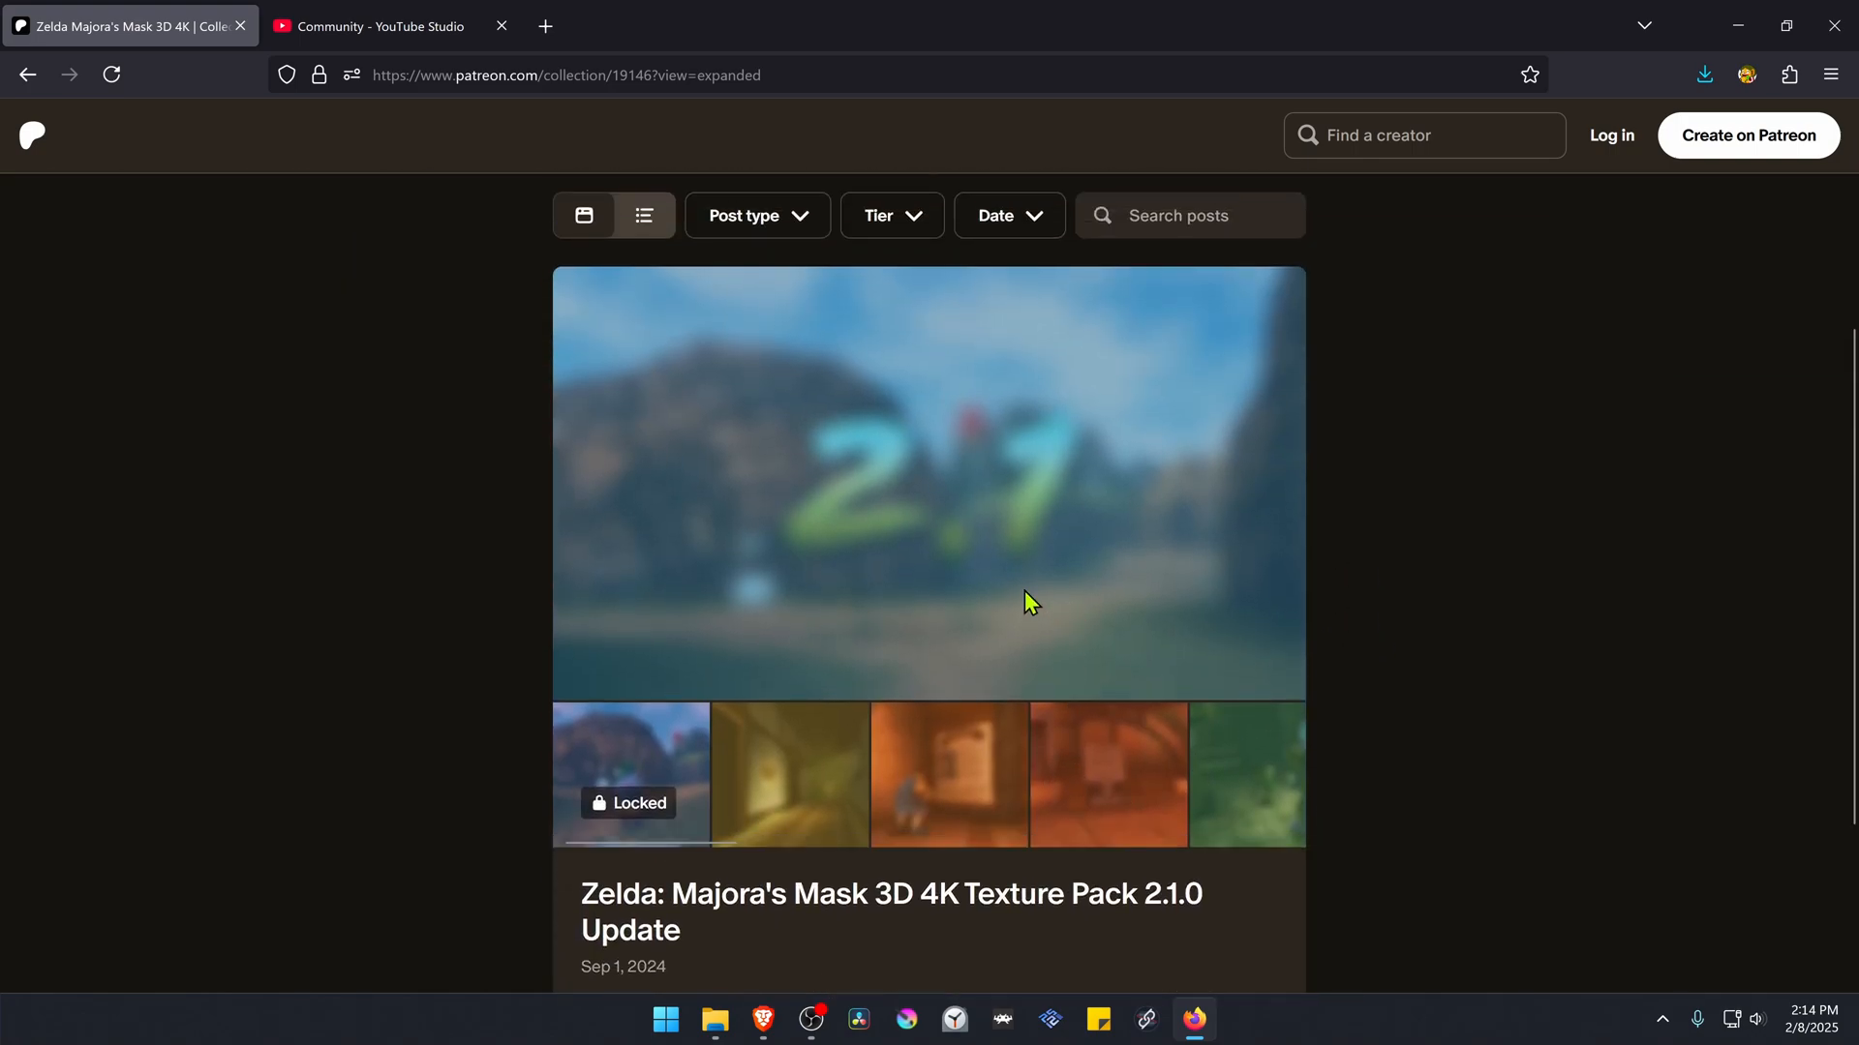
scroll("down", 3)
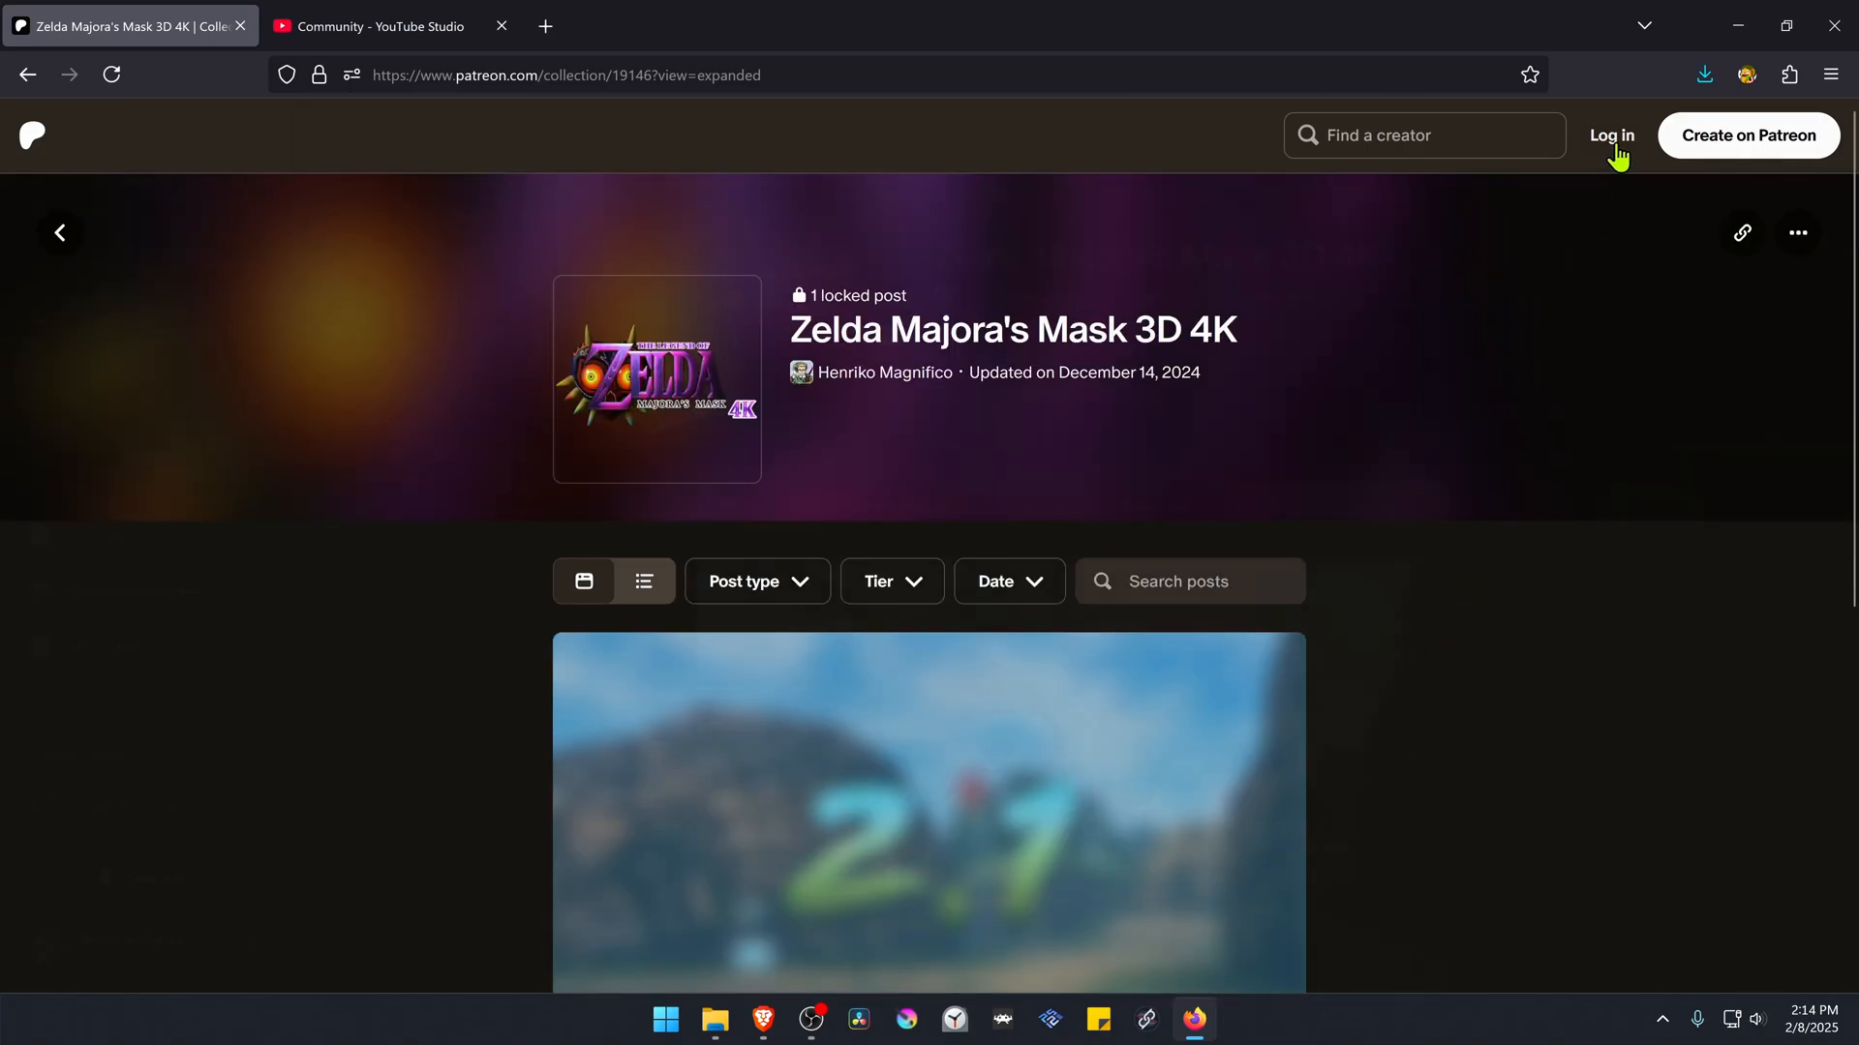
left_click(1612, 135)
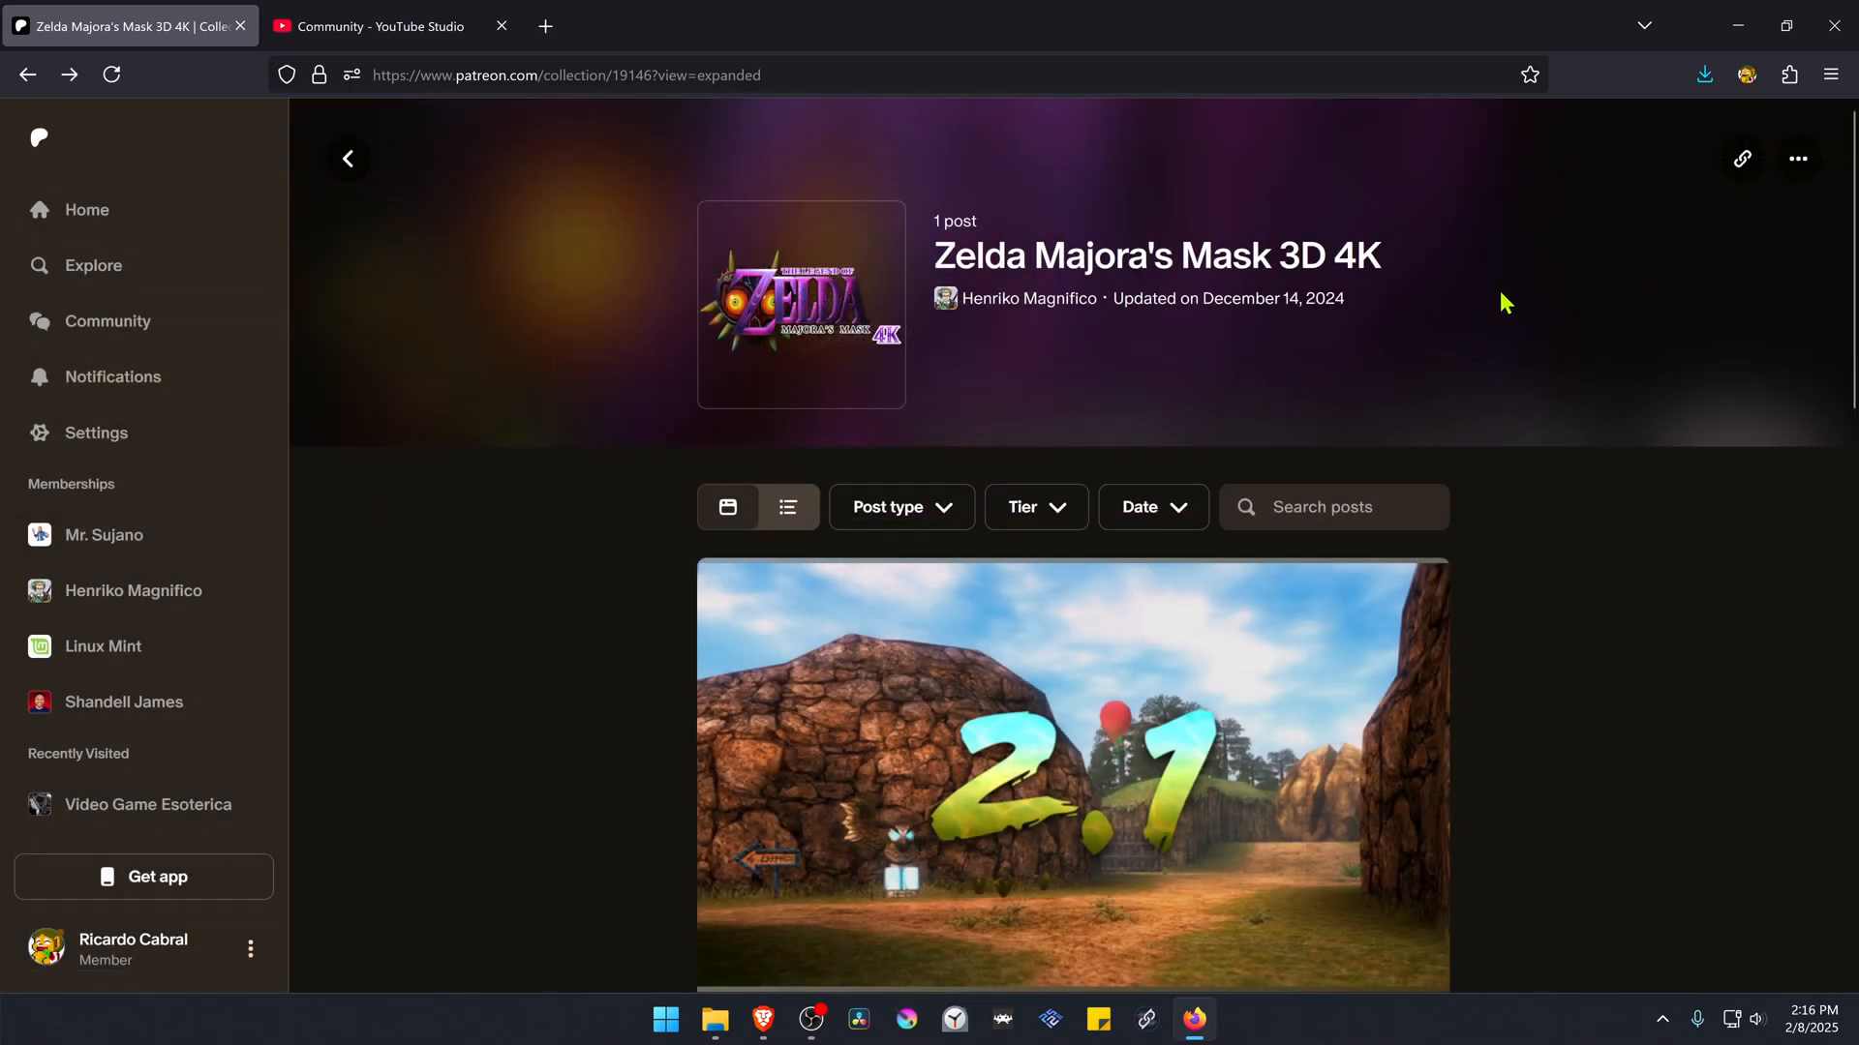
mouse_move(1321, 387)
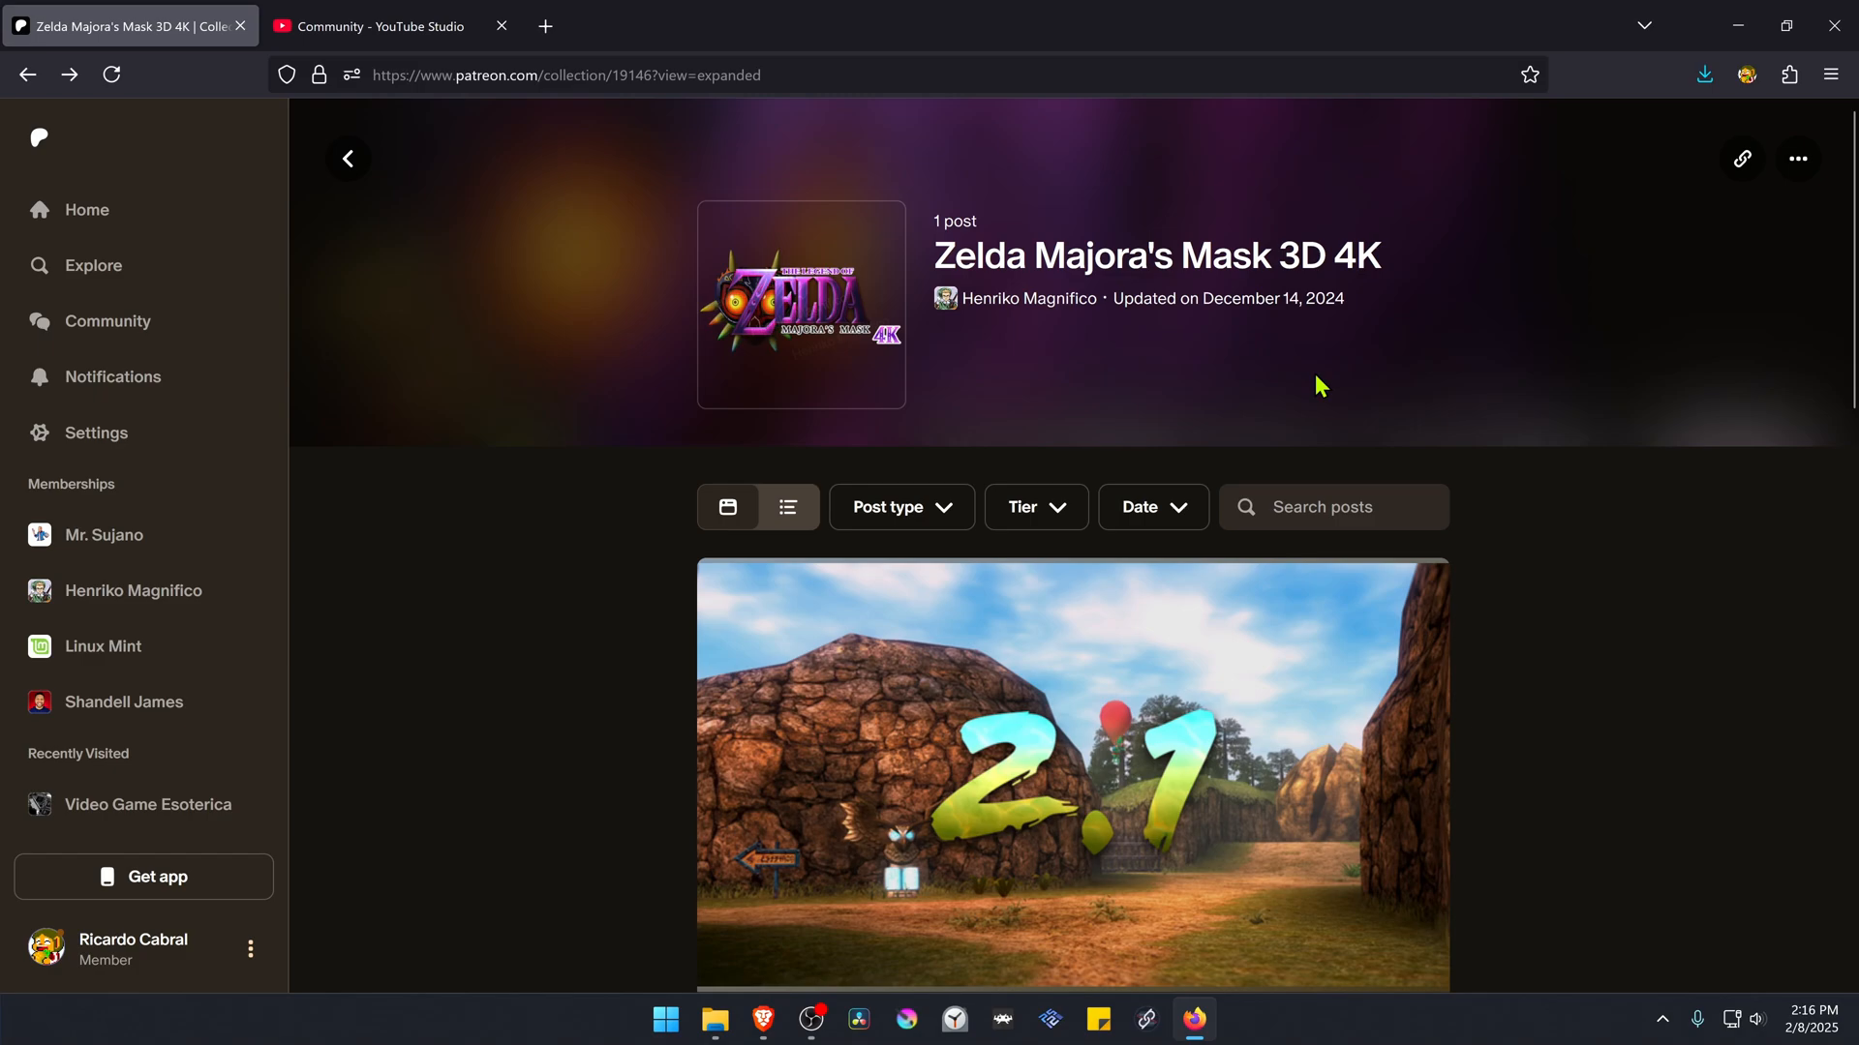
Expand the post's full text and follow its 'Download it here!' link
scroll("down", 3)
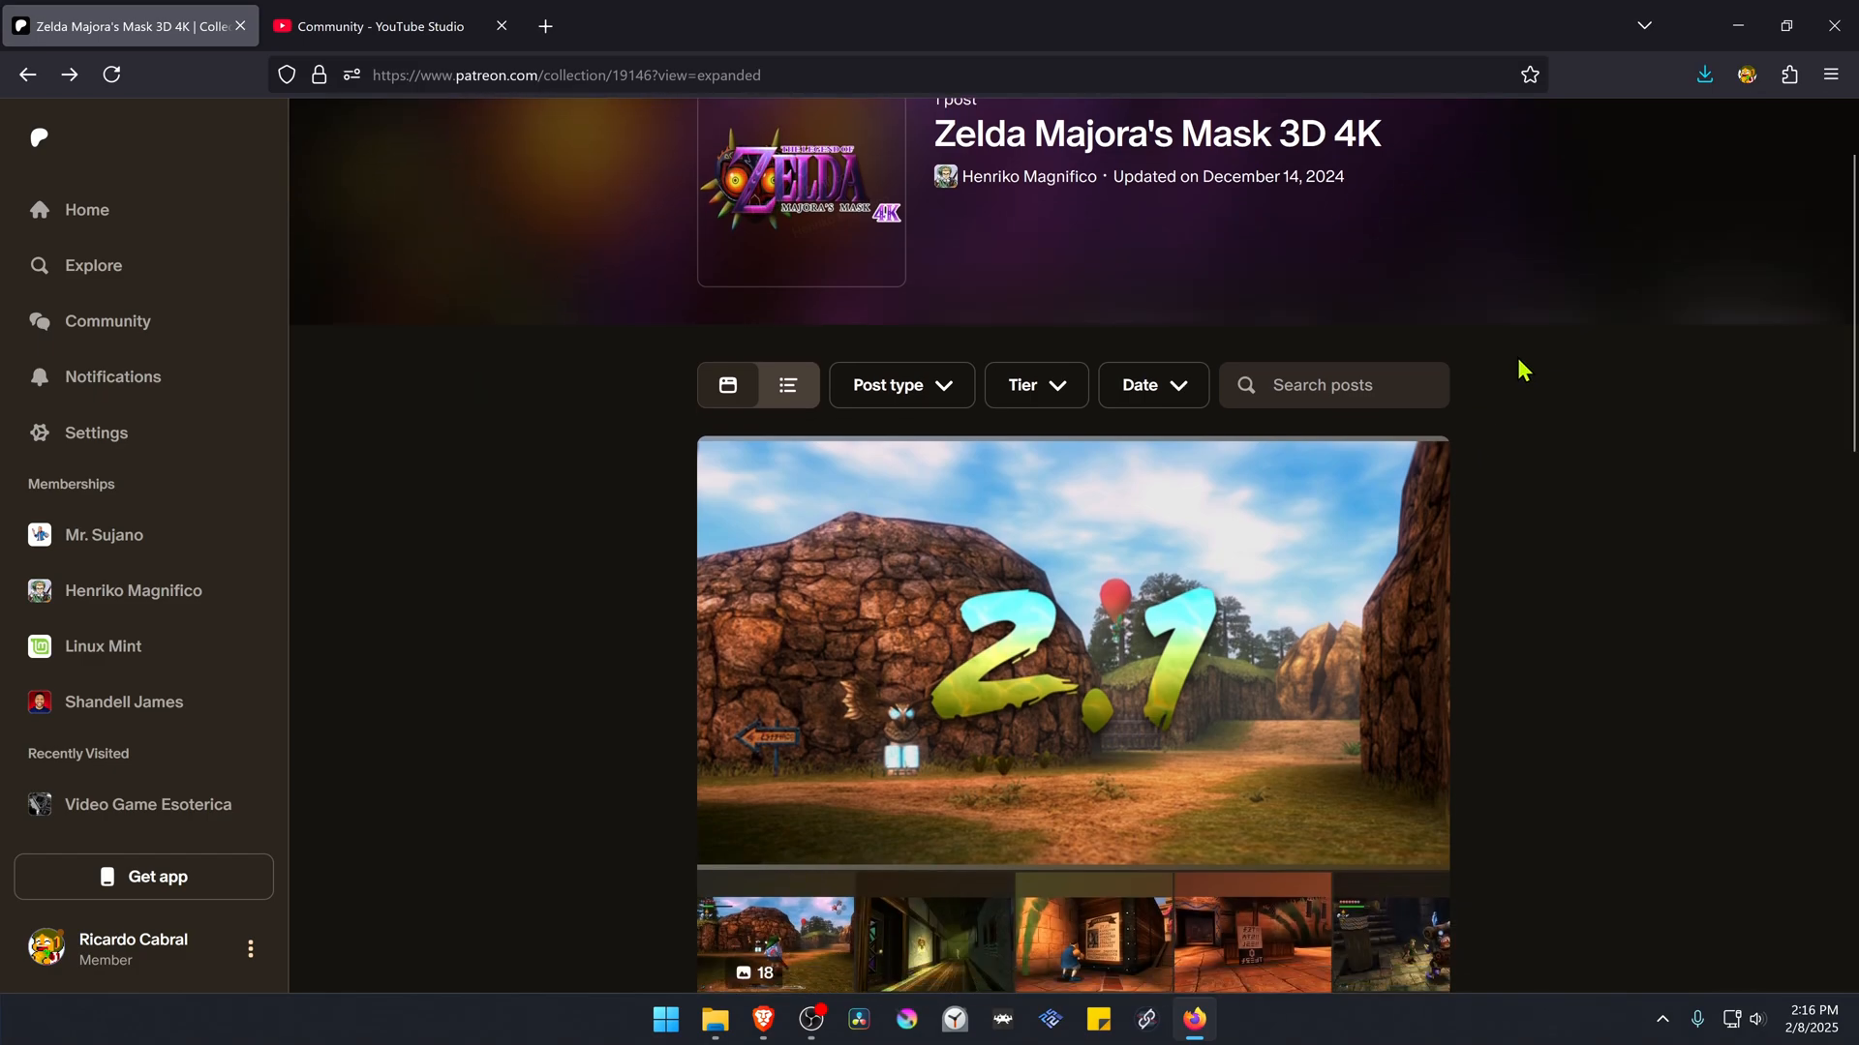
scroll("down", 3)
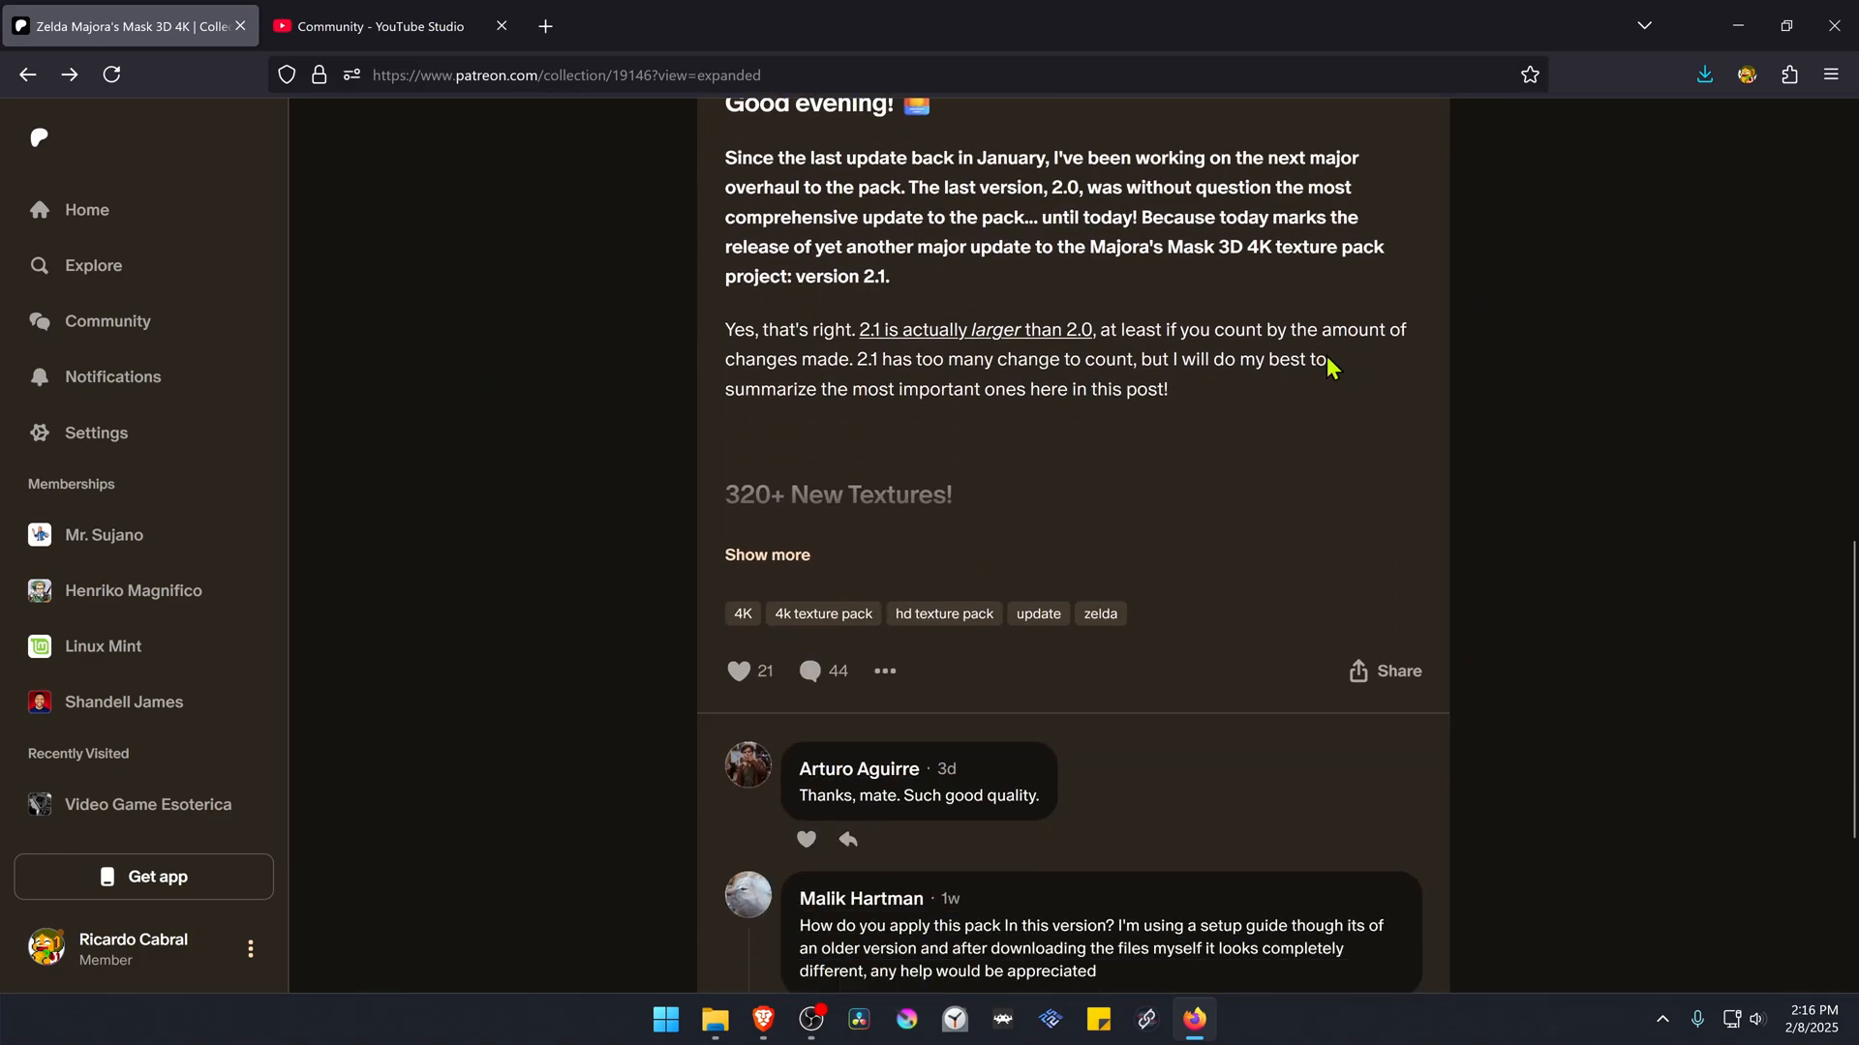
left_click(767, 554)
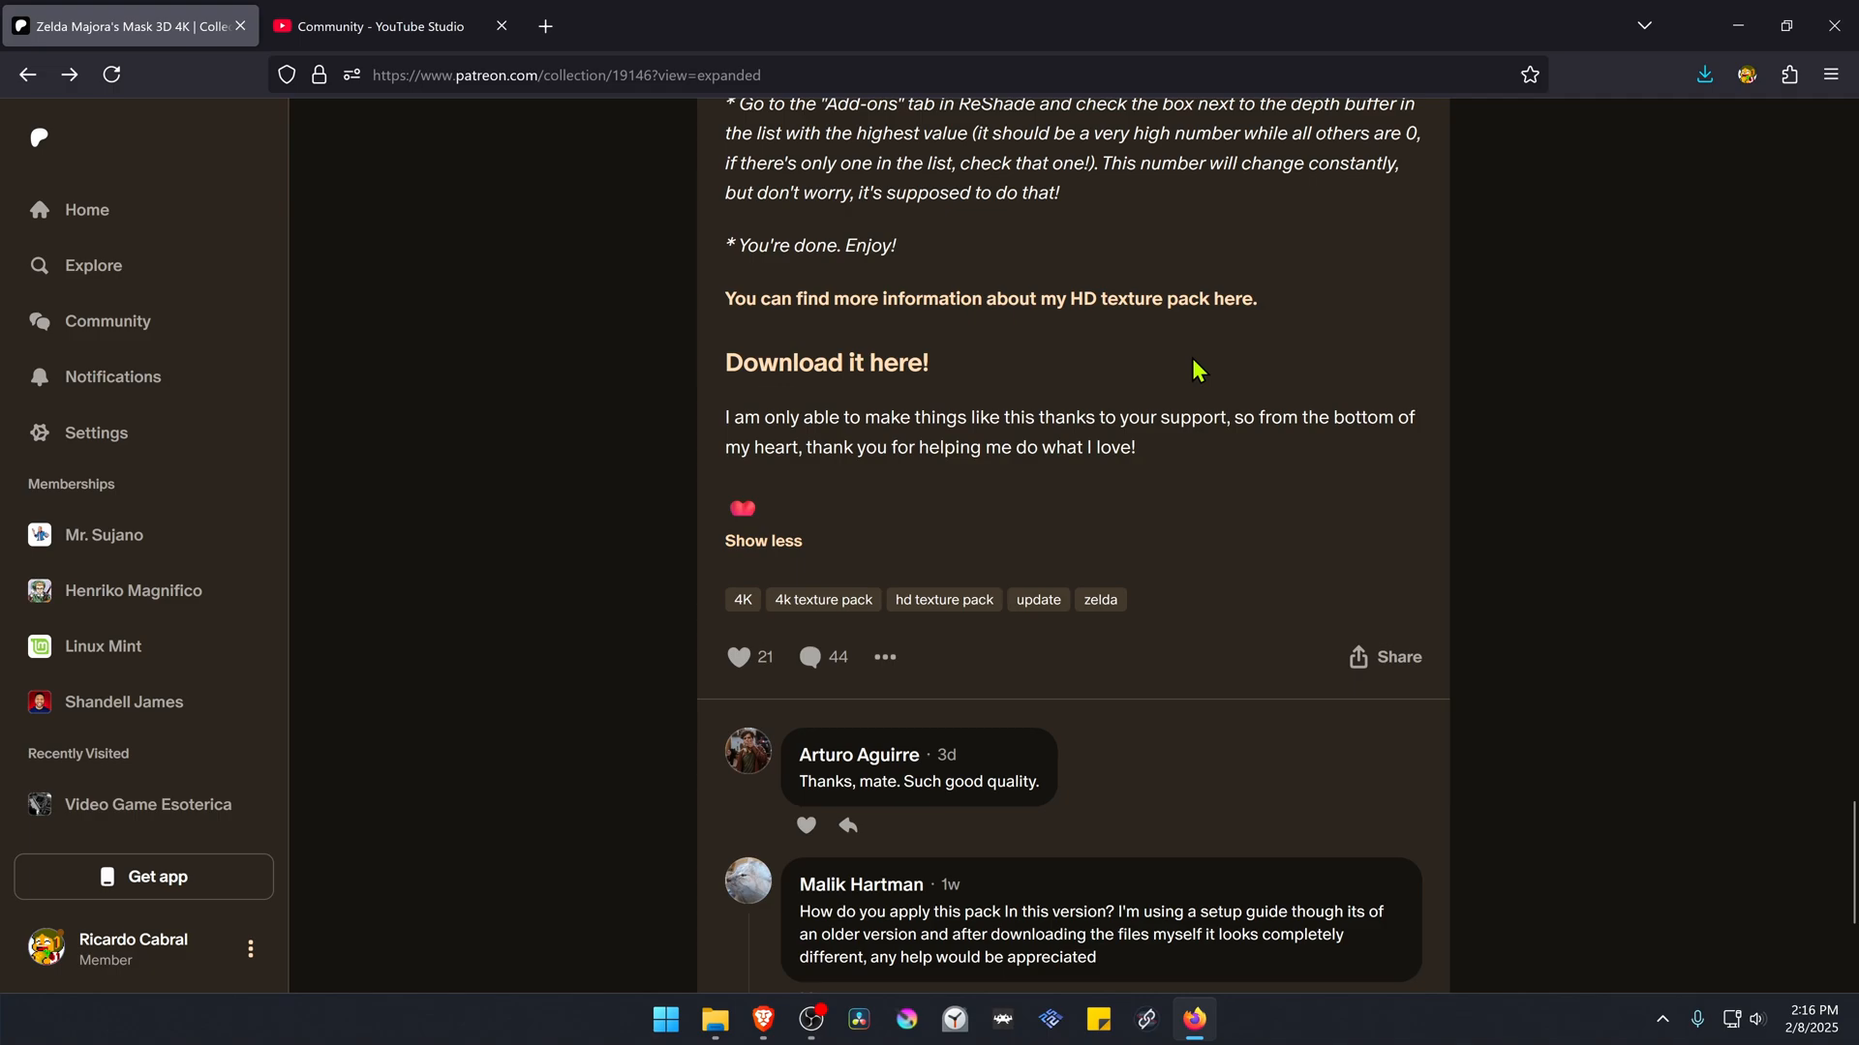
mouse_move(920, 374)
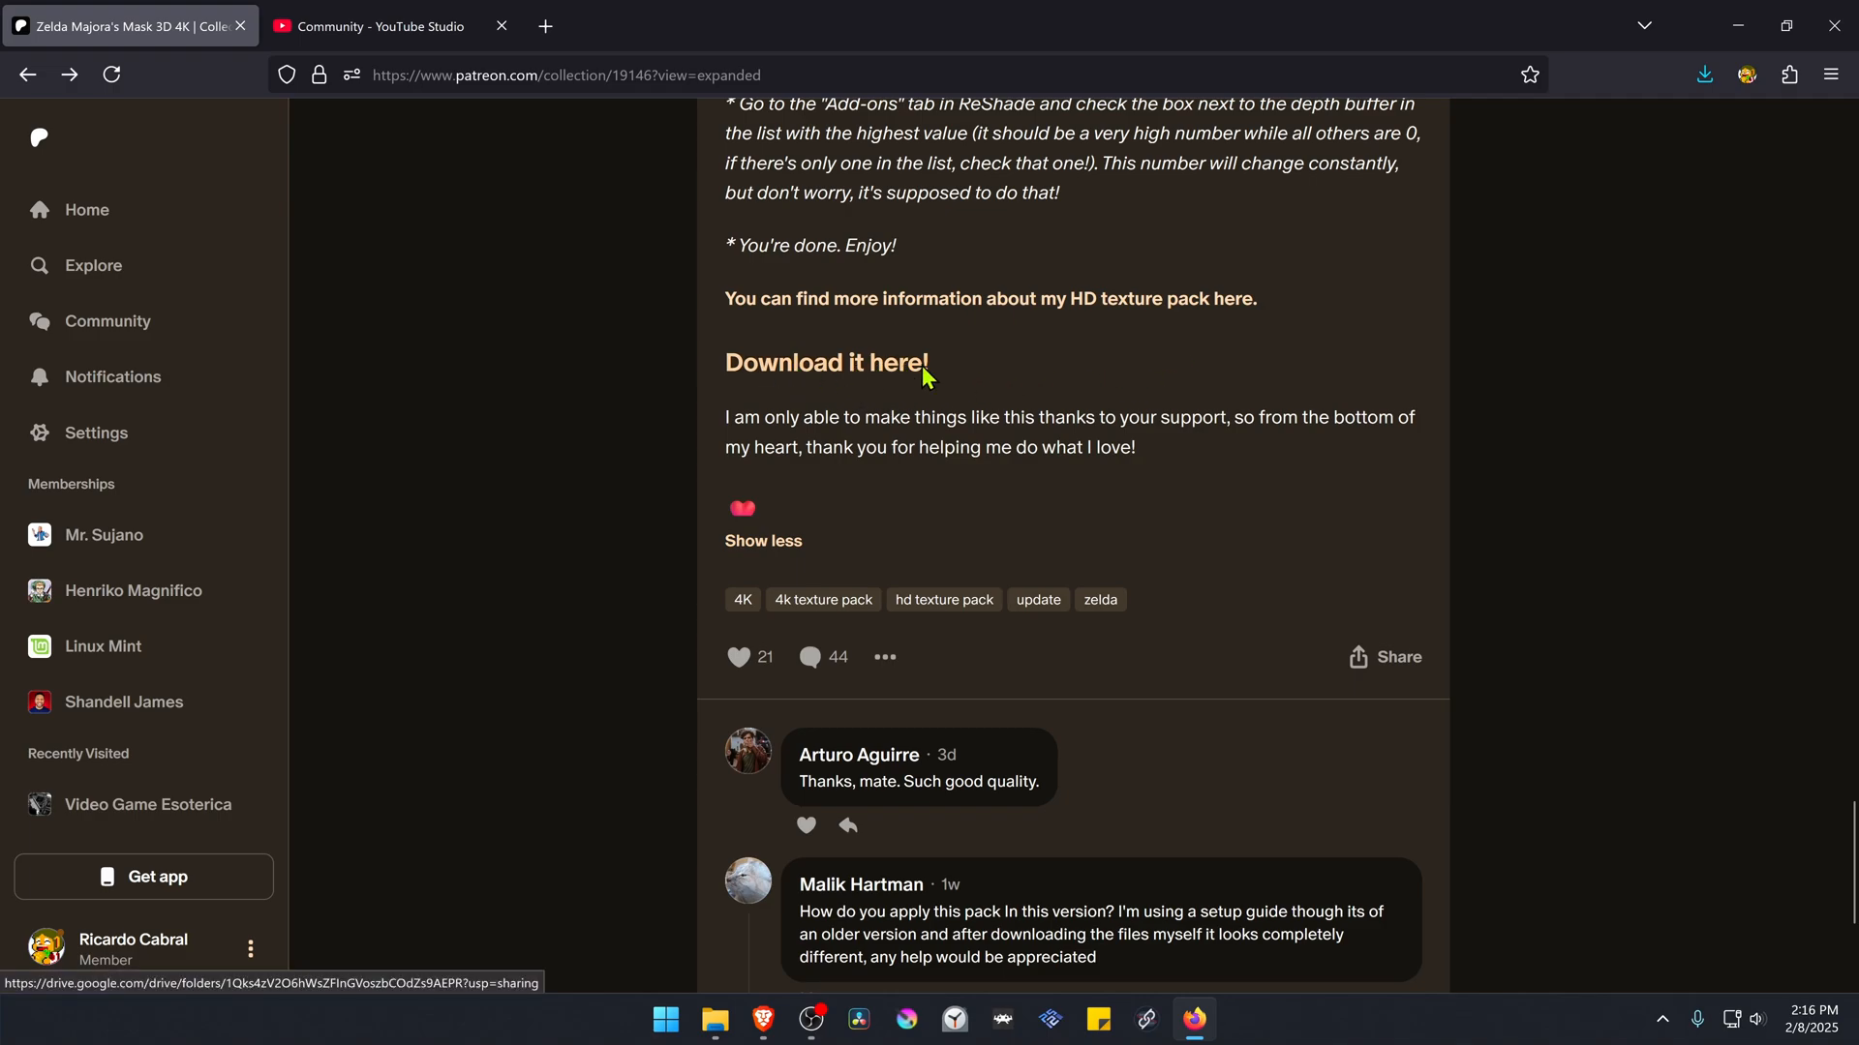
left_click(825, 363)
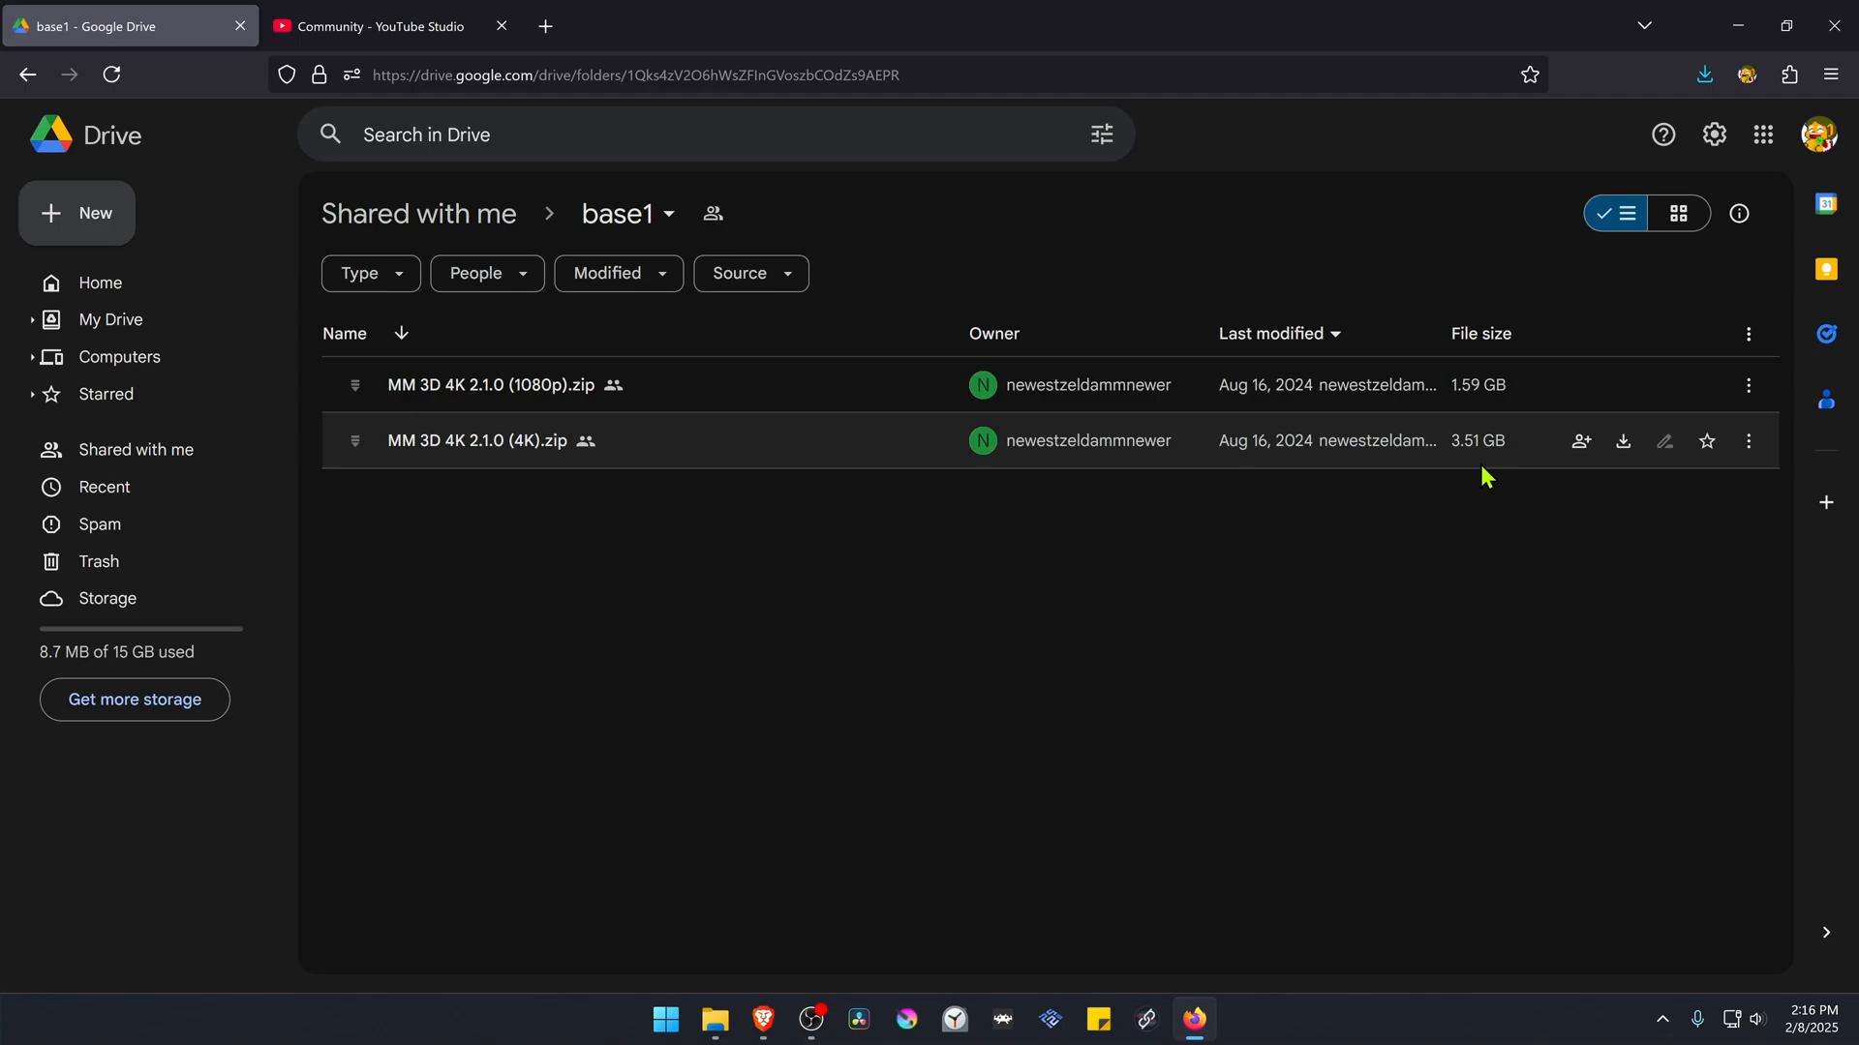
Download MM 3D 4K 2.1.0 (4K).zip from Google Drive, confirming Download anyway
left_click(1622, 442)
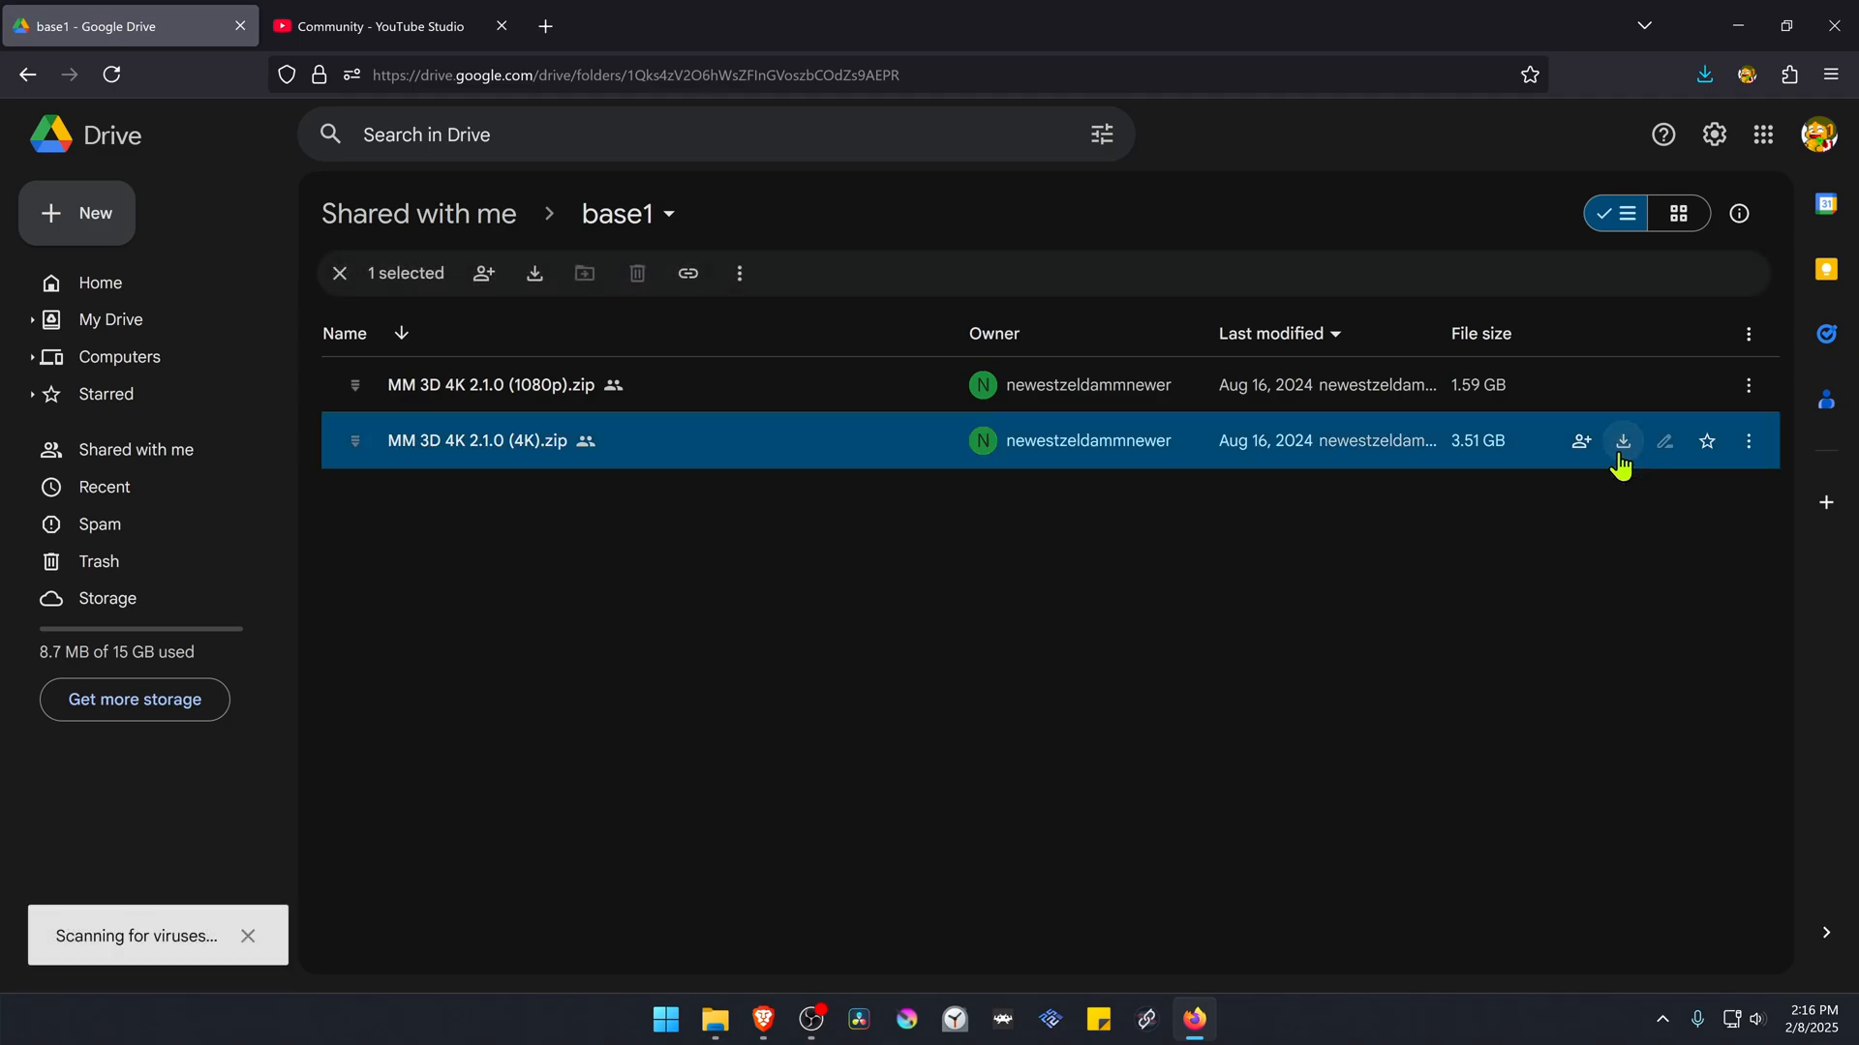
left_click(1622, 441)
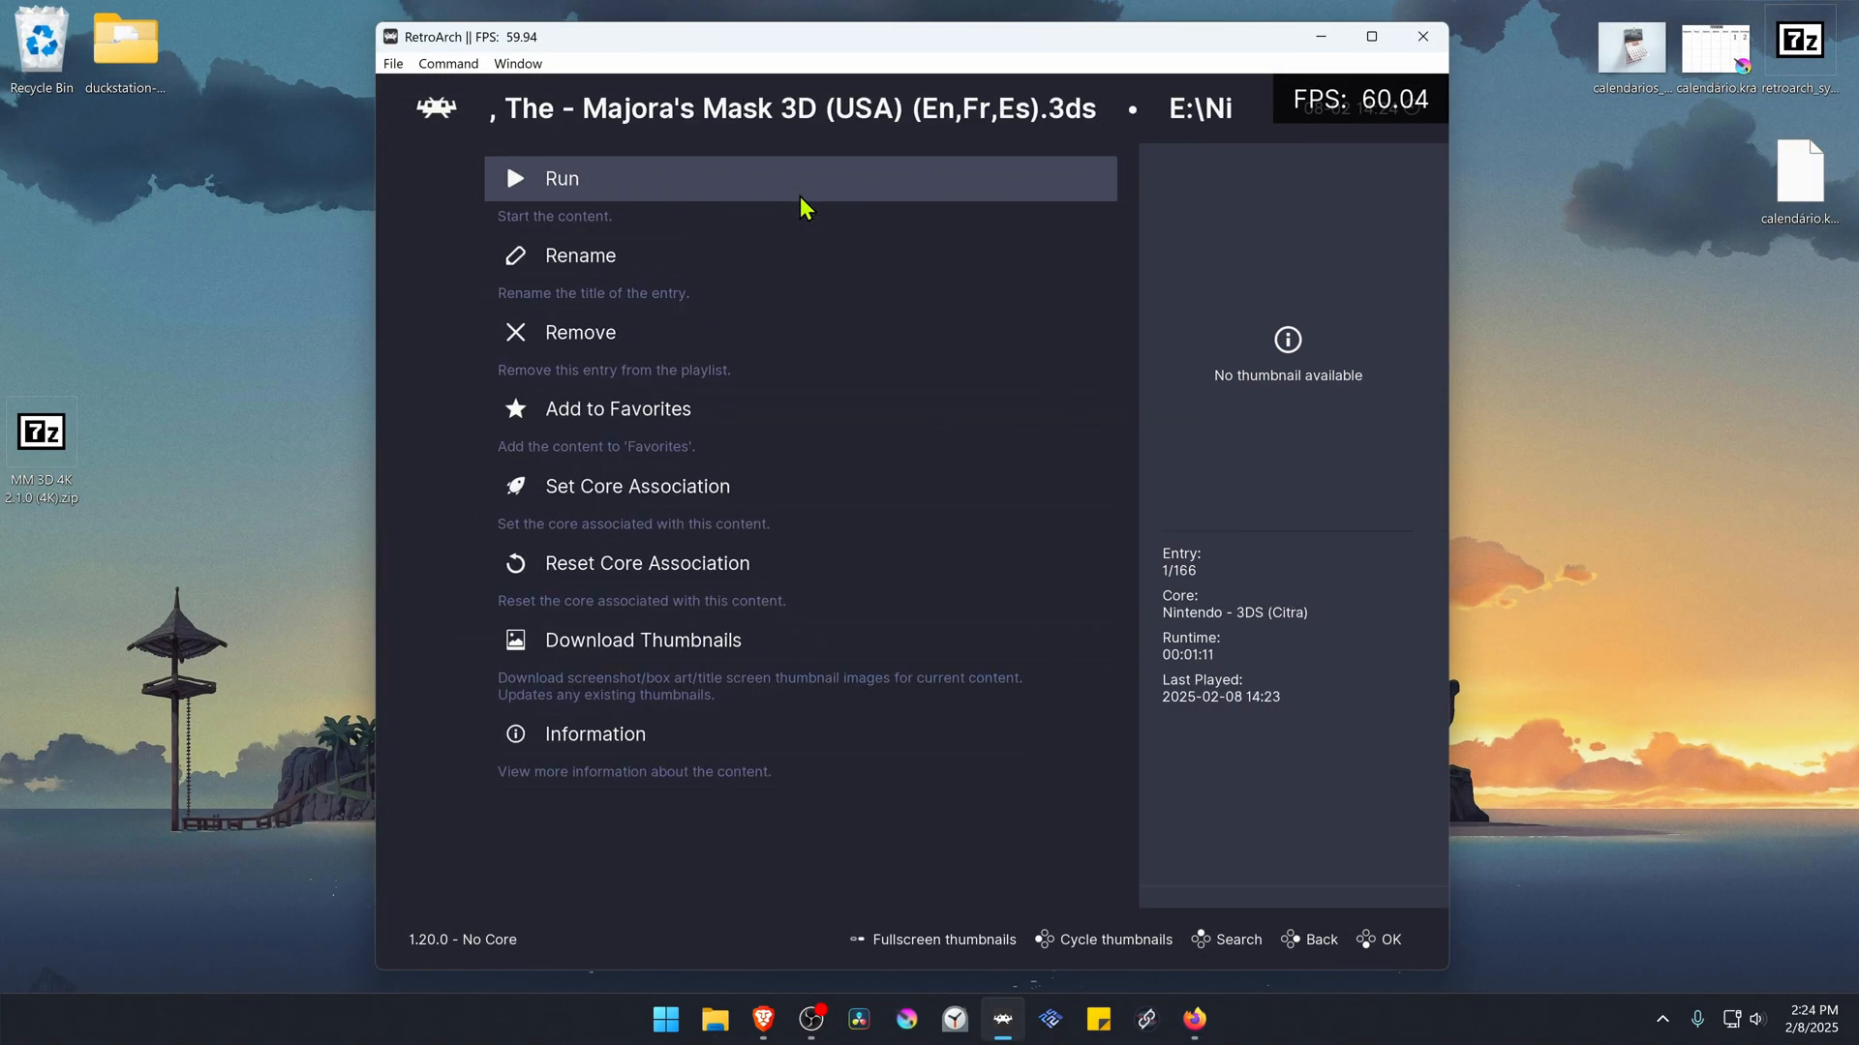
Launch Majora's Mask 3D and set Citra core options: custom textures ON, 5x resolution, screen layout reviewed
left_click(562, 178)
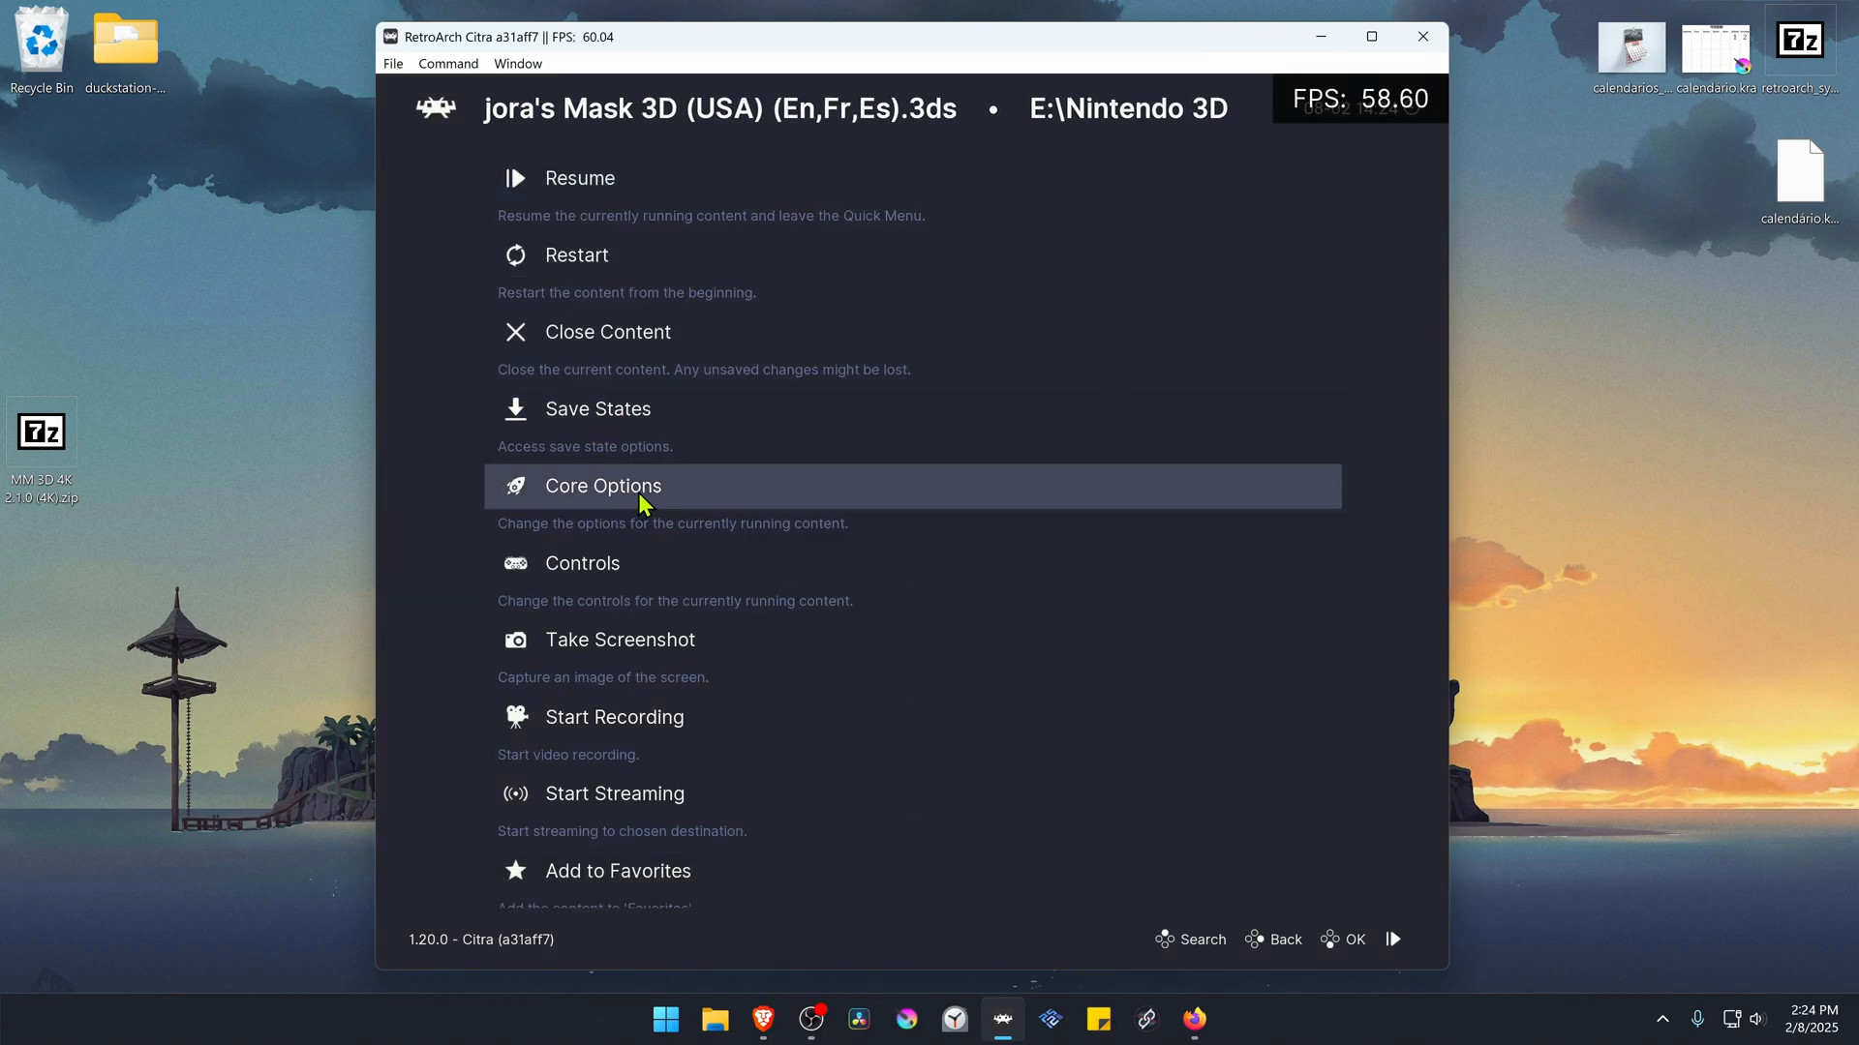
left_click(602, 486)
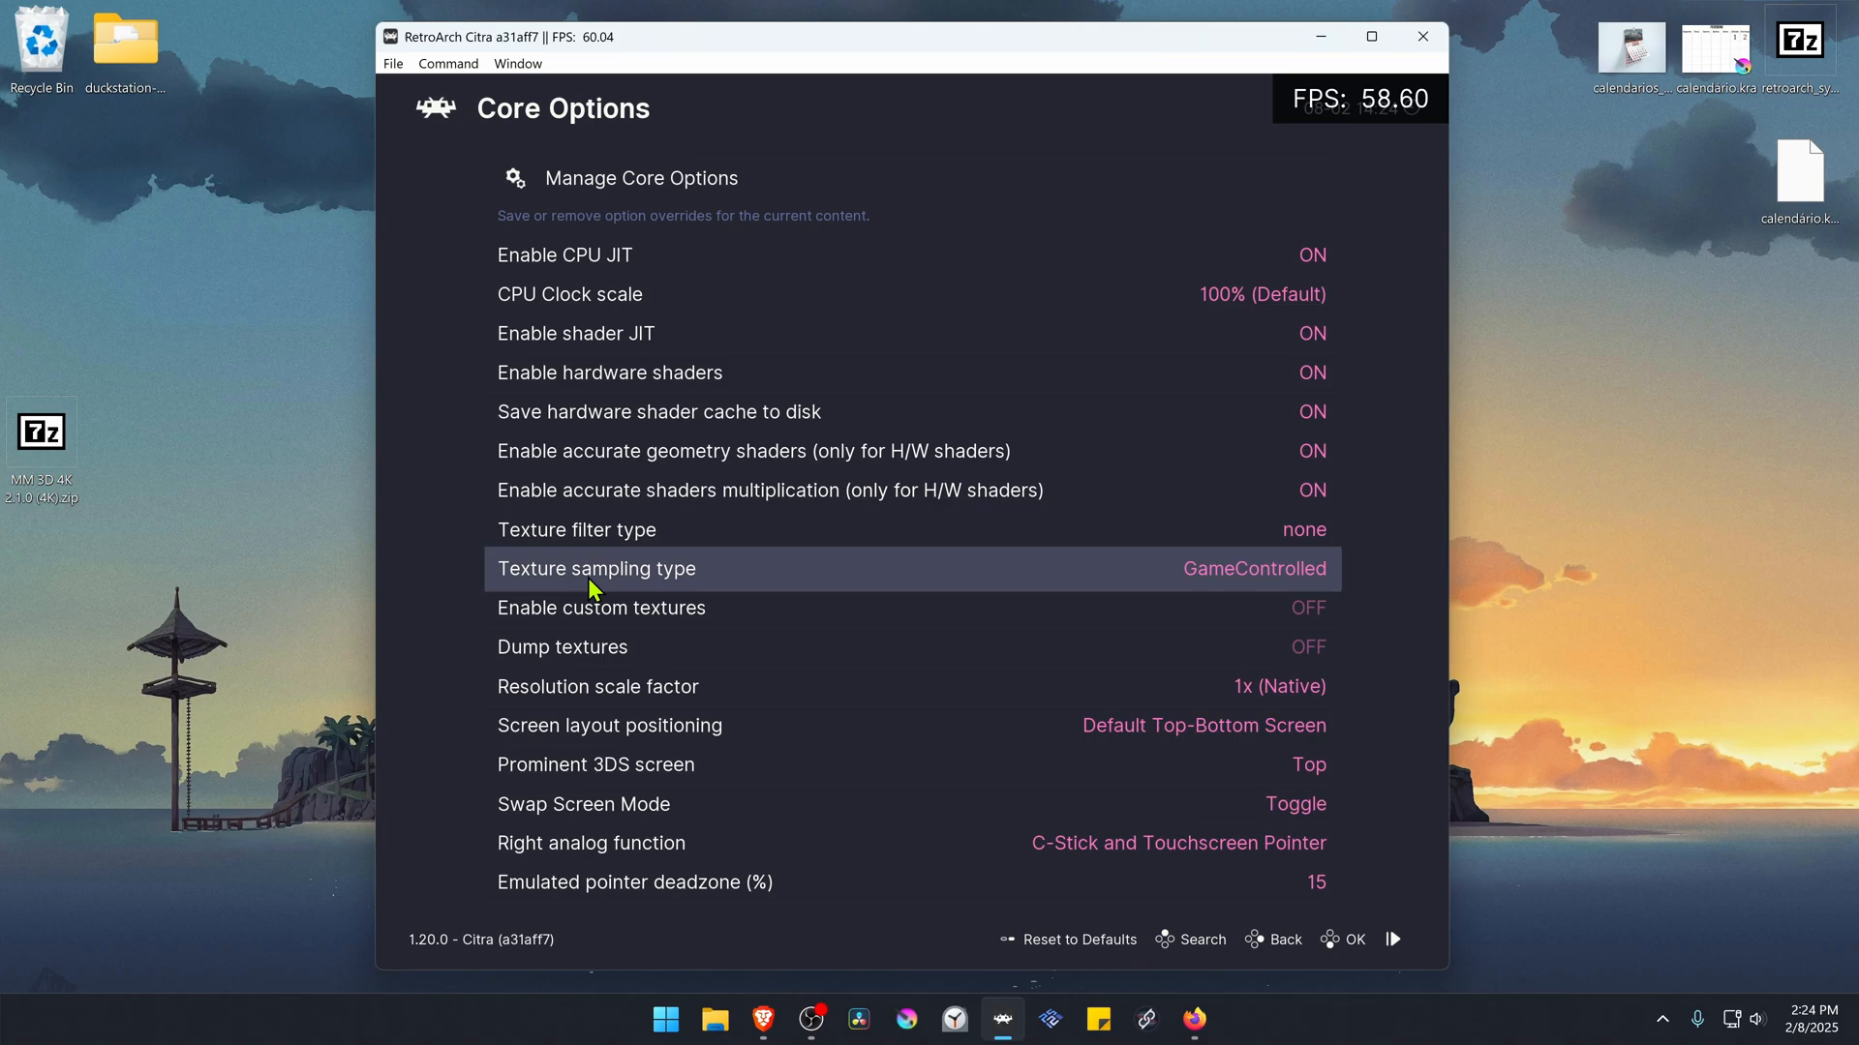
mouse_move(810, 626)
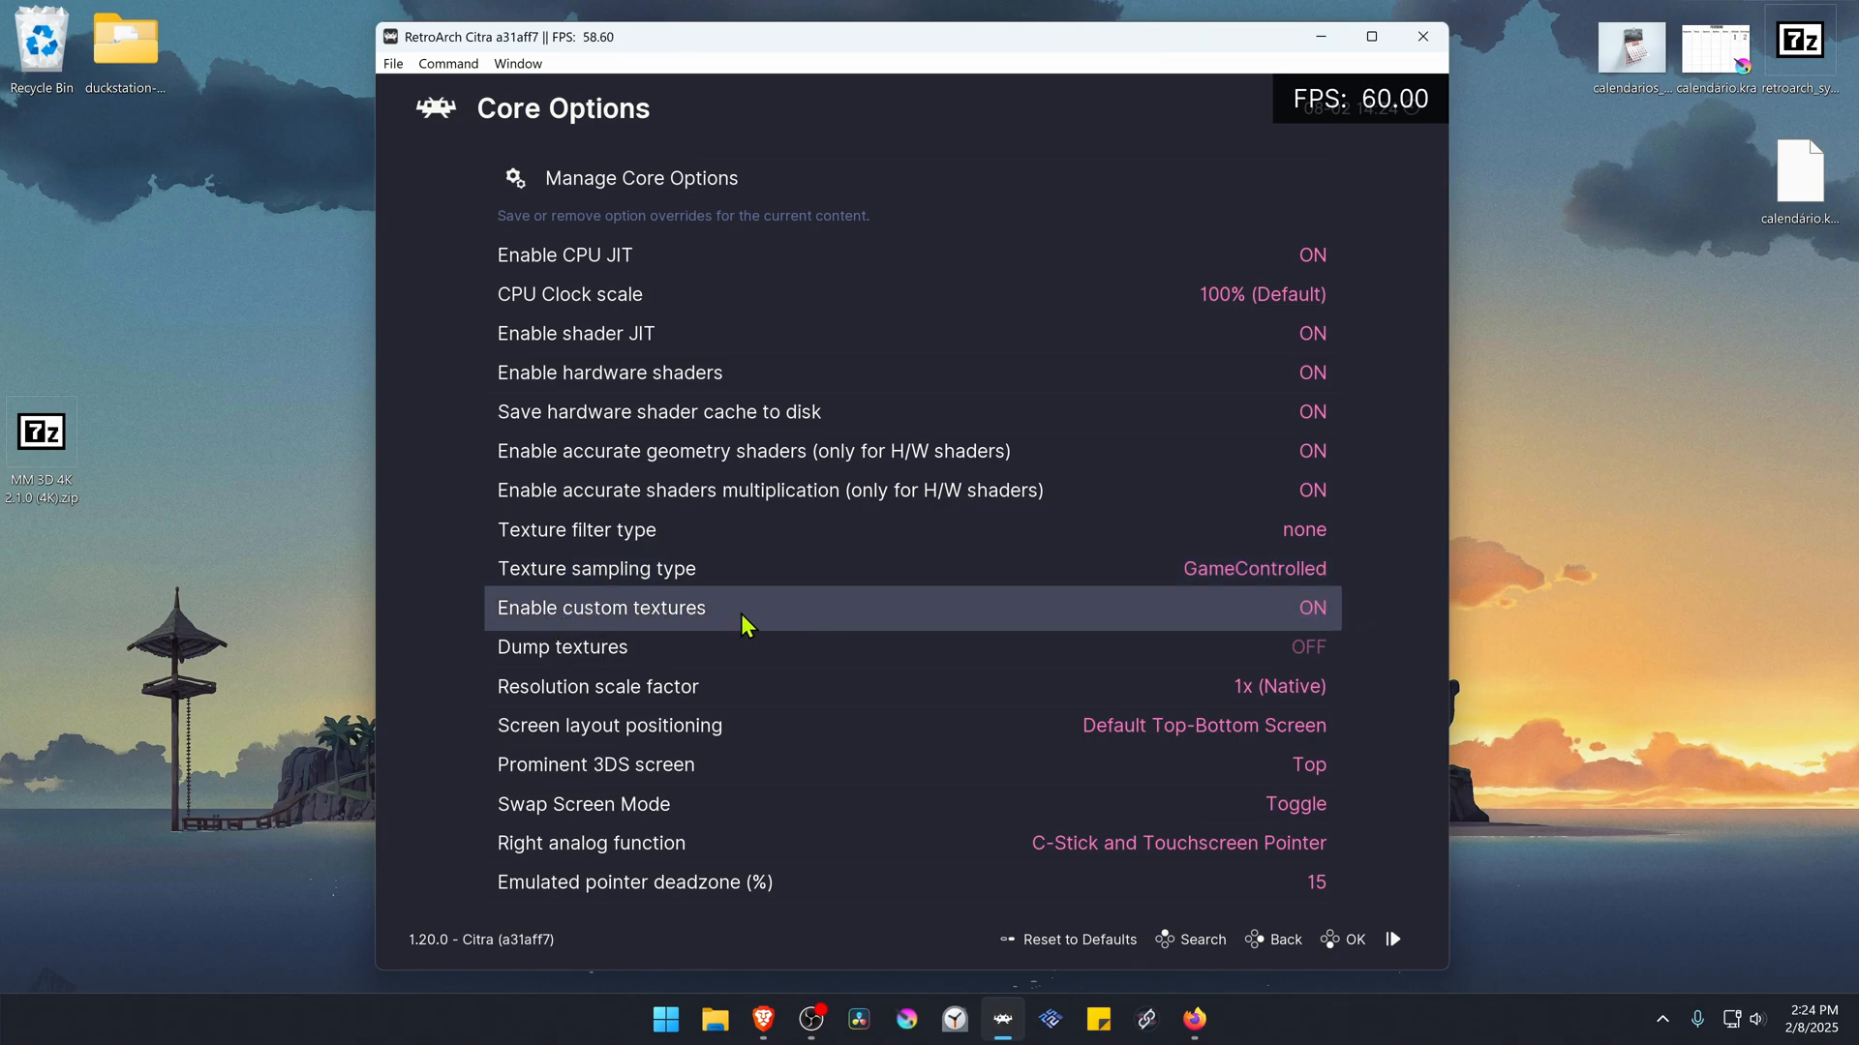
mouse_move(699, 709)
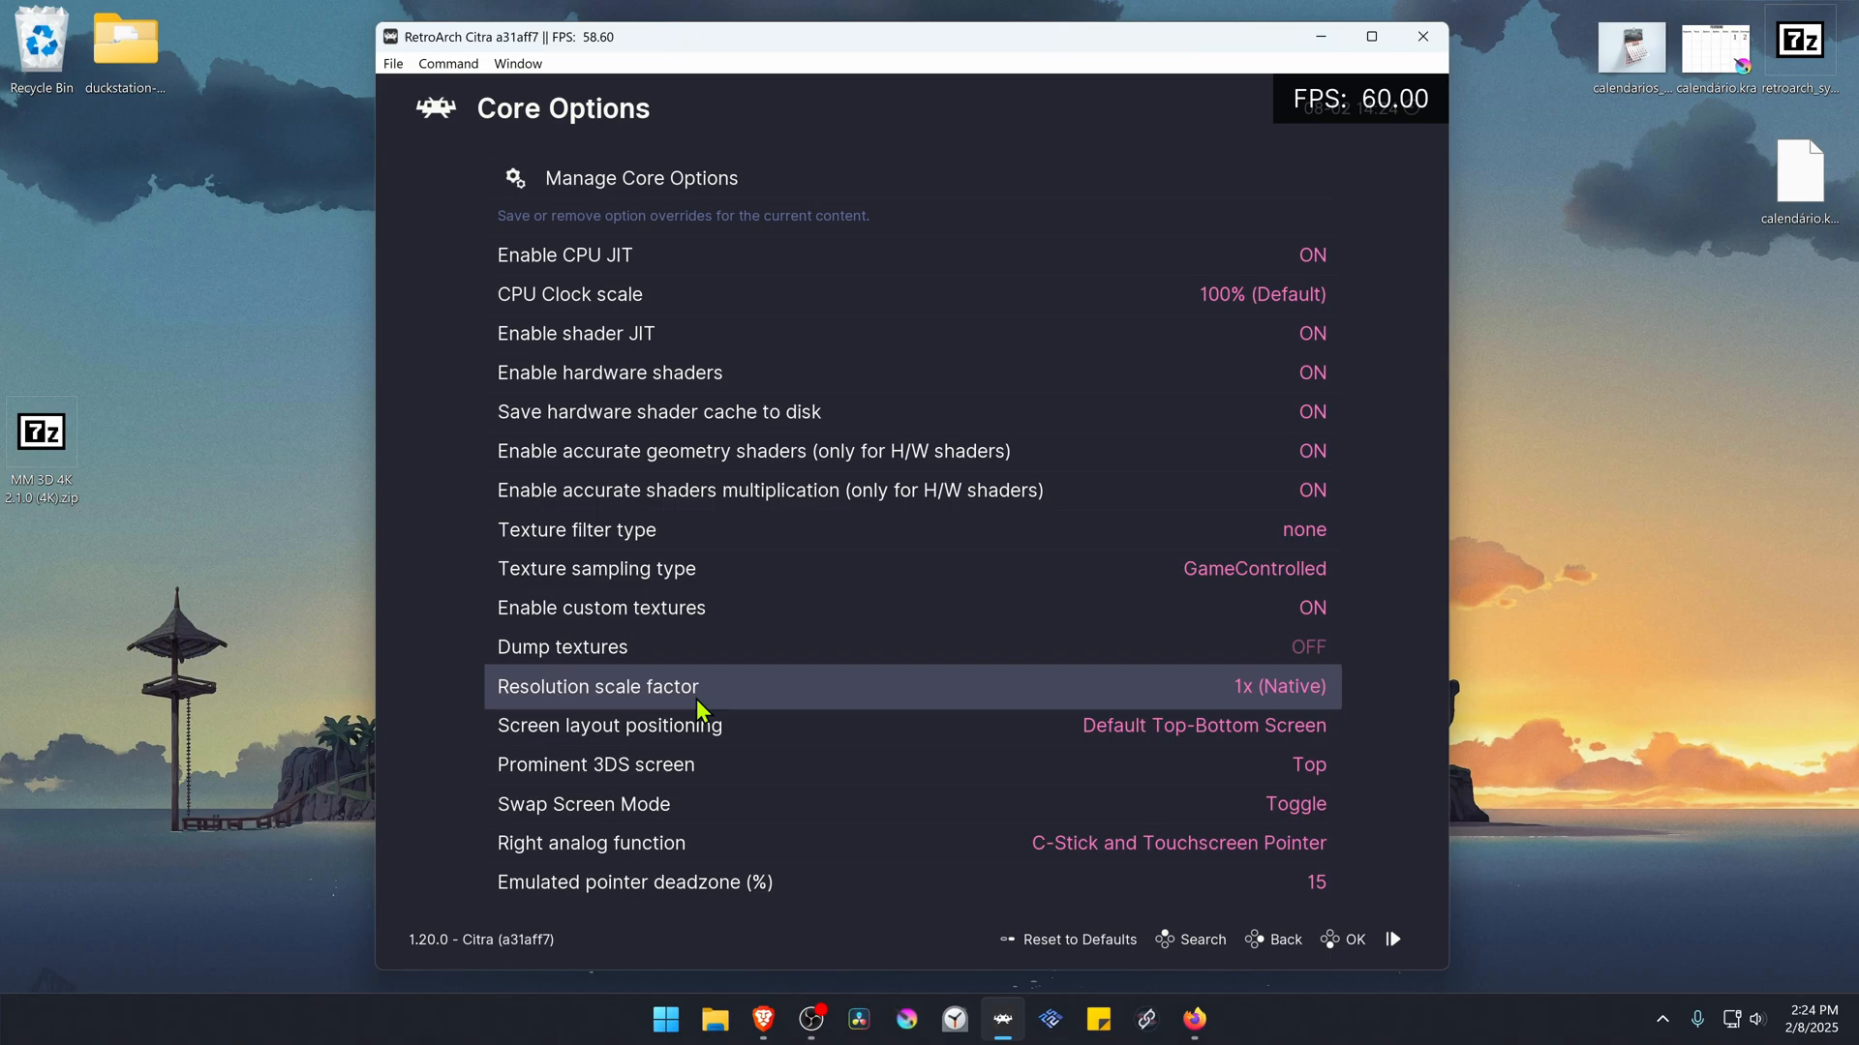
left_click(597, 686)
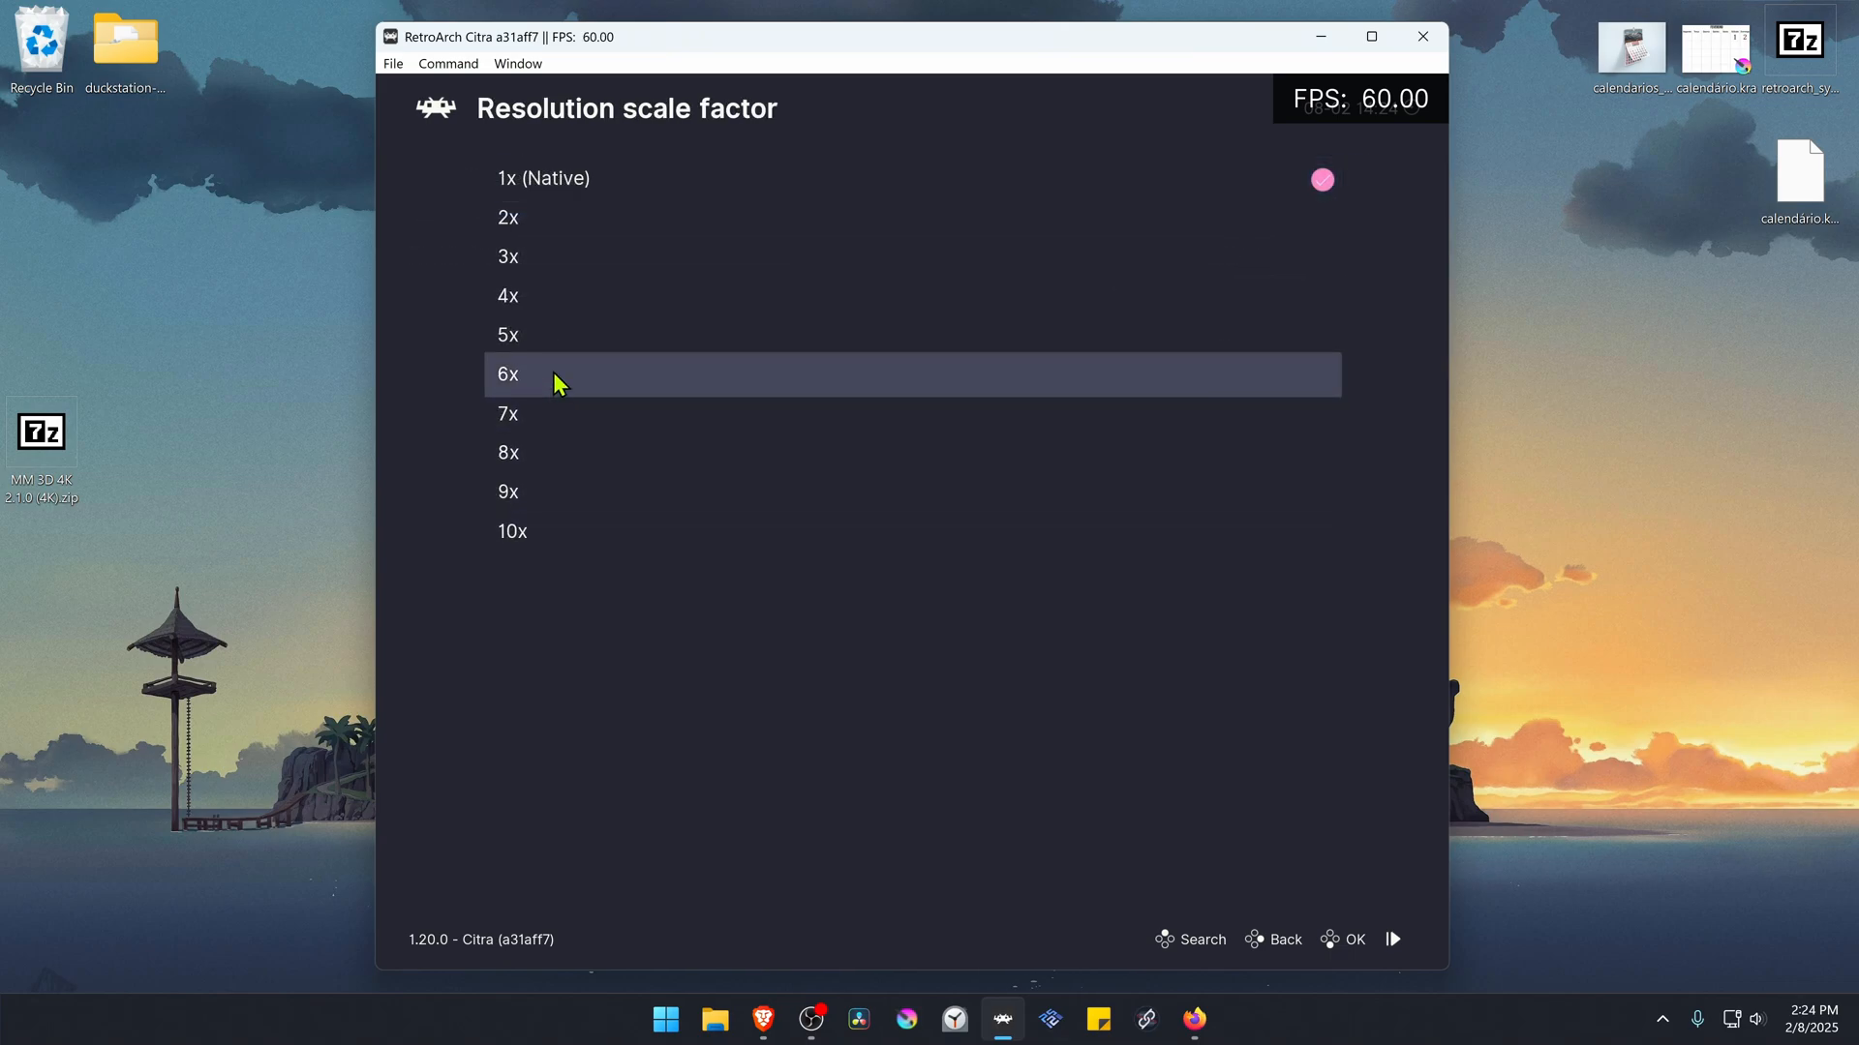
mouse_move(555, 346)
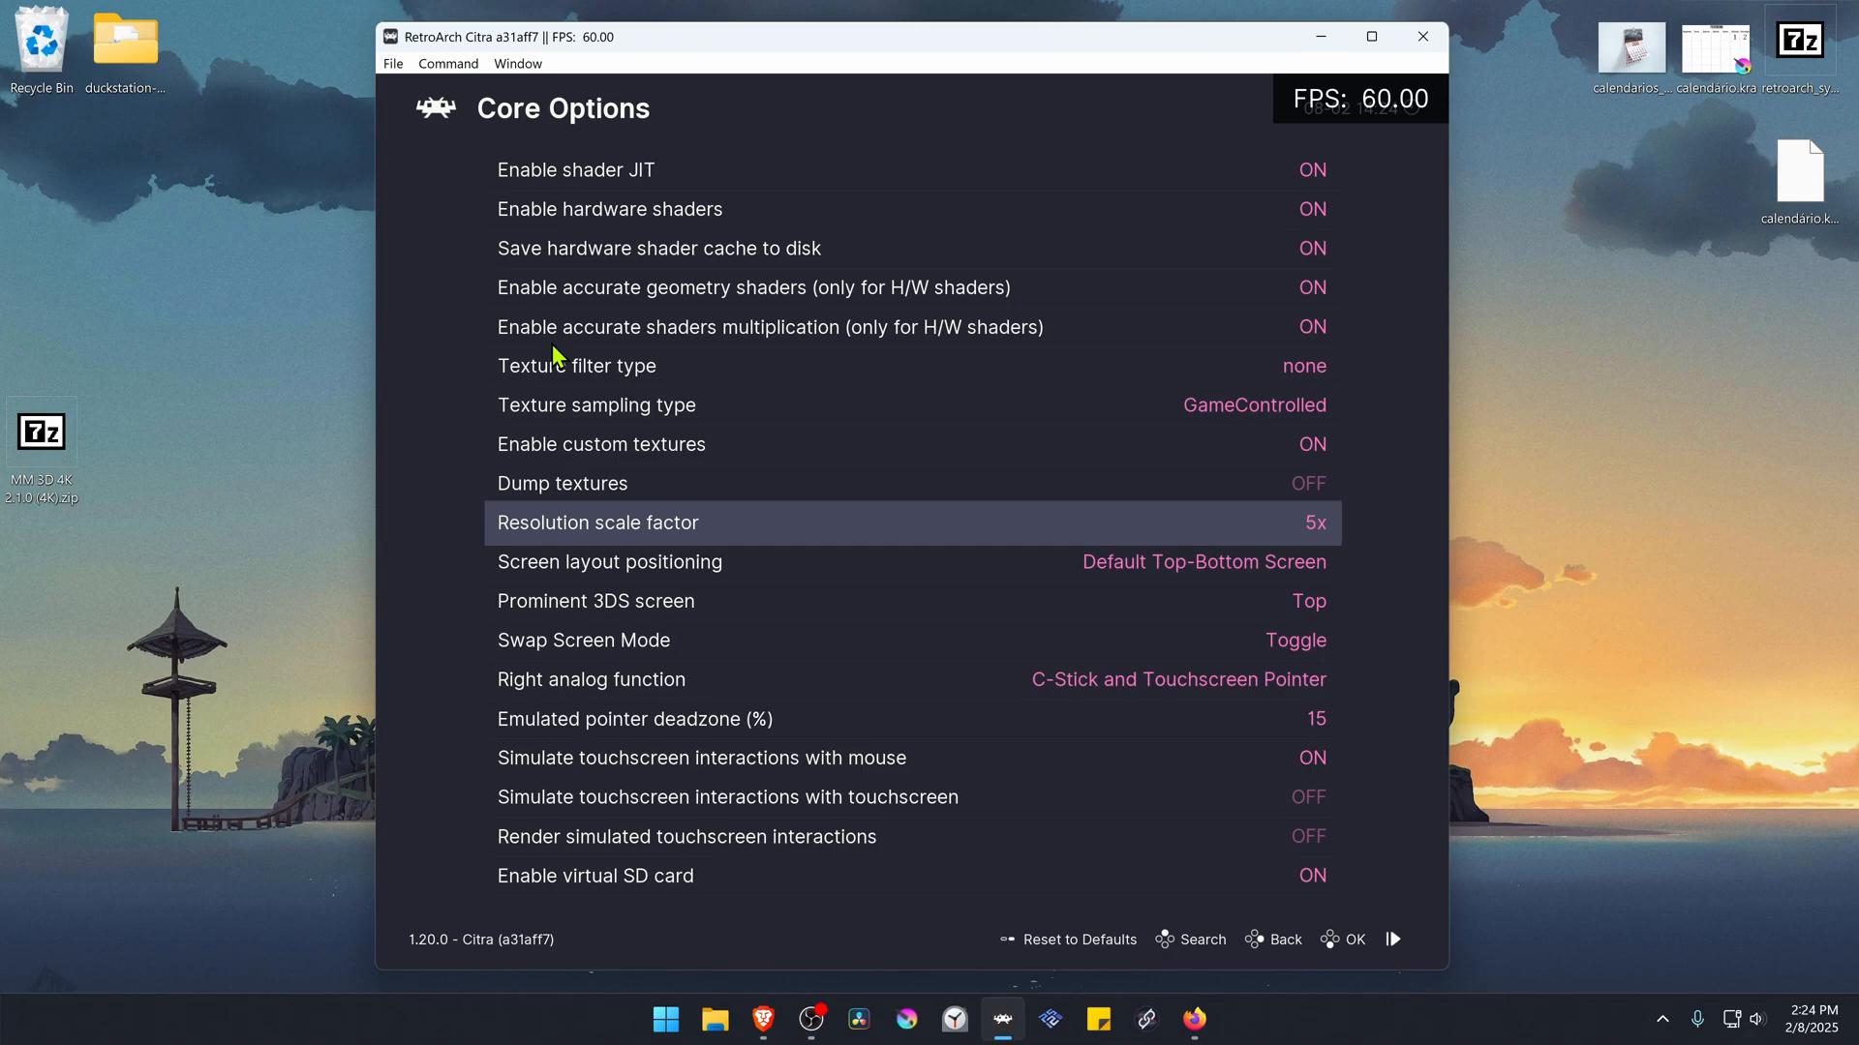
mouse_move(644, 573)
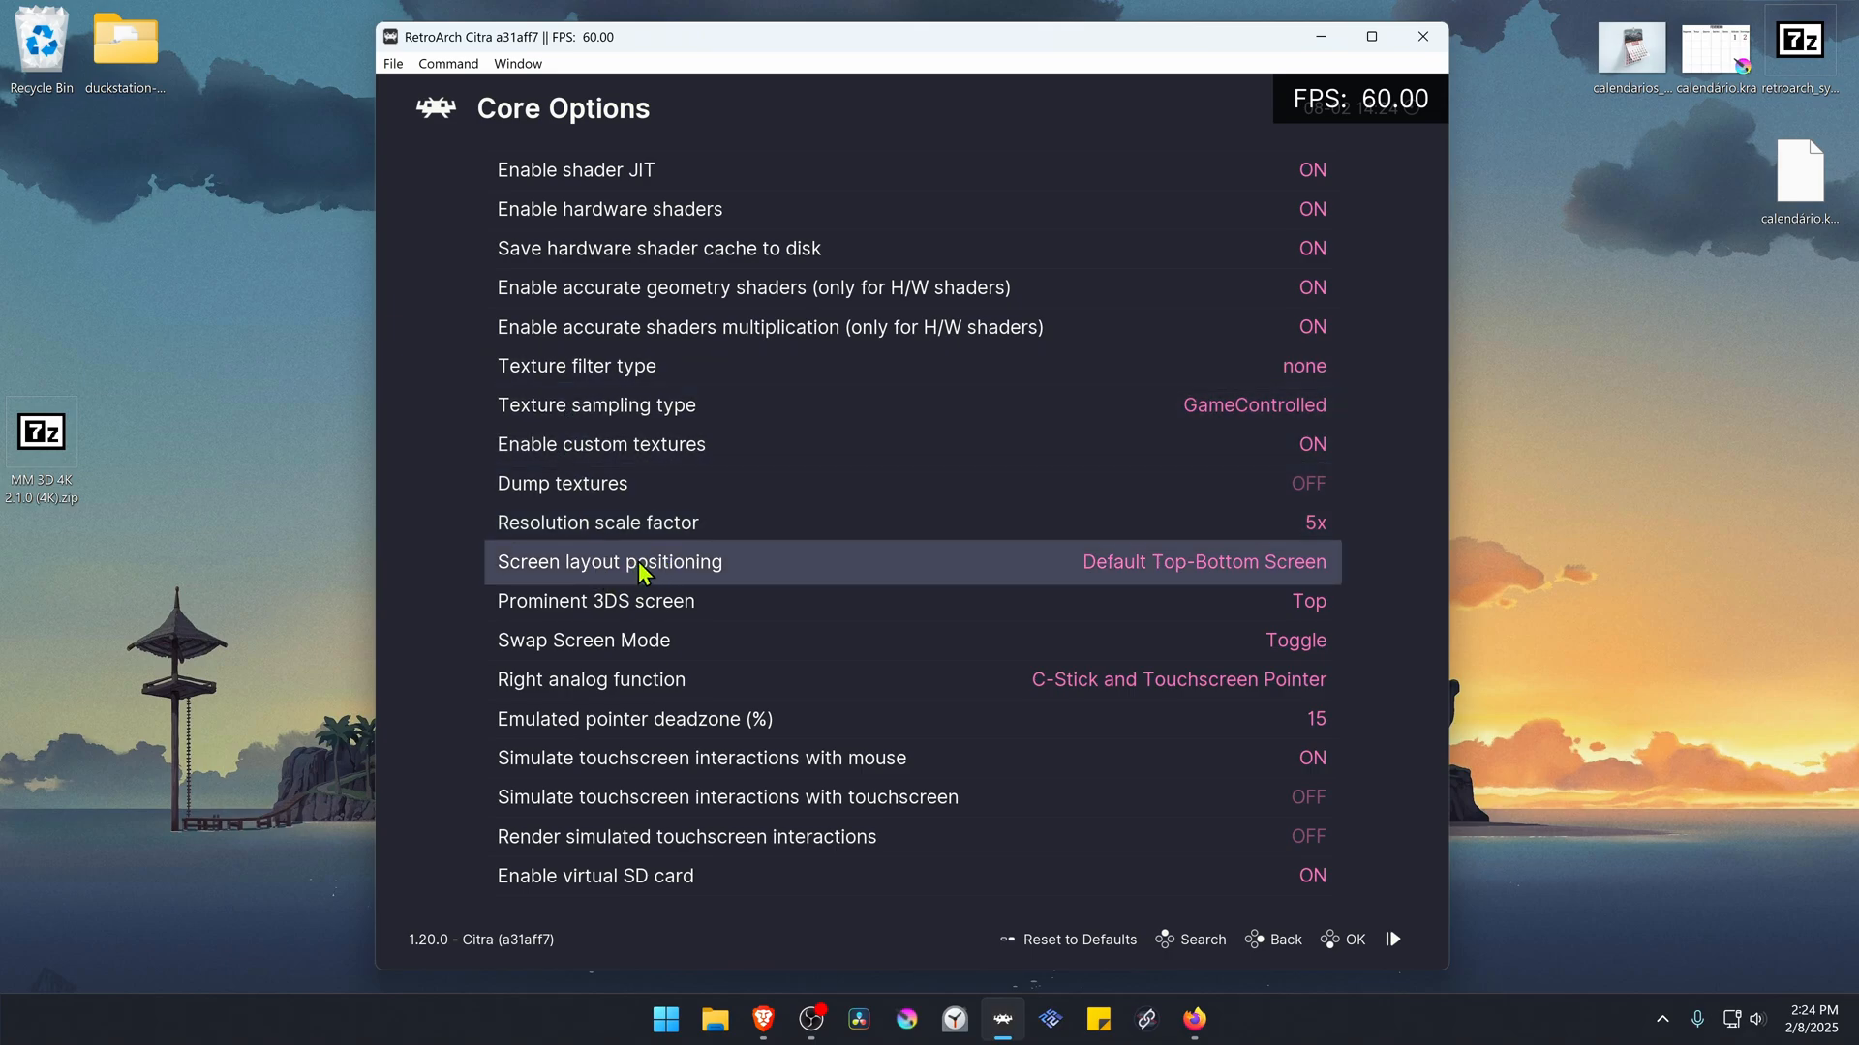
mouse_move(641, 594)
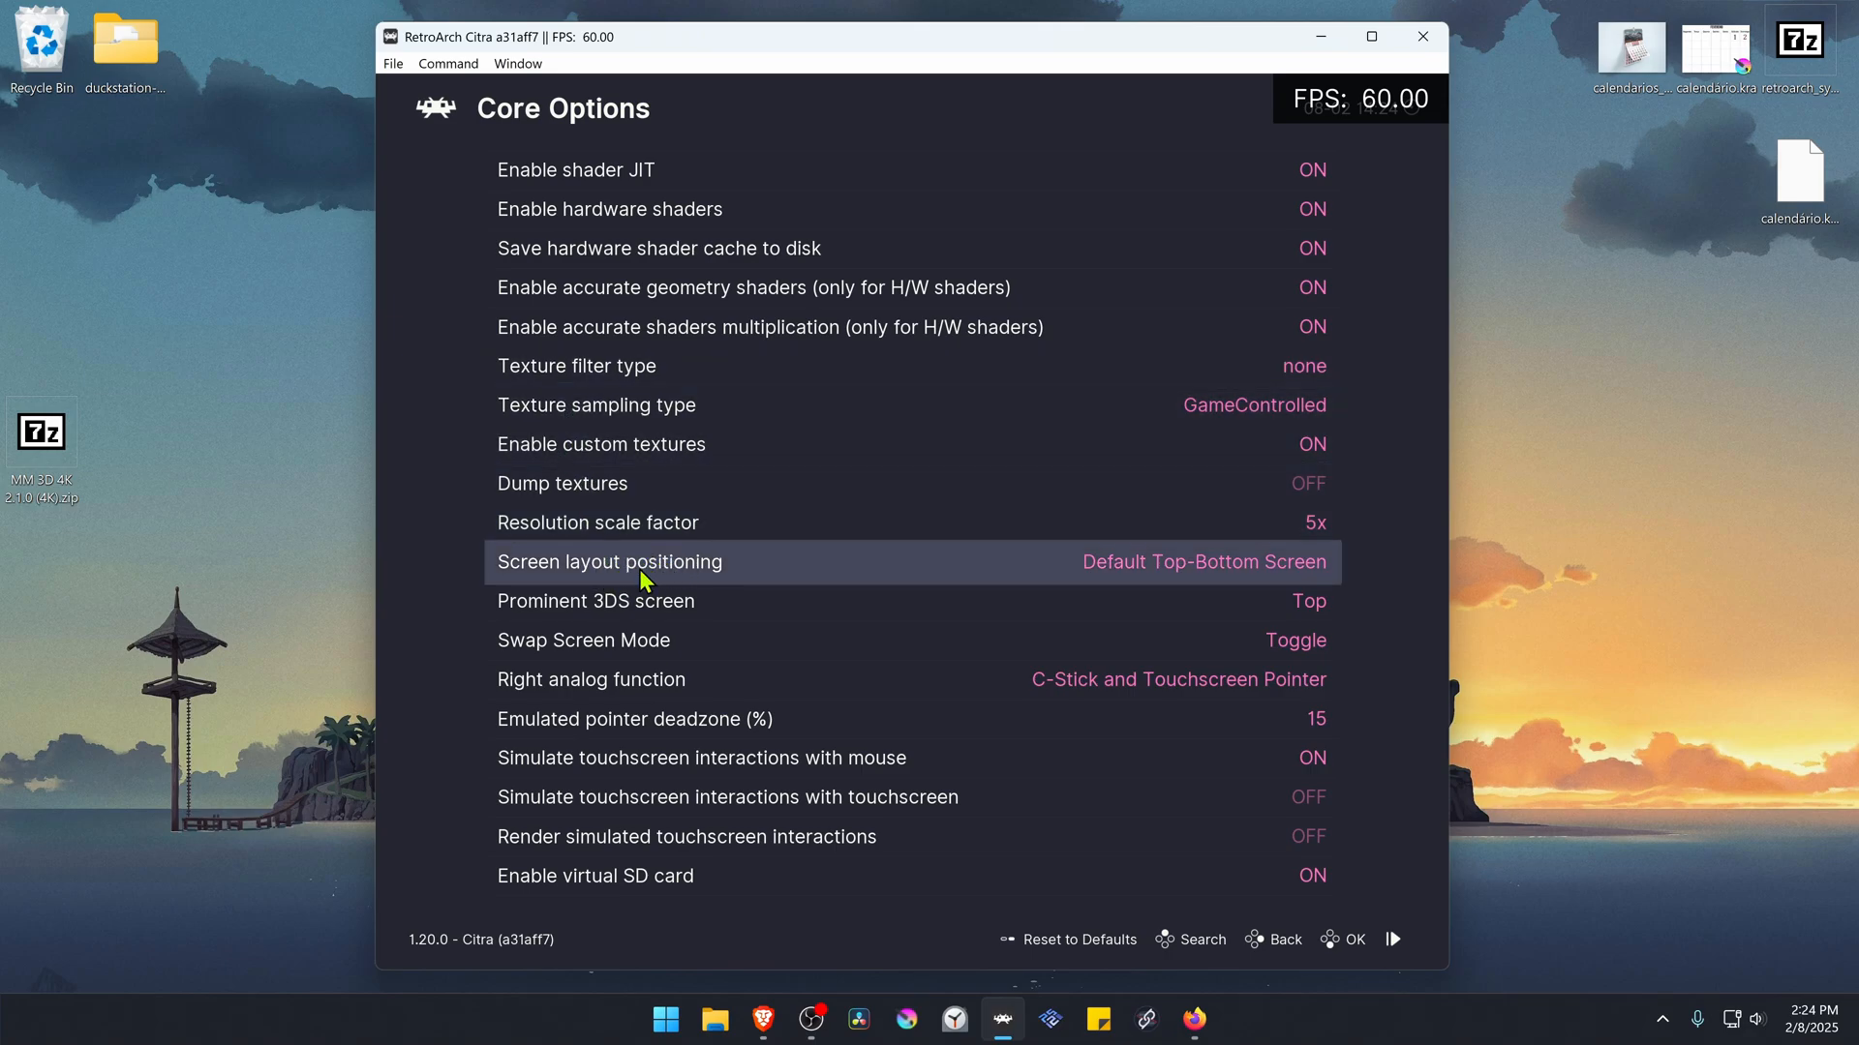
left_click(659, 561)
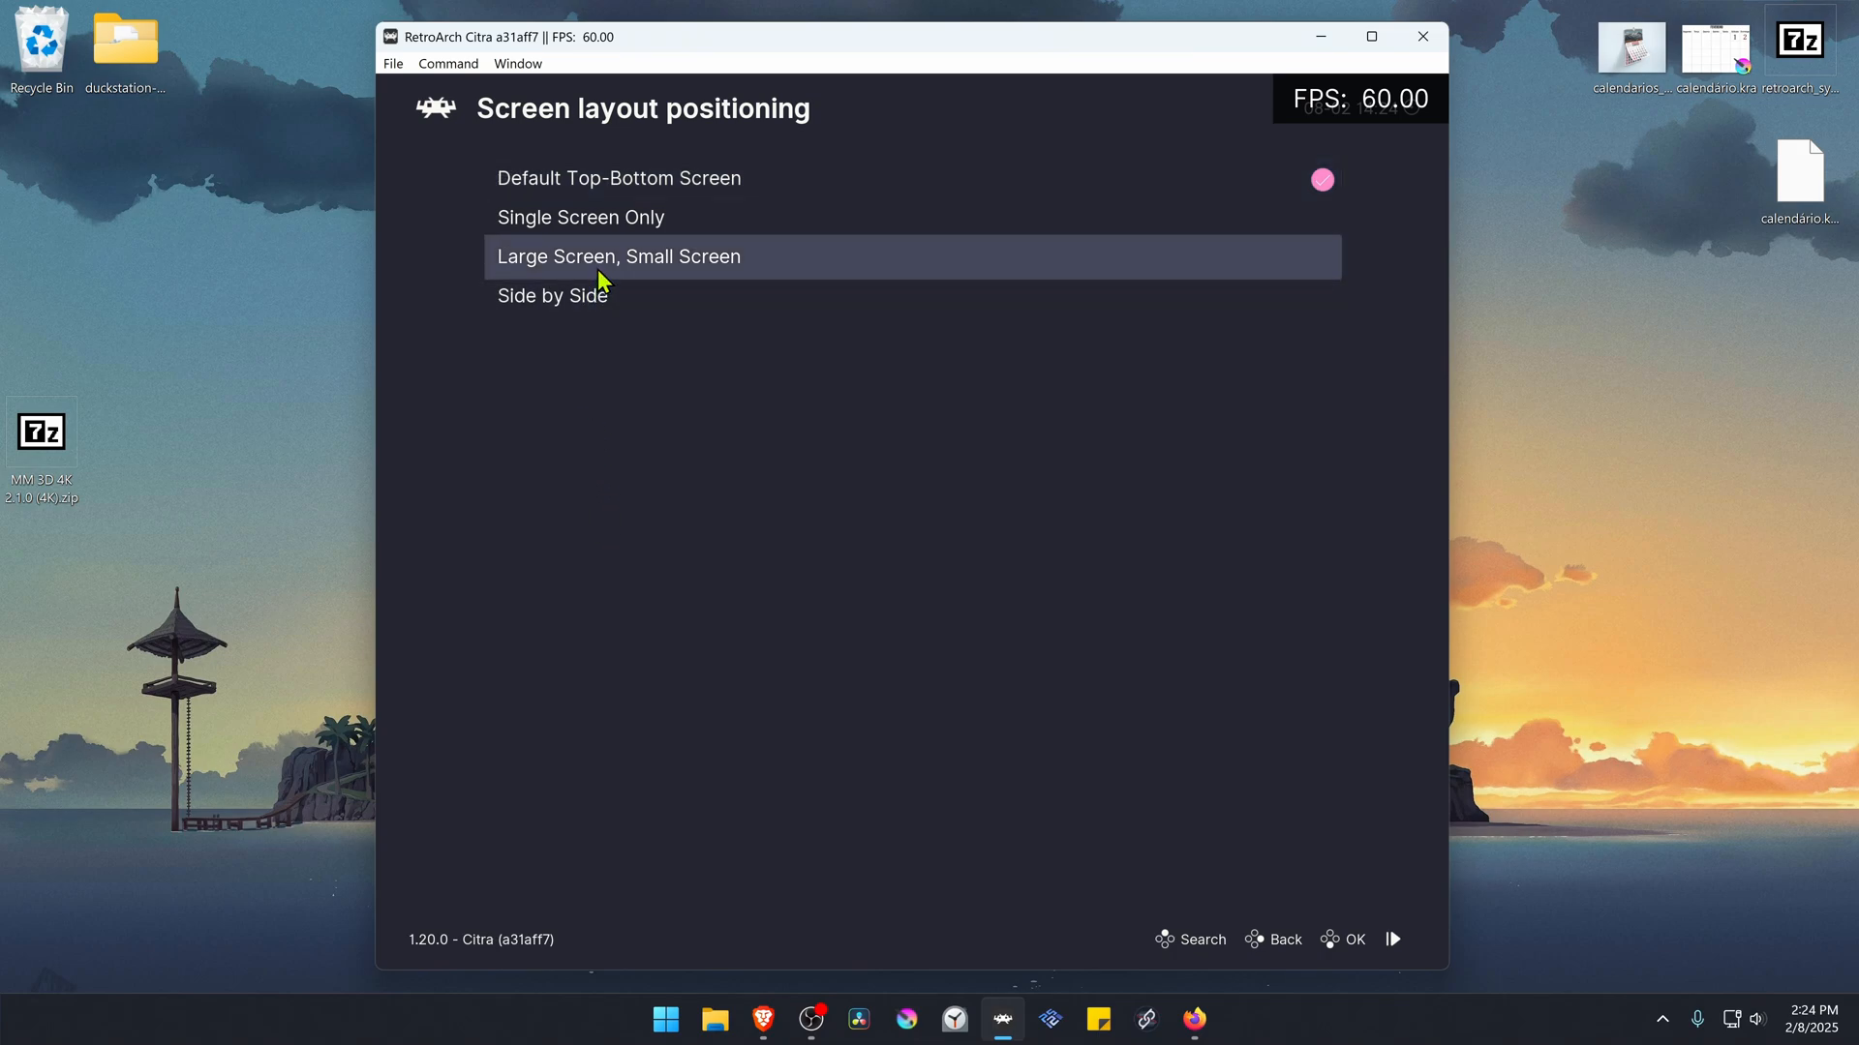
mouse_move(662, 278)
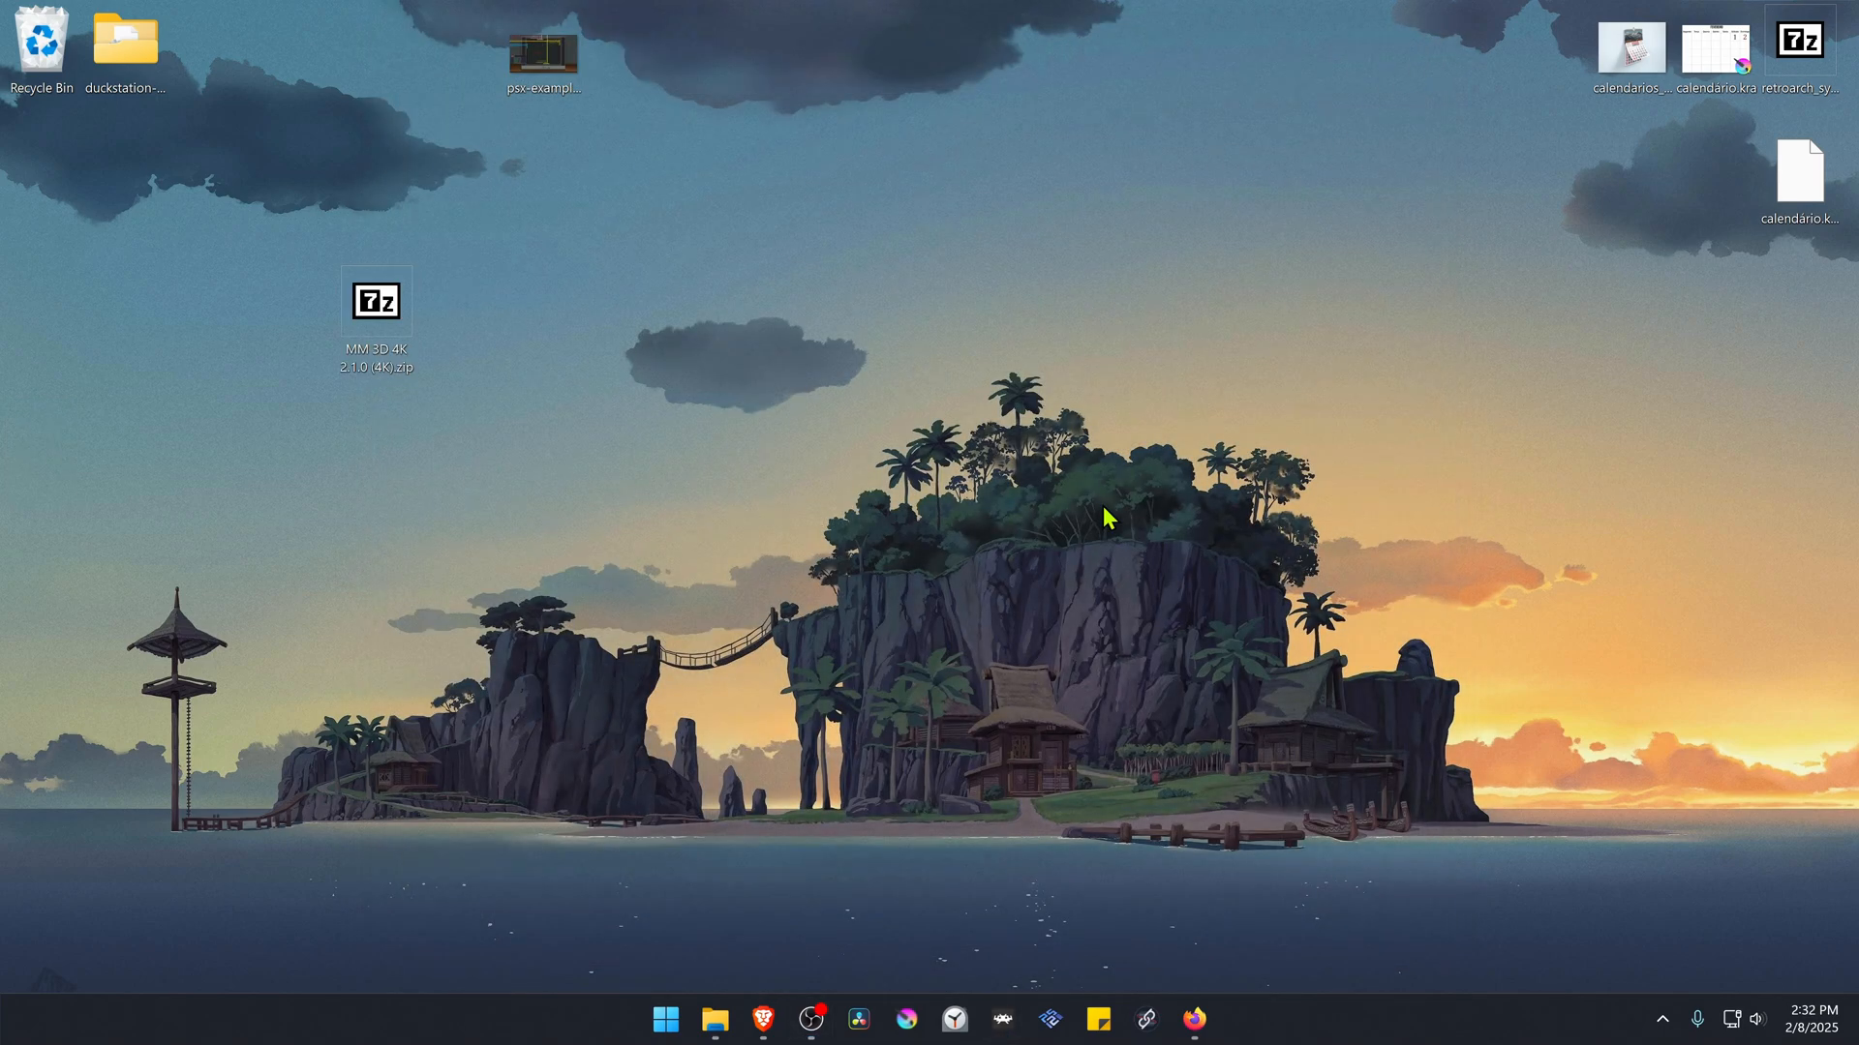
mouse_move(609, 413)
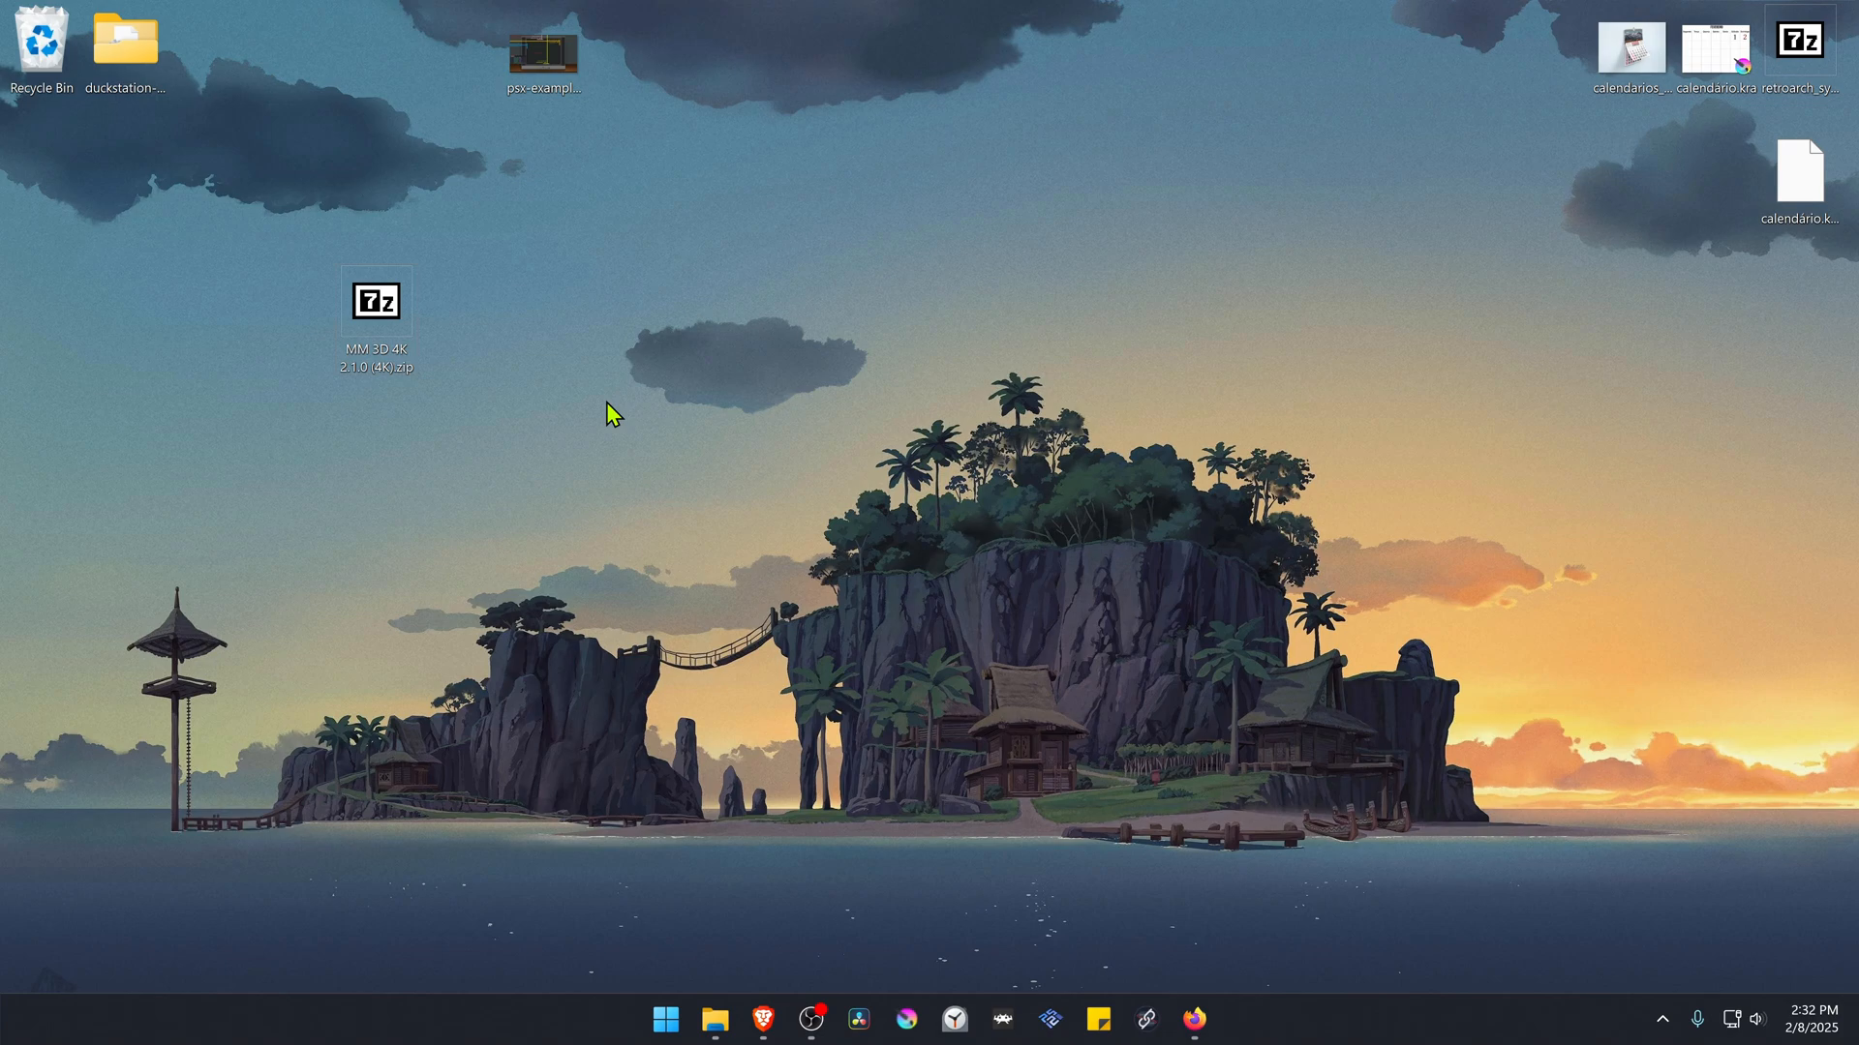
mouse_move(553, 409)
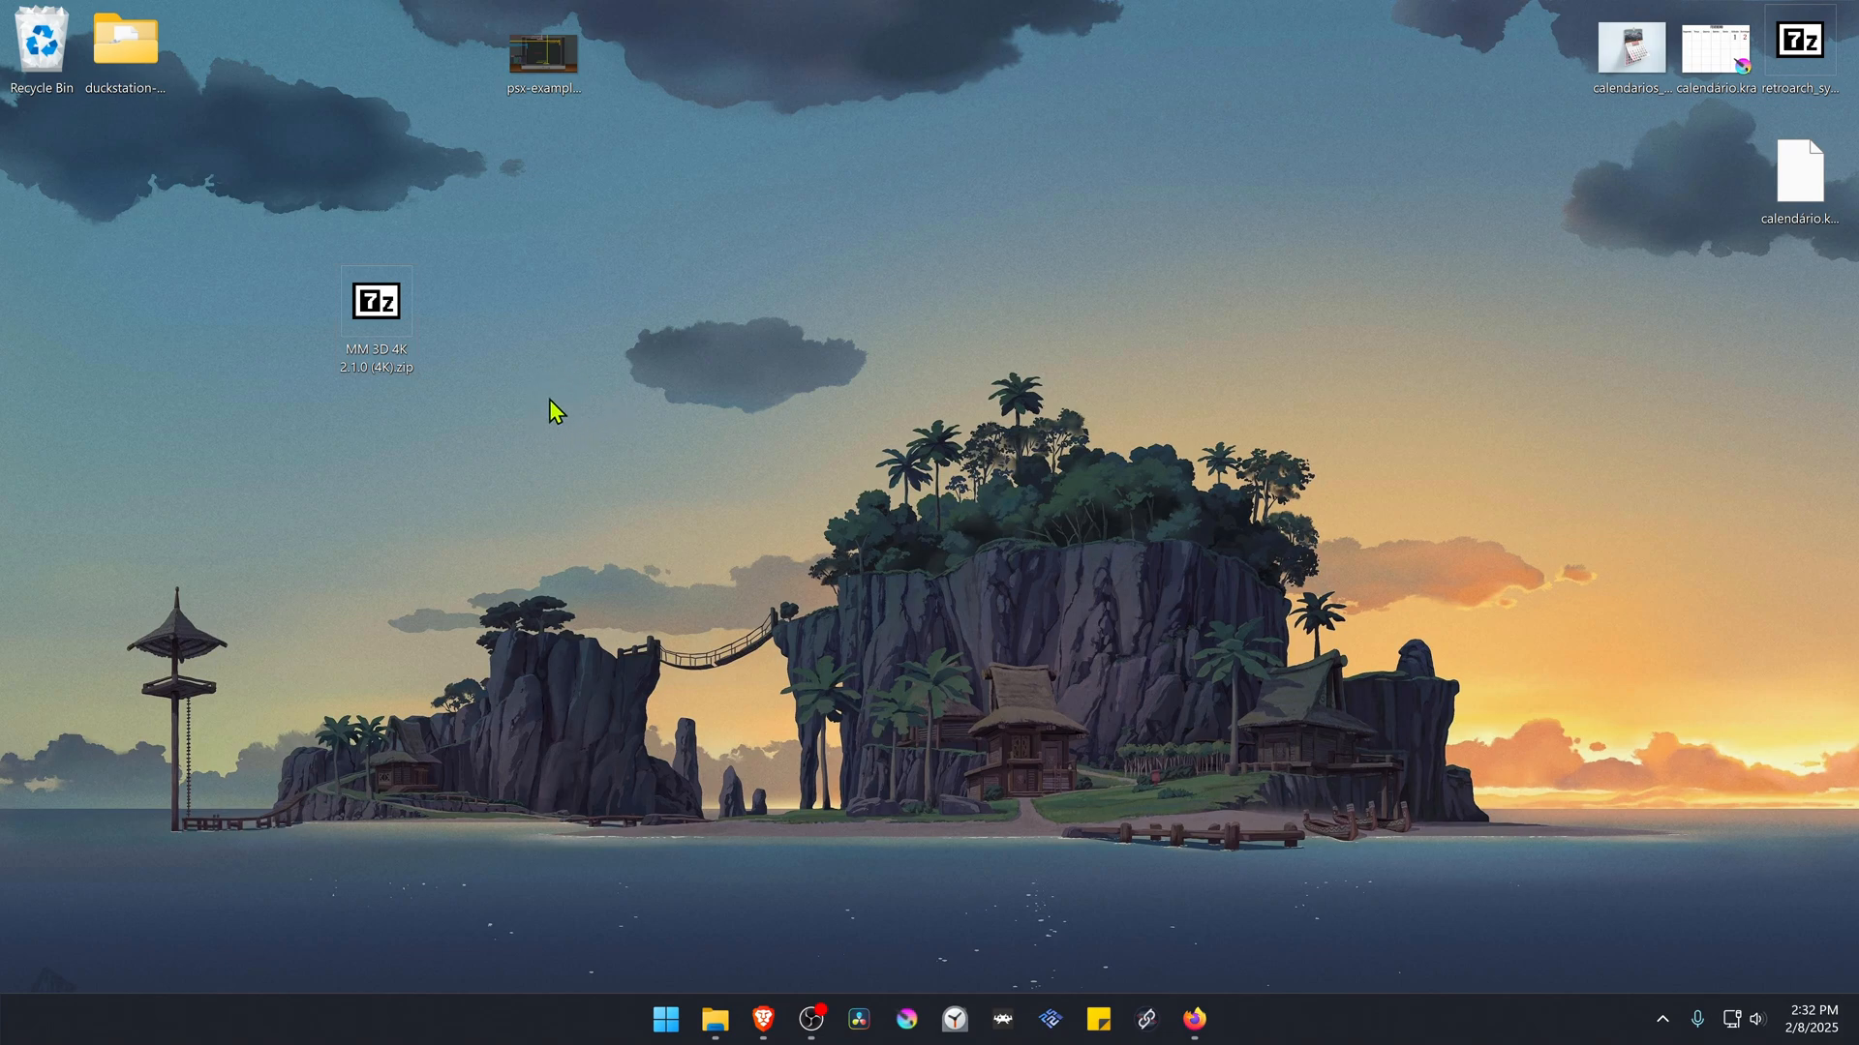
mouse_move(535, 341)
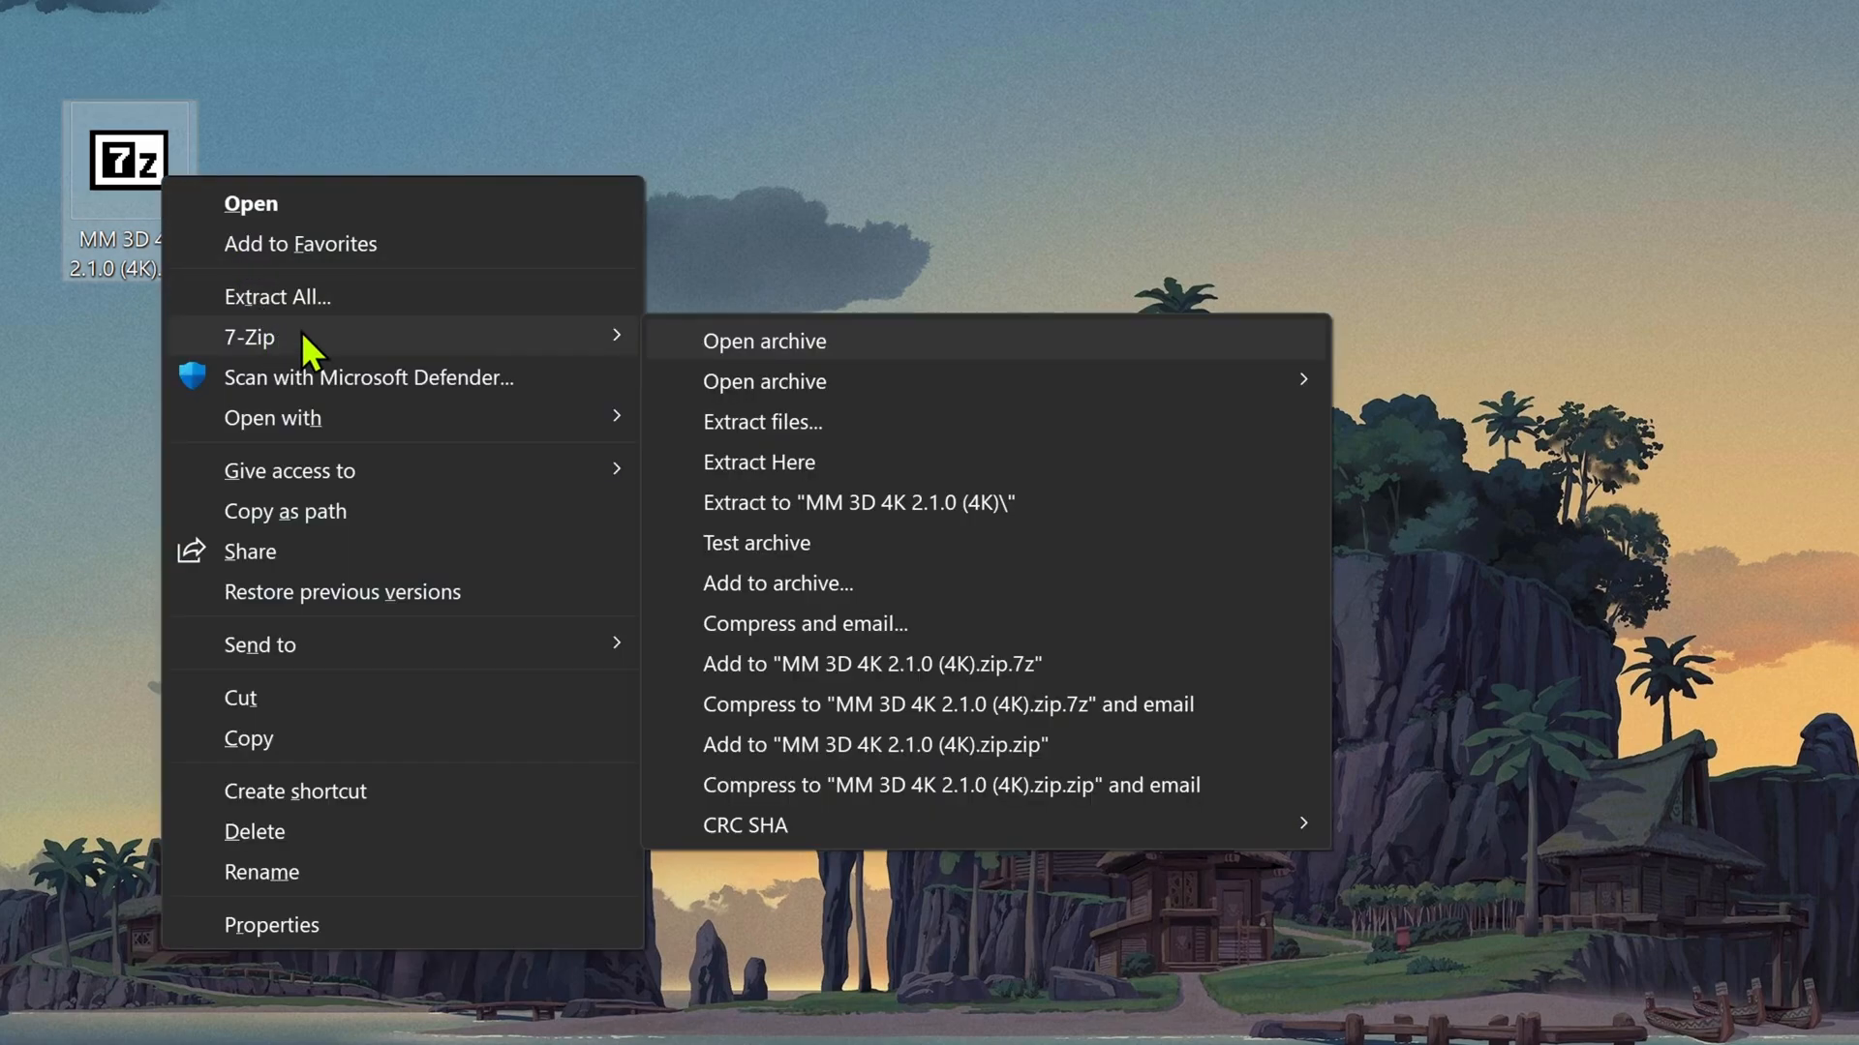
mouse_move(1019, 518)
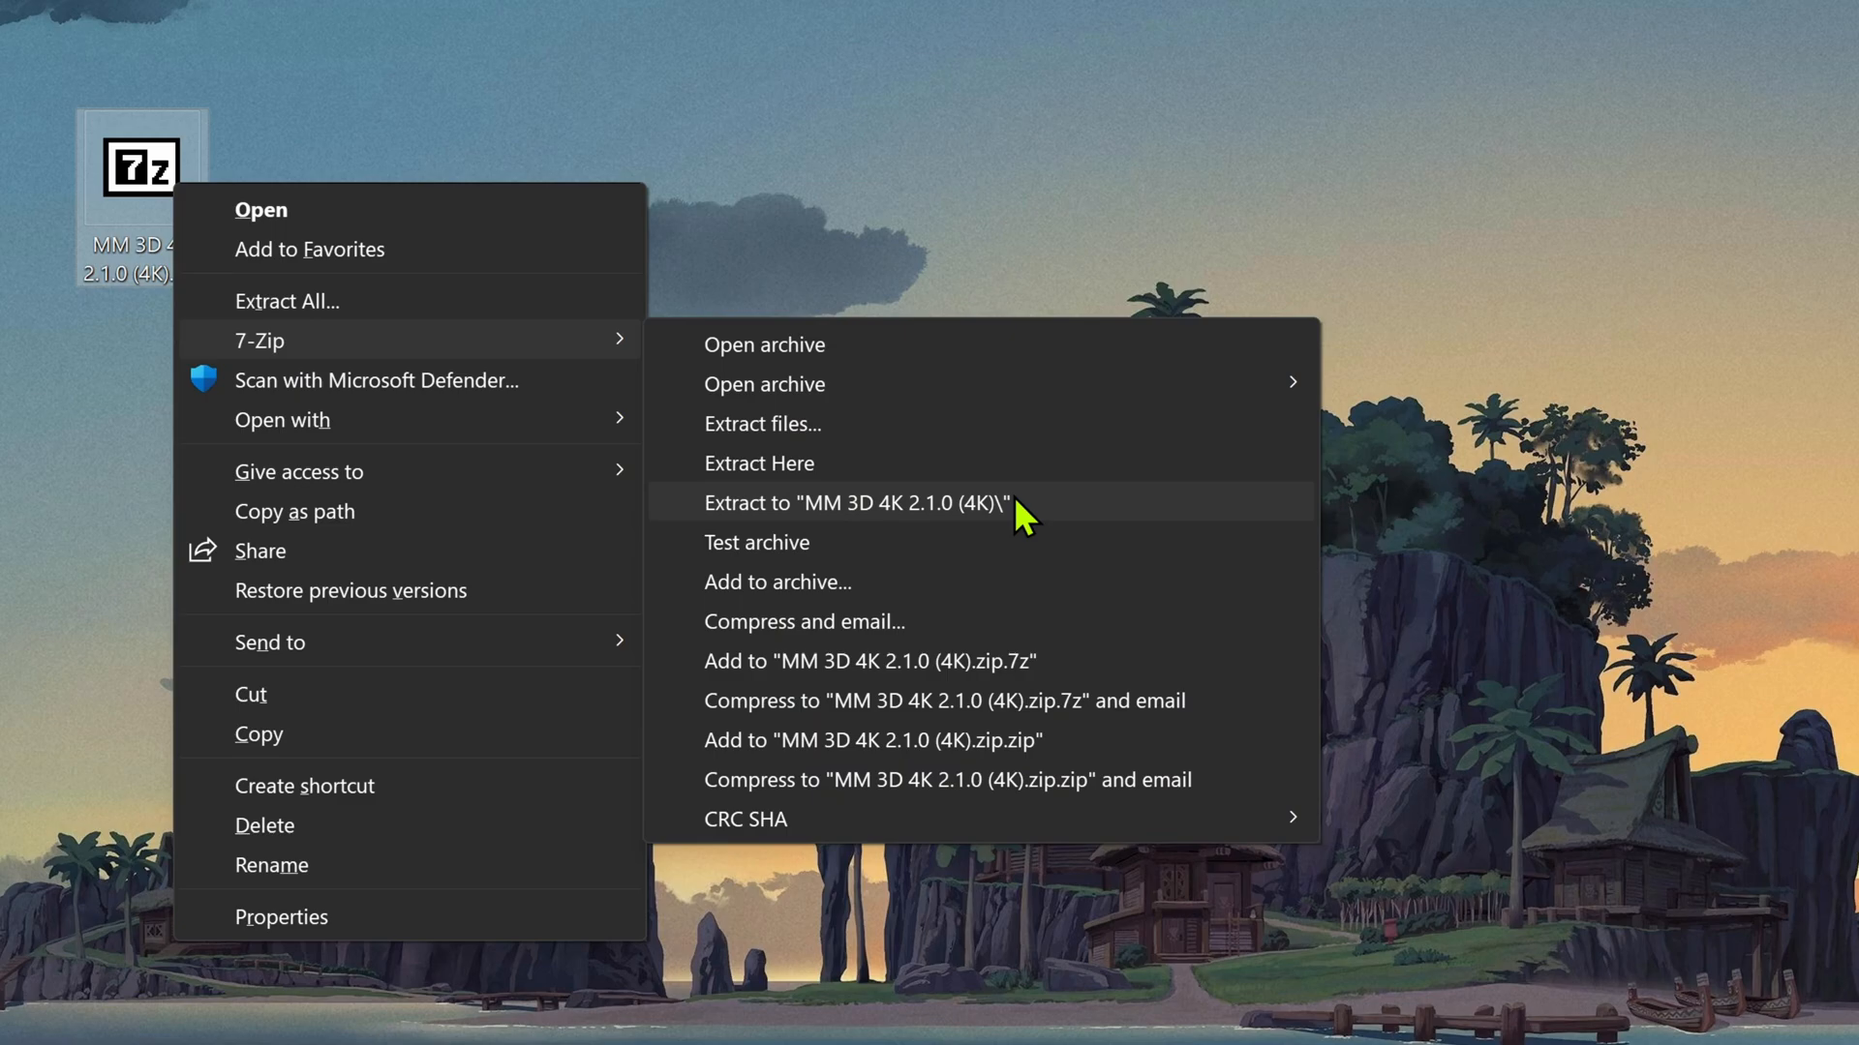
Extract the zip with 7-Zip into its own 'MM 3D 4K 2.1.0 (4K)' folder on the desktop
left_click(873, 503)
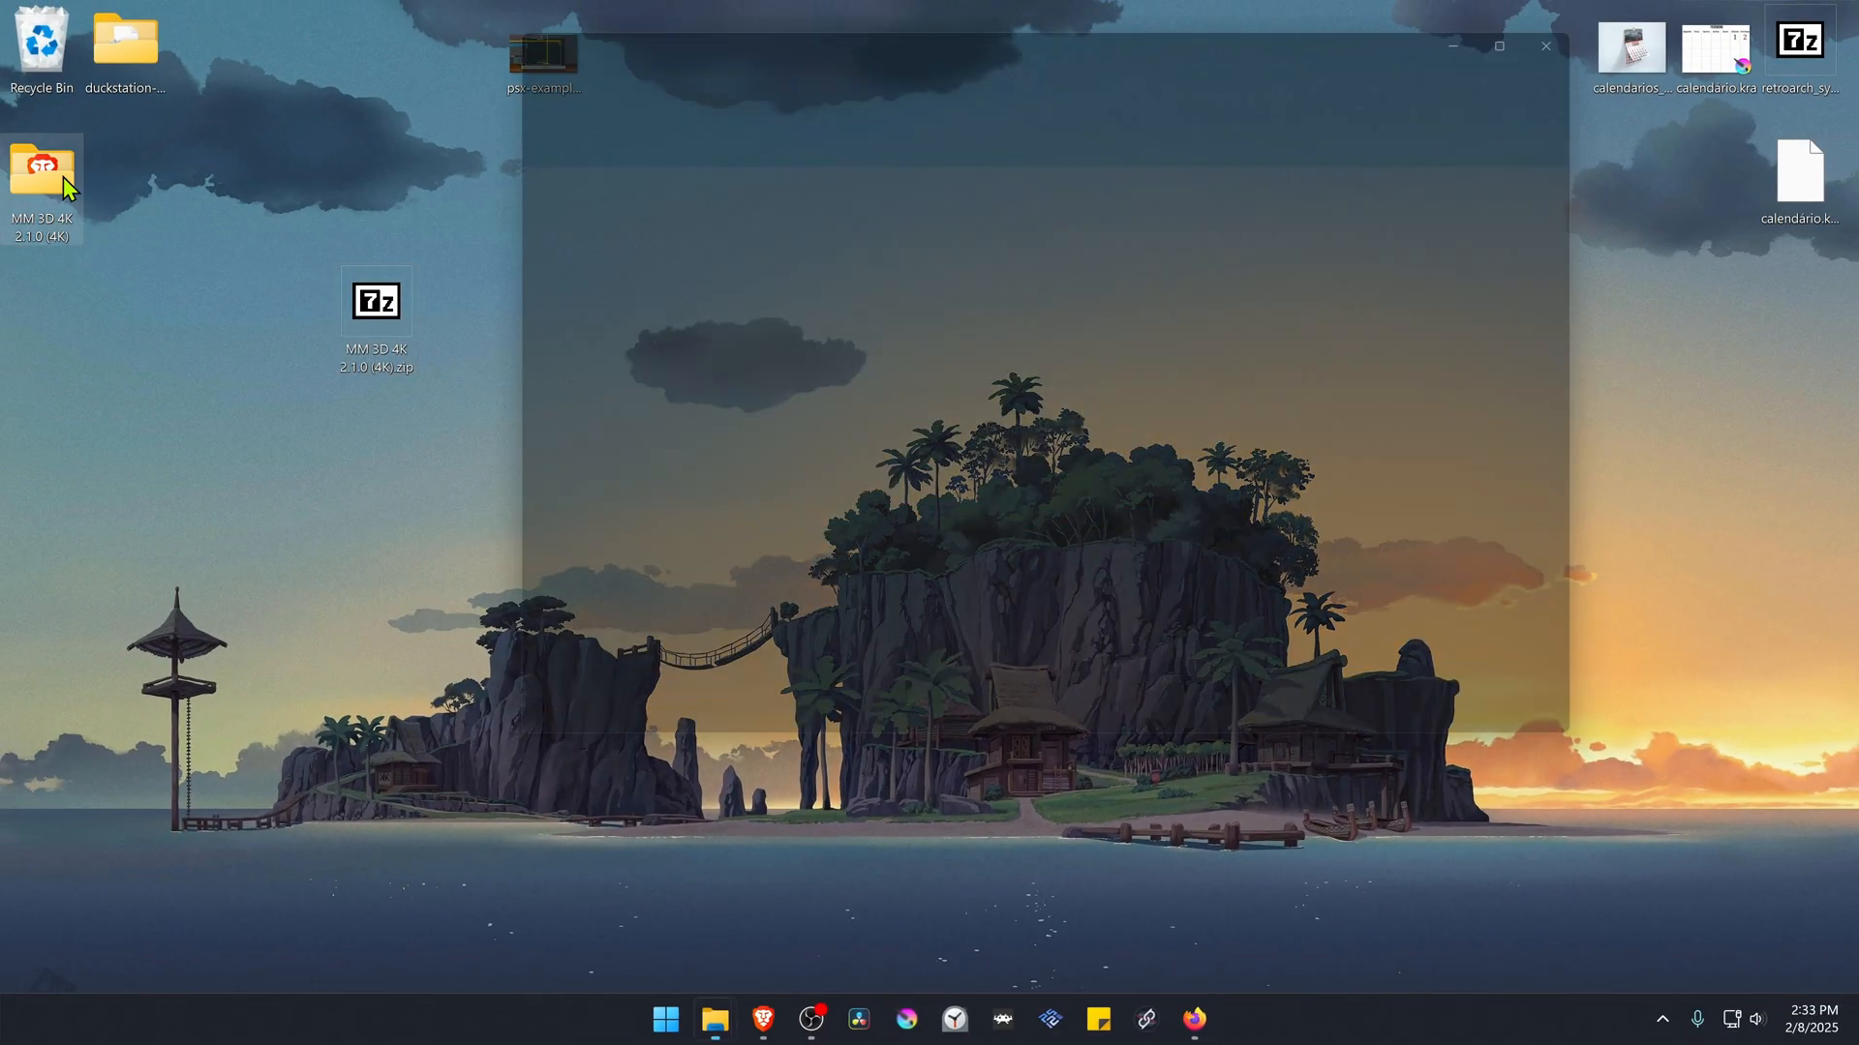
double_click(41, 167)
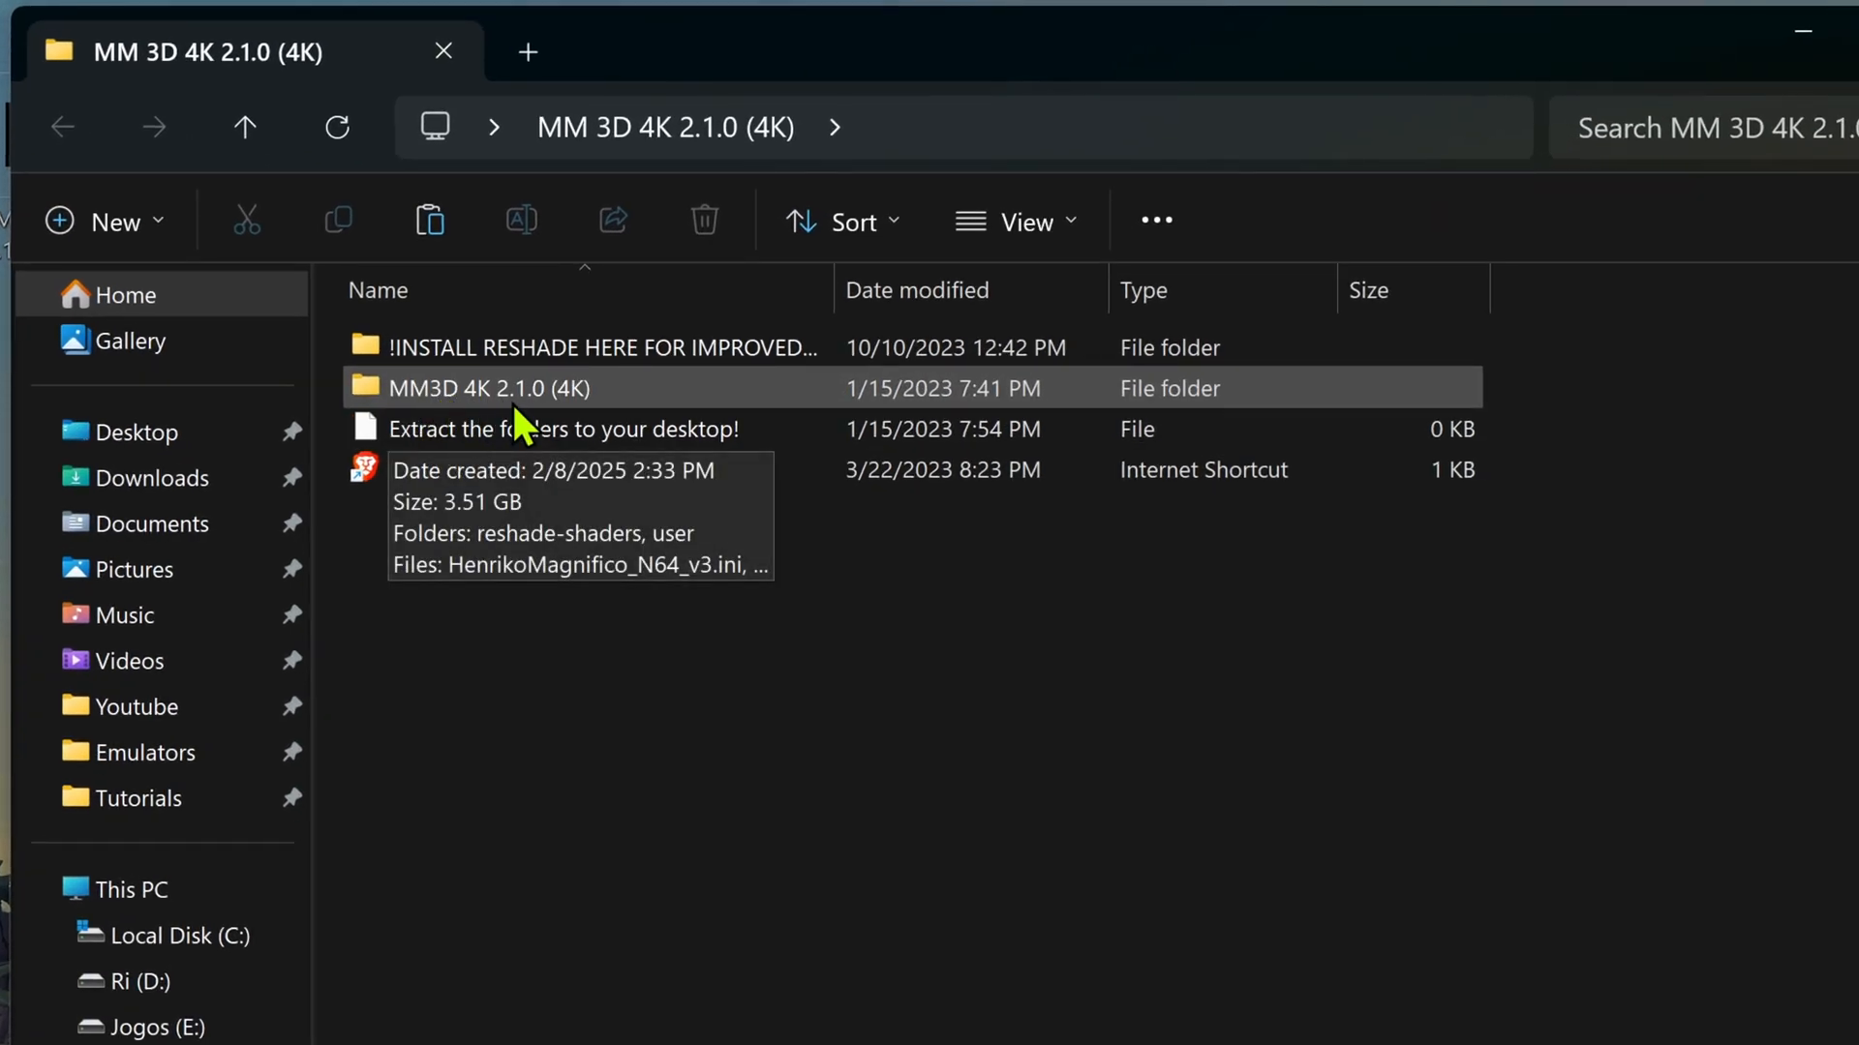
mouse_move(543, 424)
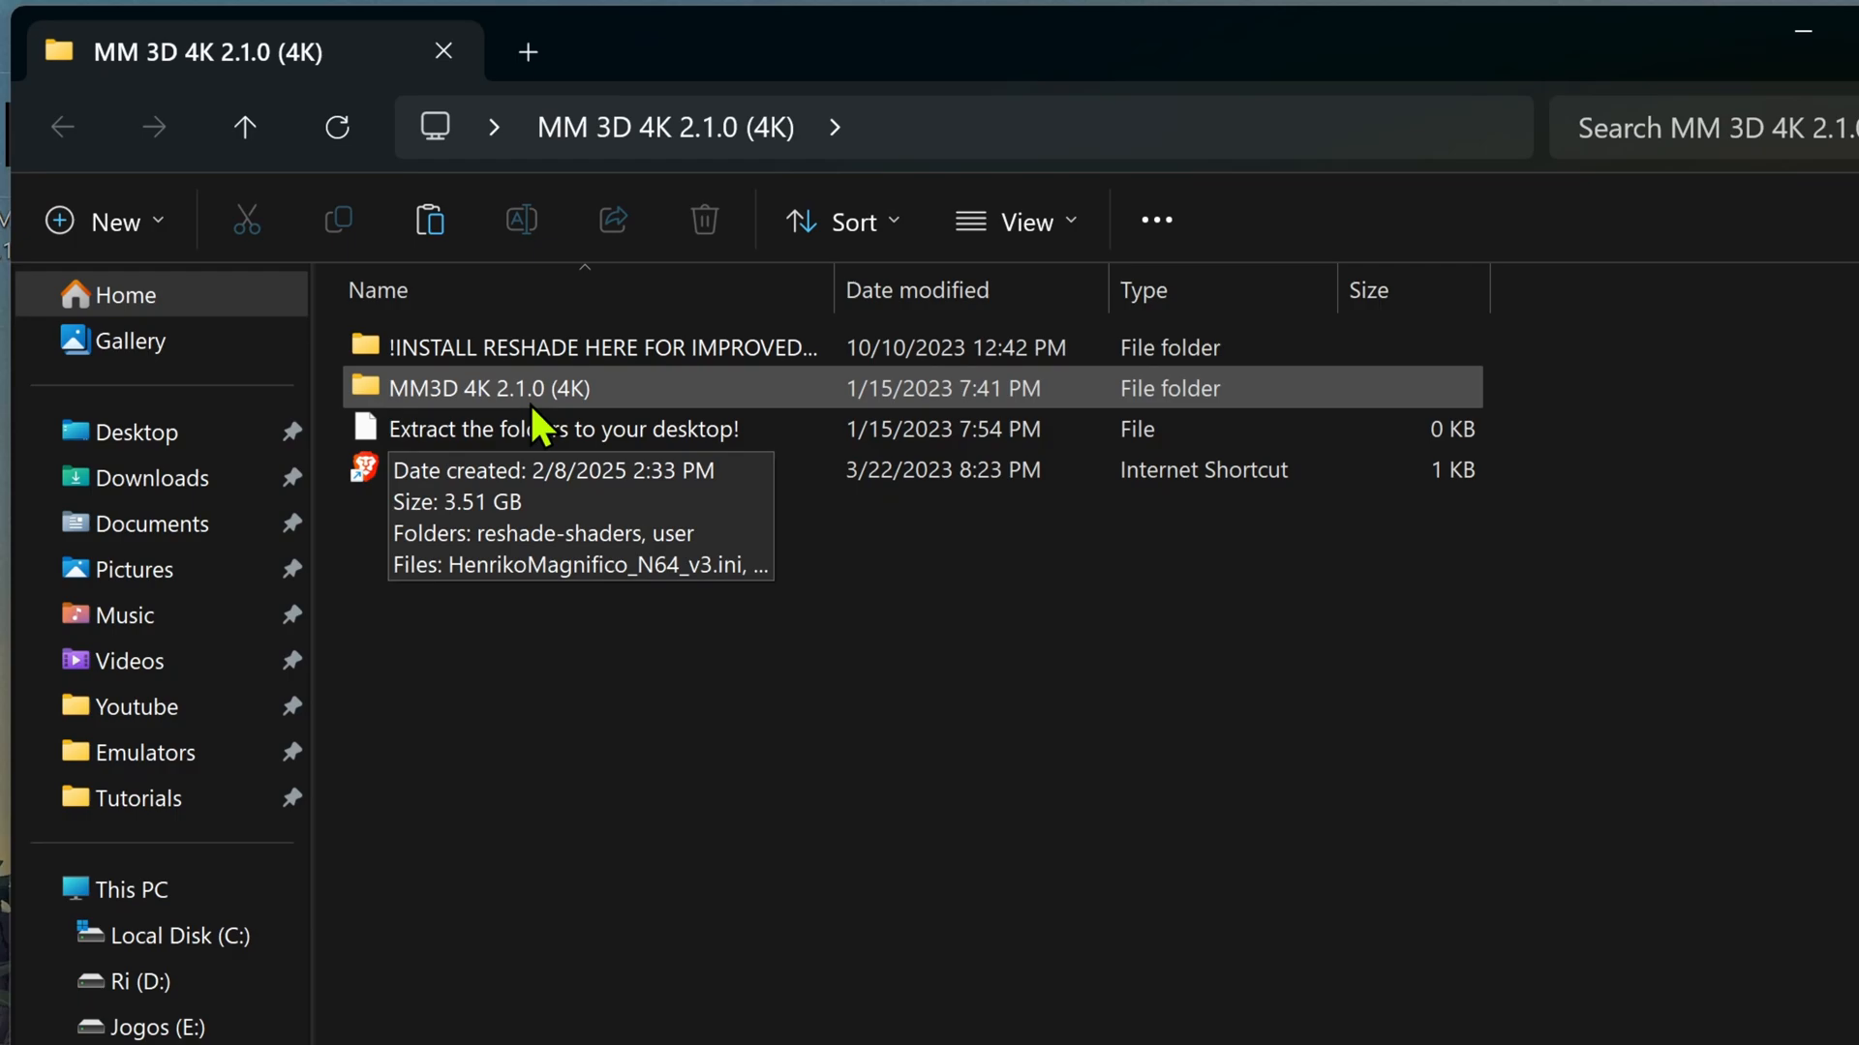
double_click(483, 388)
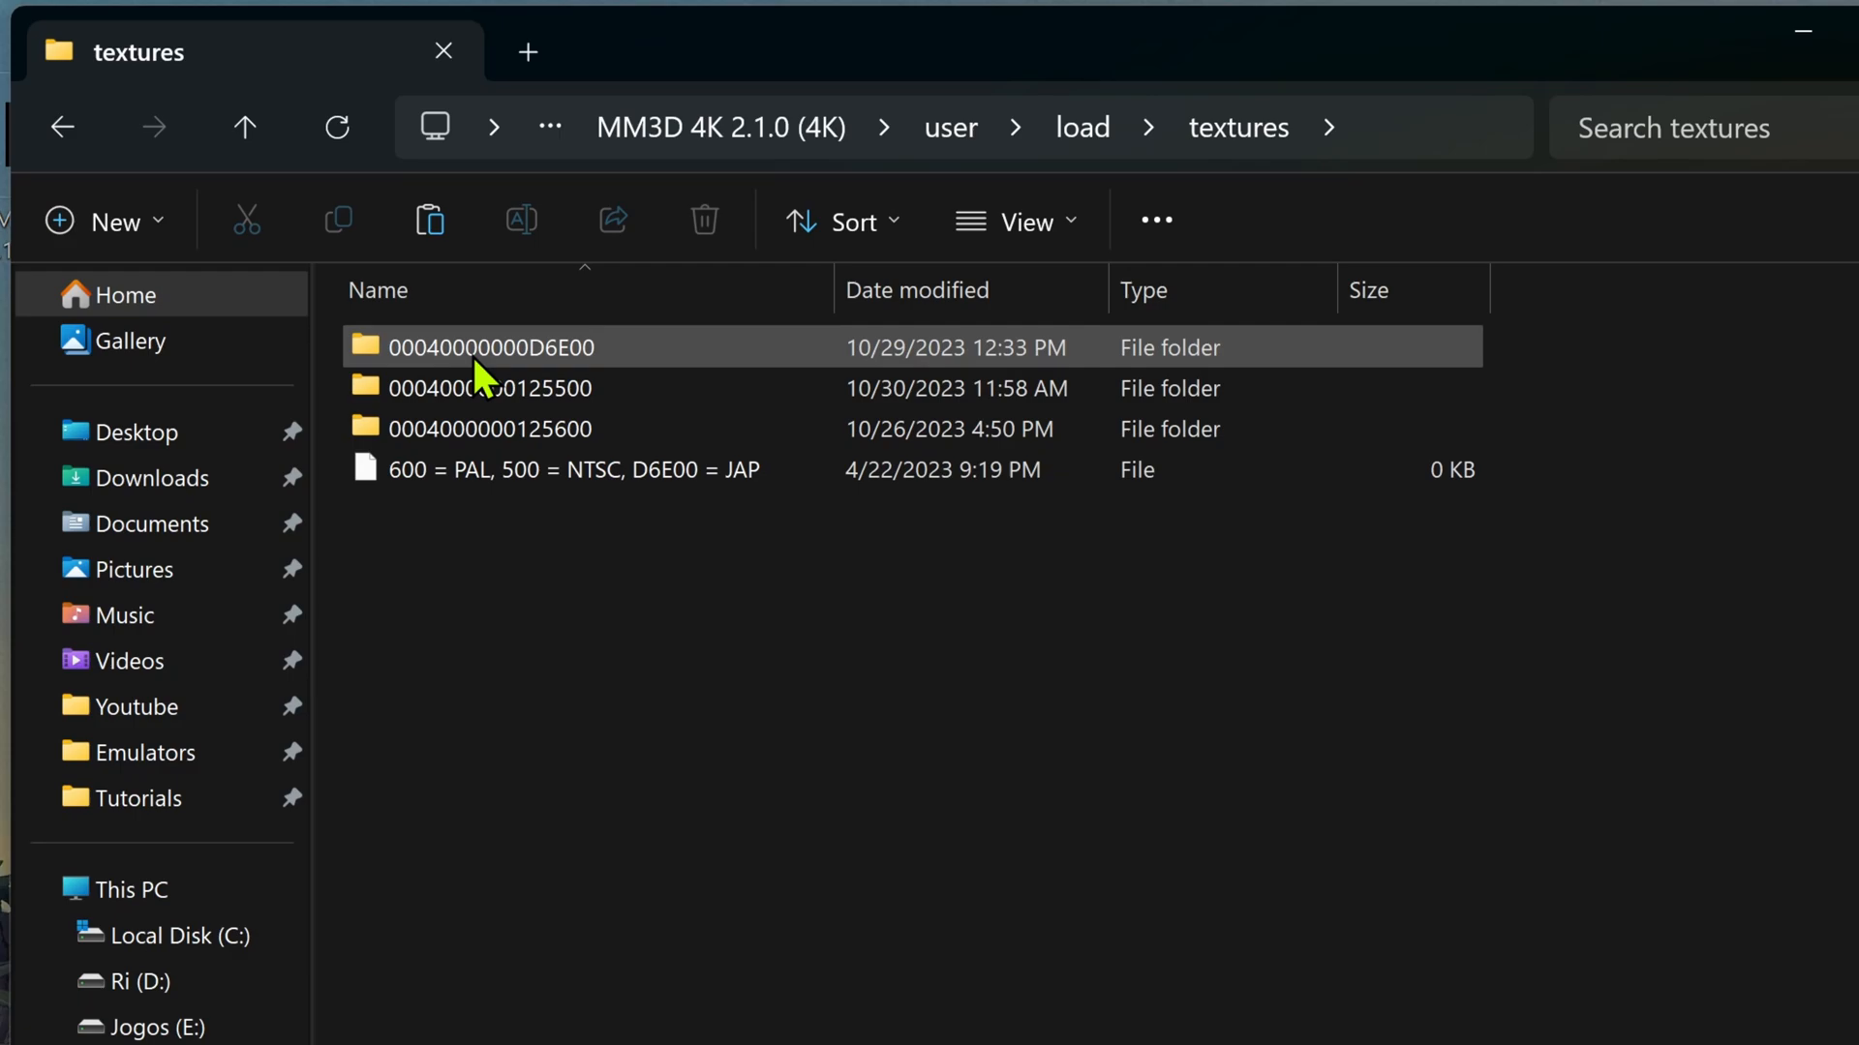
right_click(477, 388)
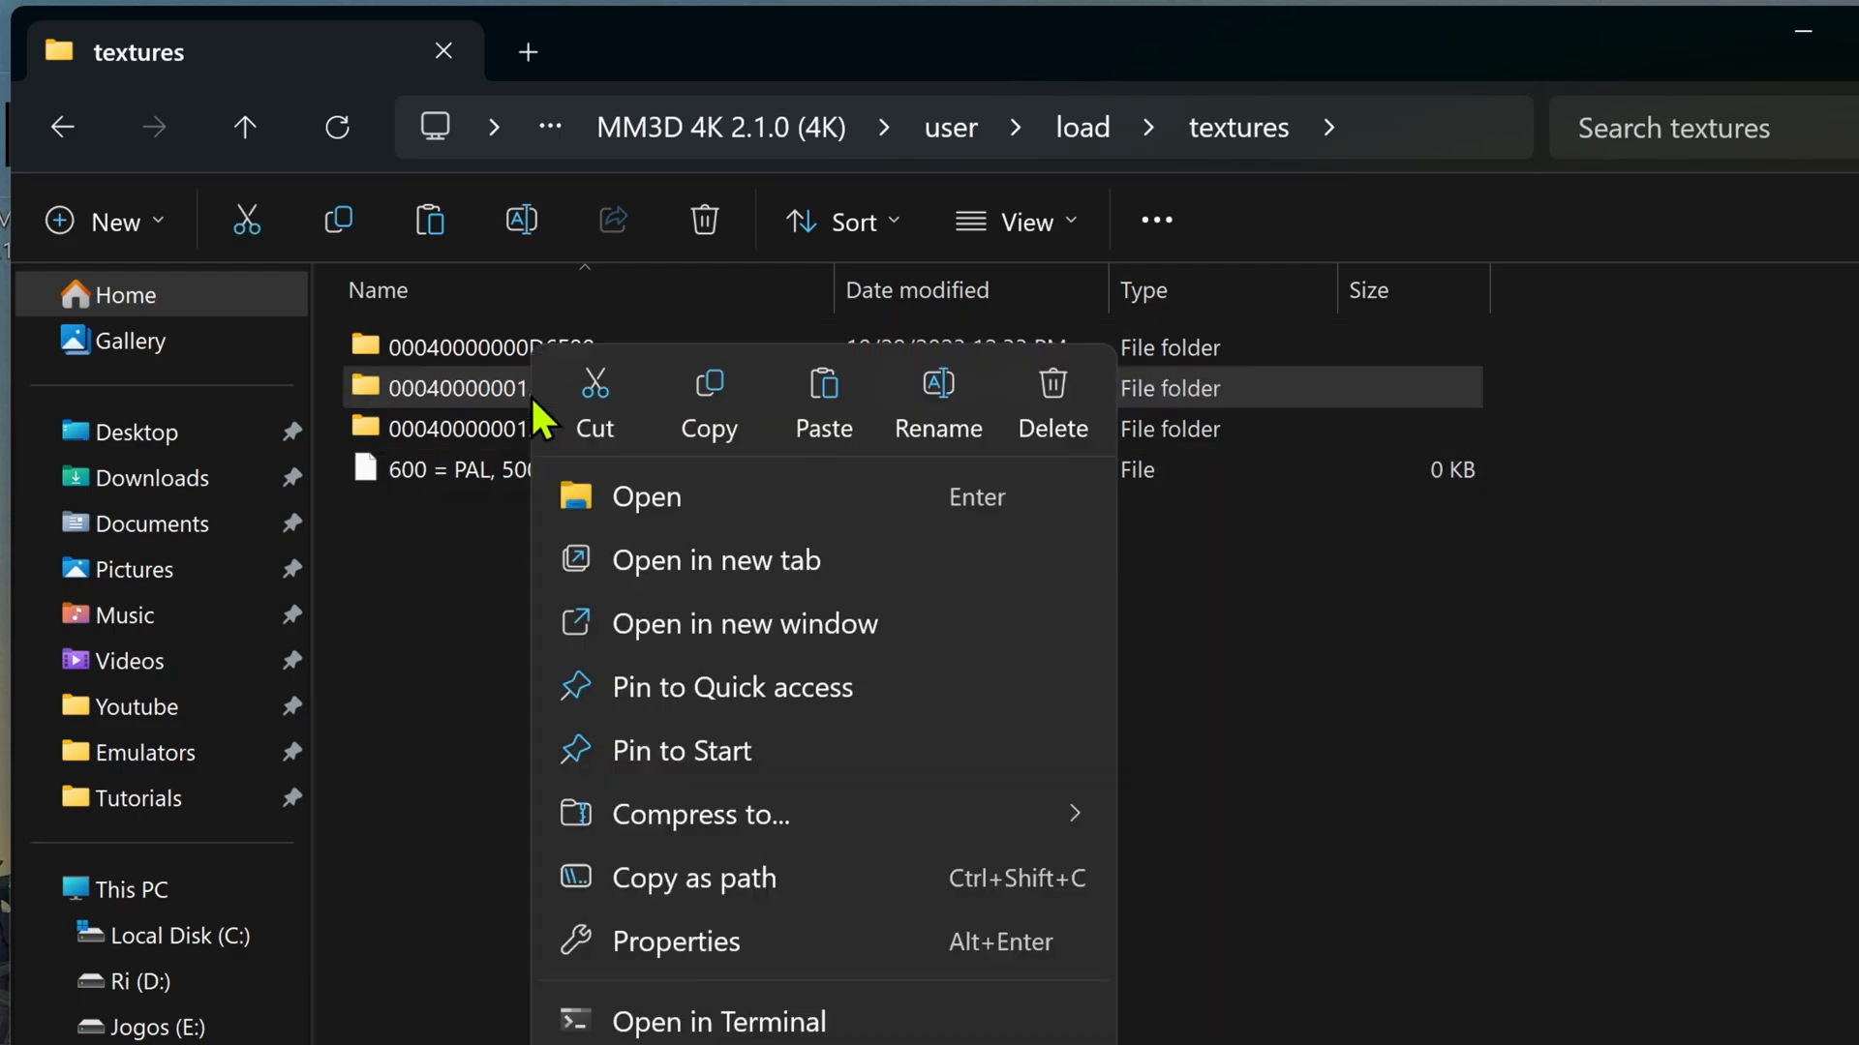
left_click(562, 517)
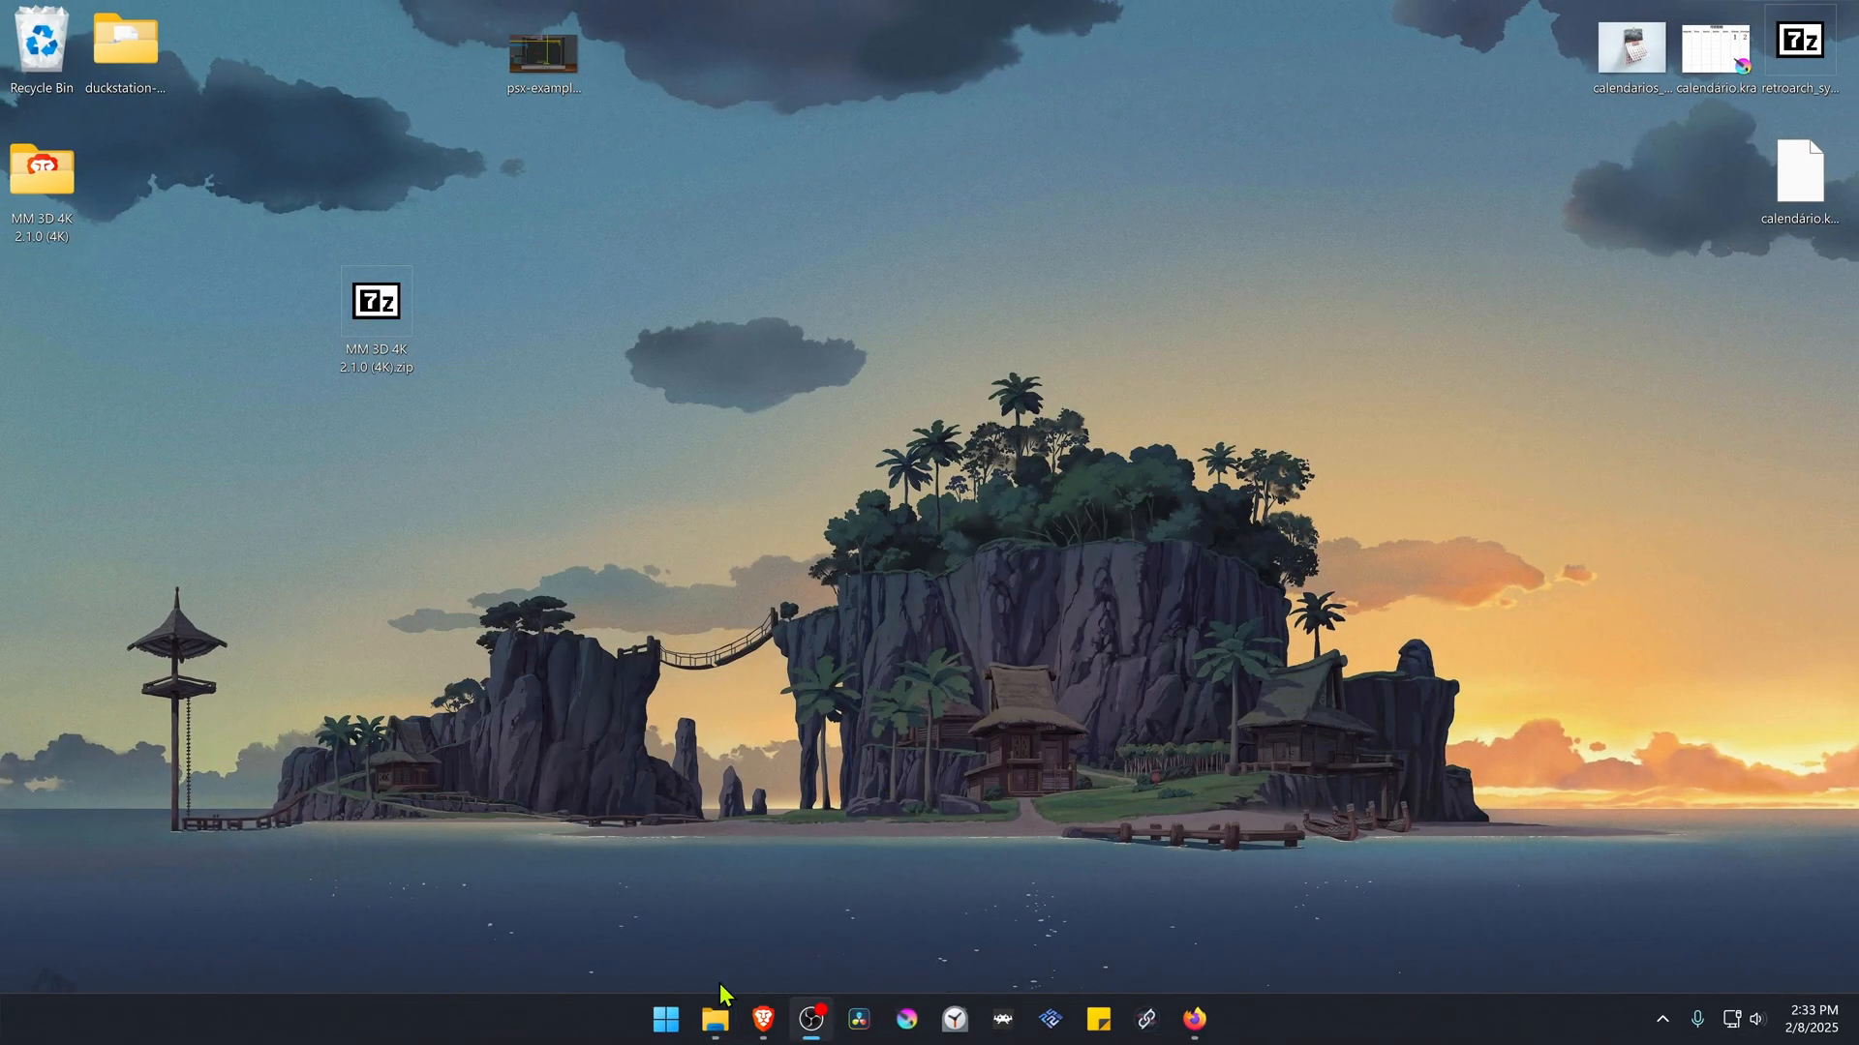
Browse to RetroArch\saves\Citra\Citra\load\textures and paste the copied texture folder there
left_click(713, 1021)
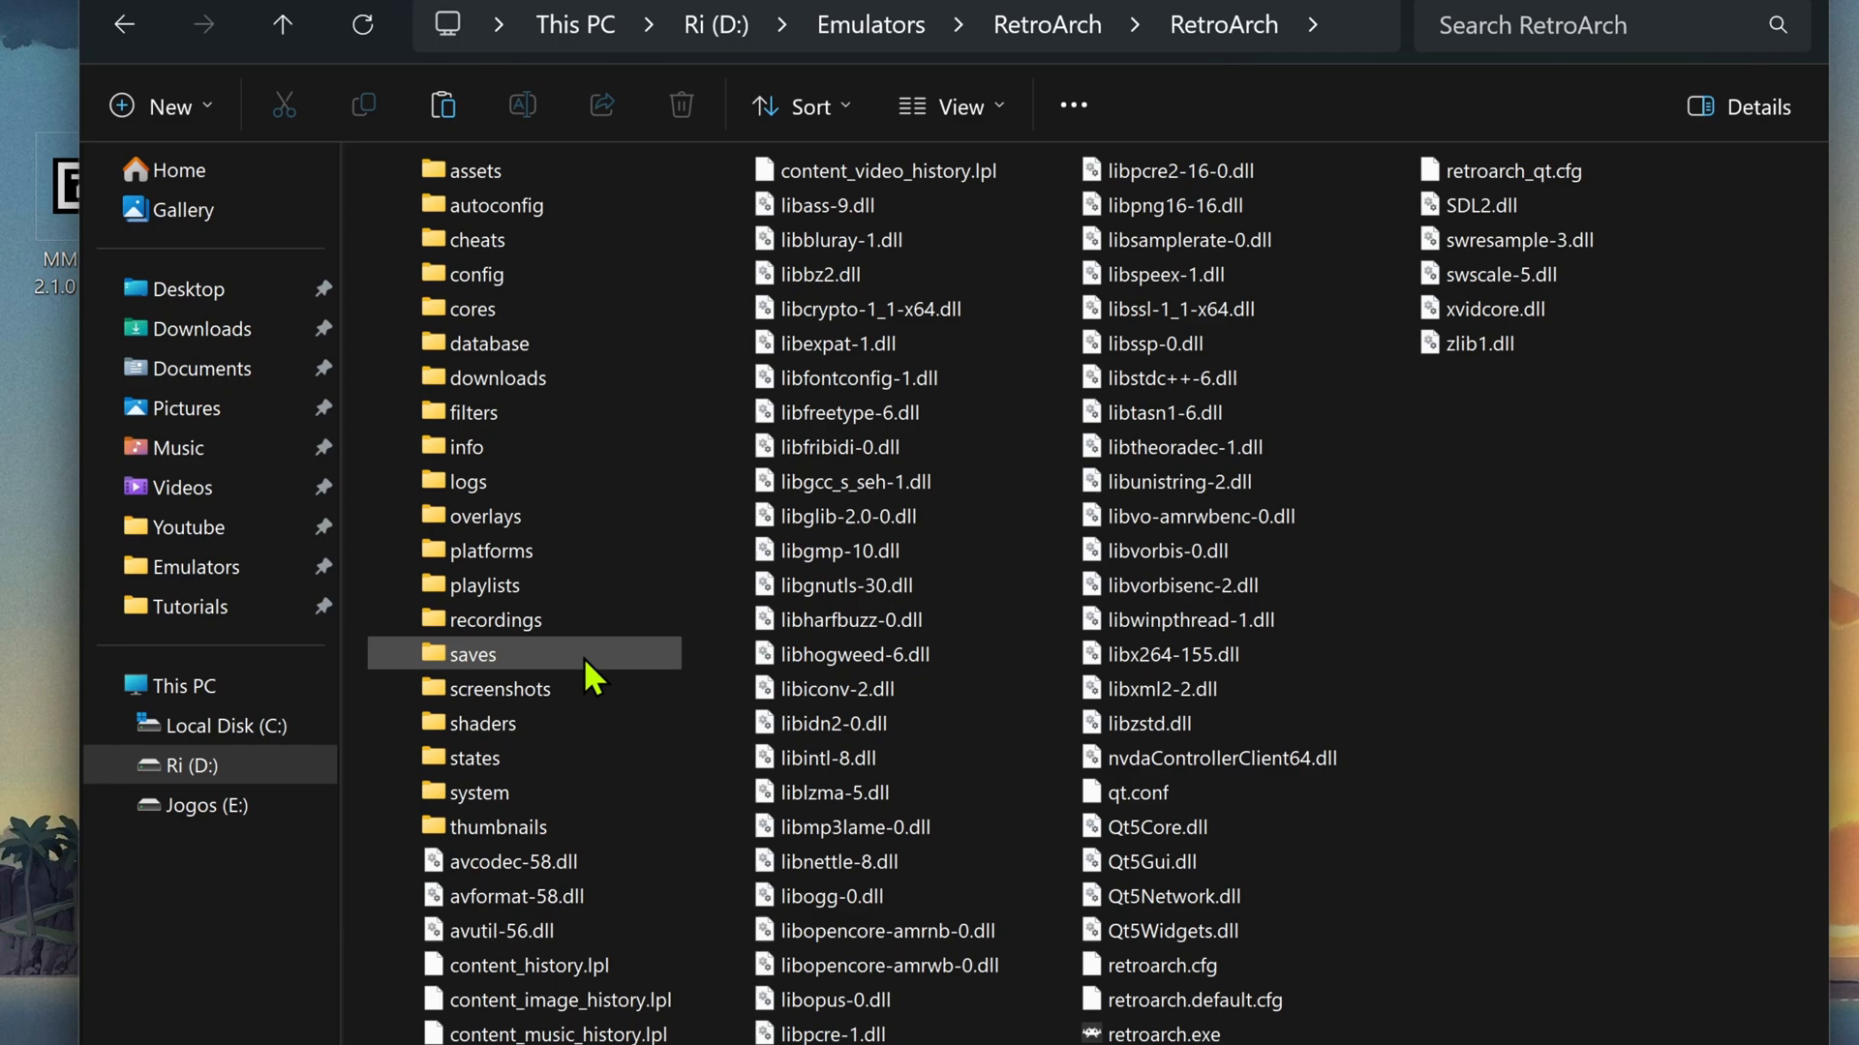
double_click(471, 653)
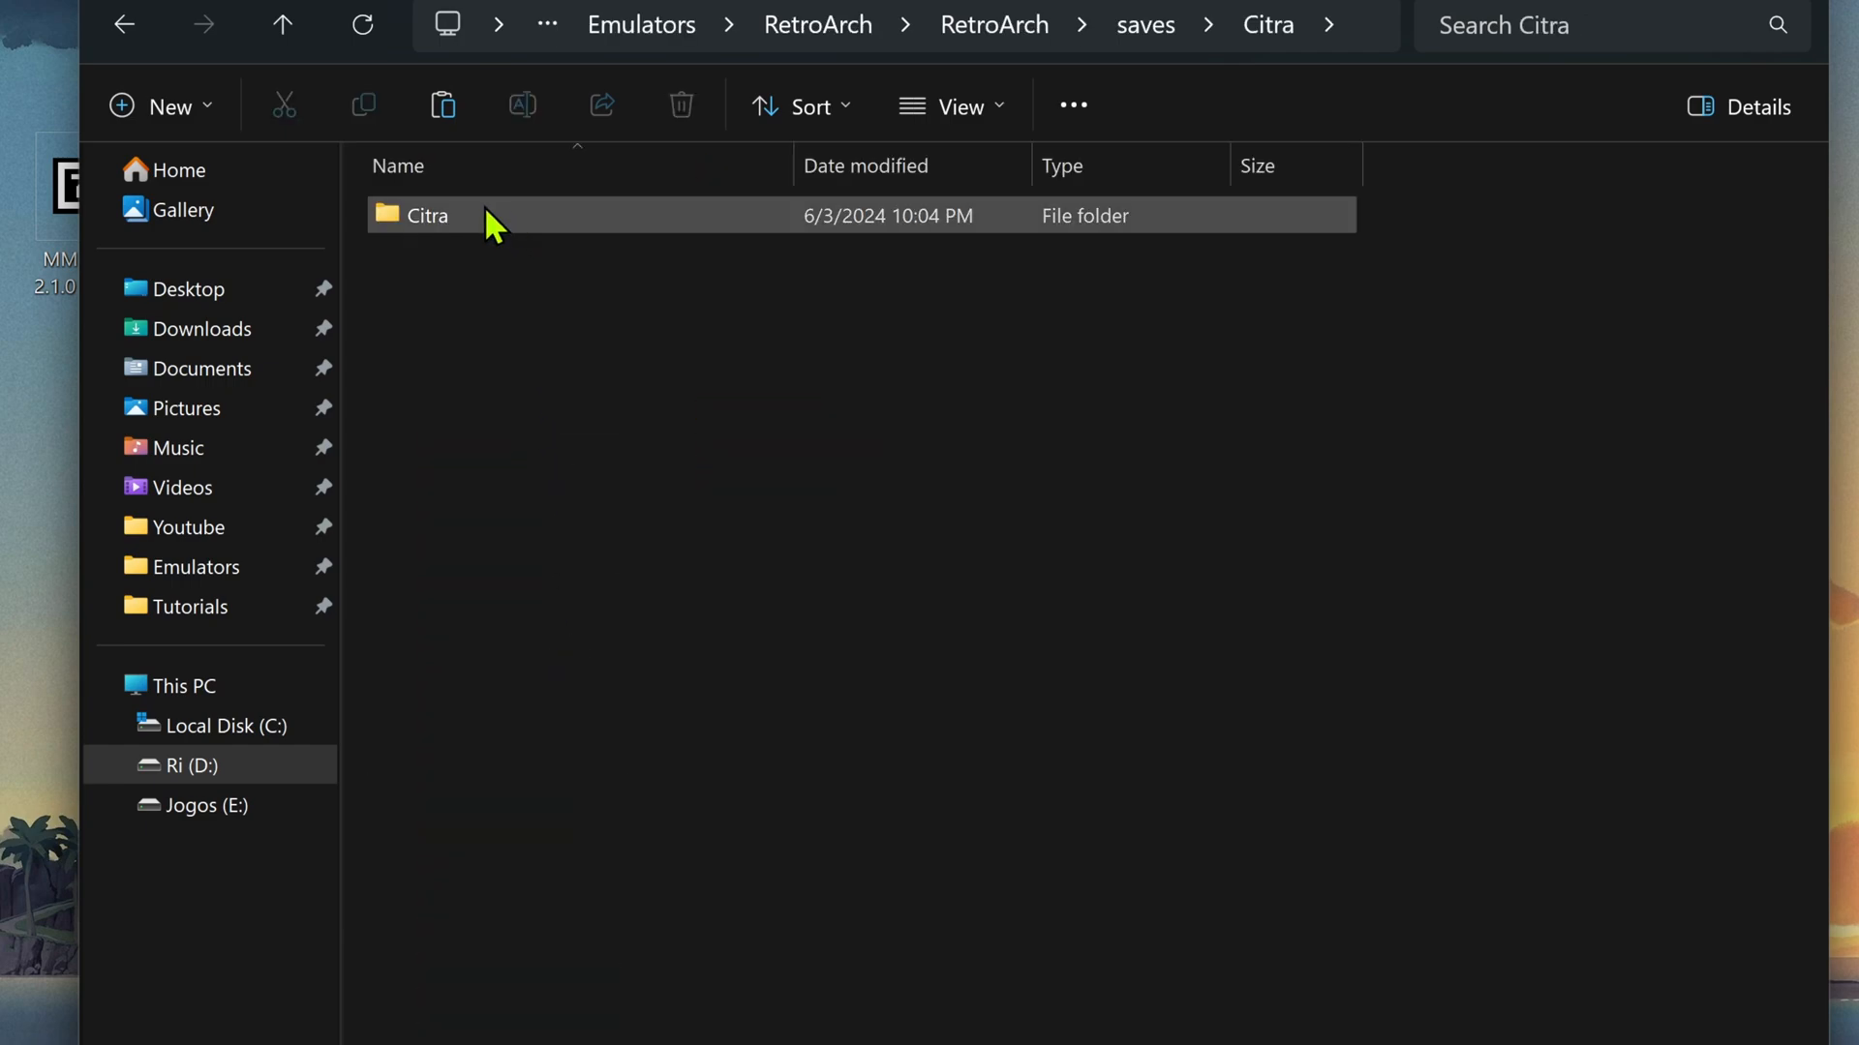
double_click(427, 216)
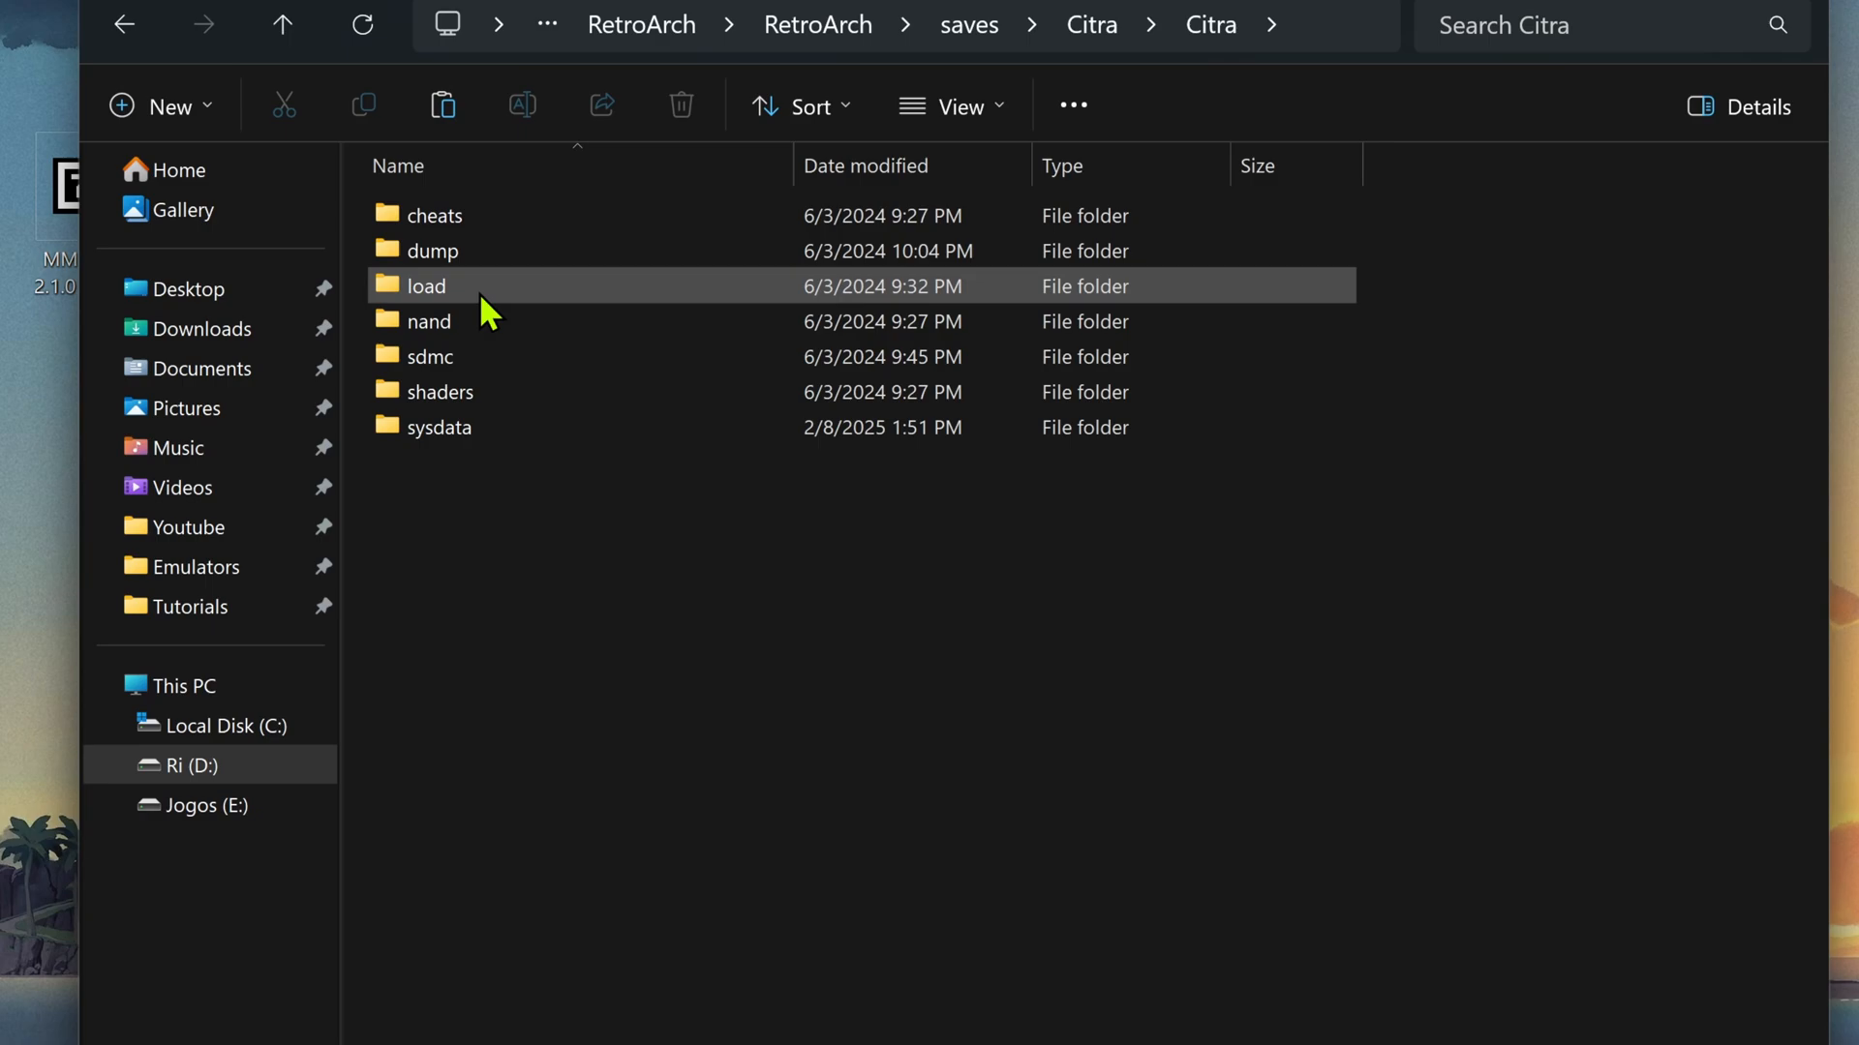
double_click(425, 285)
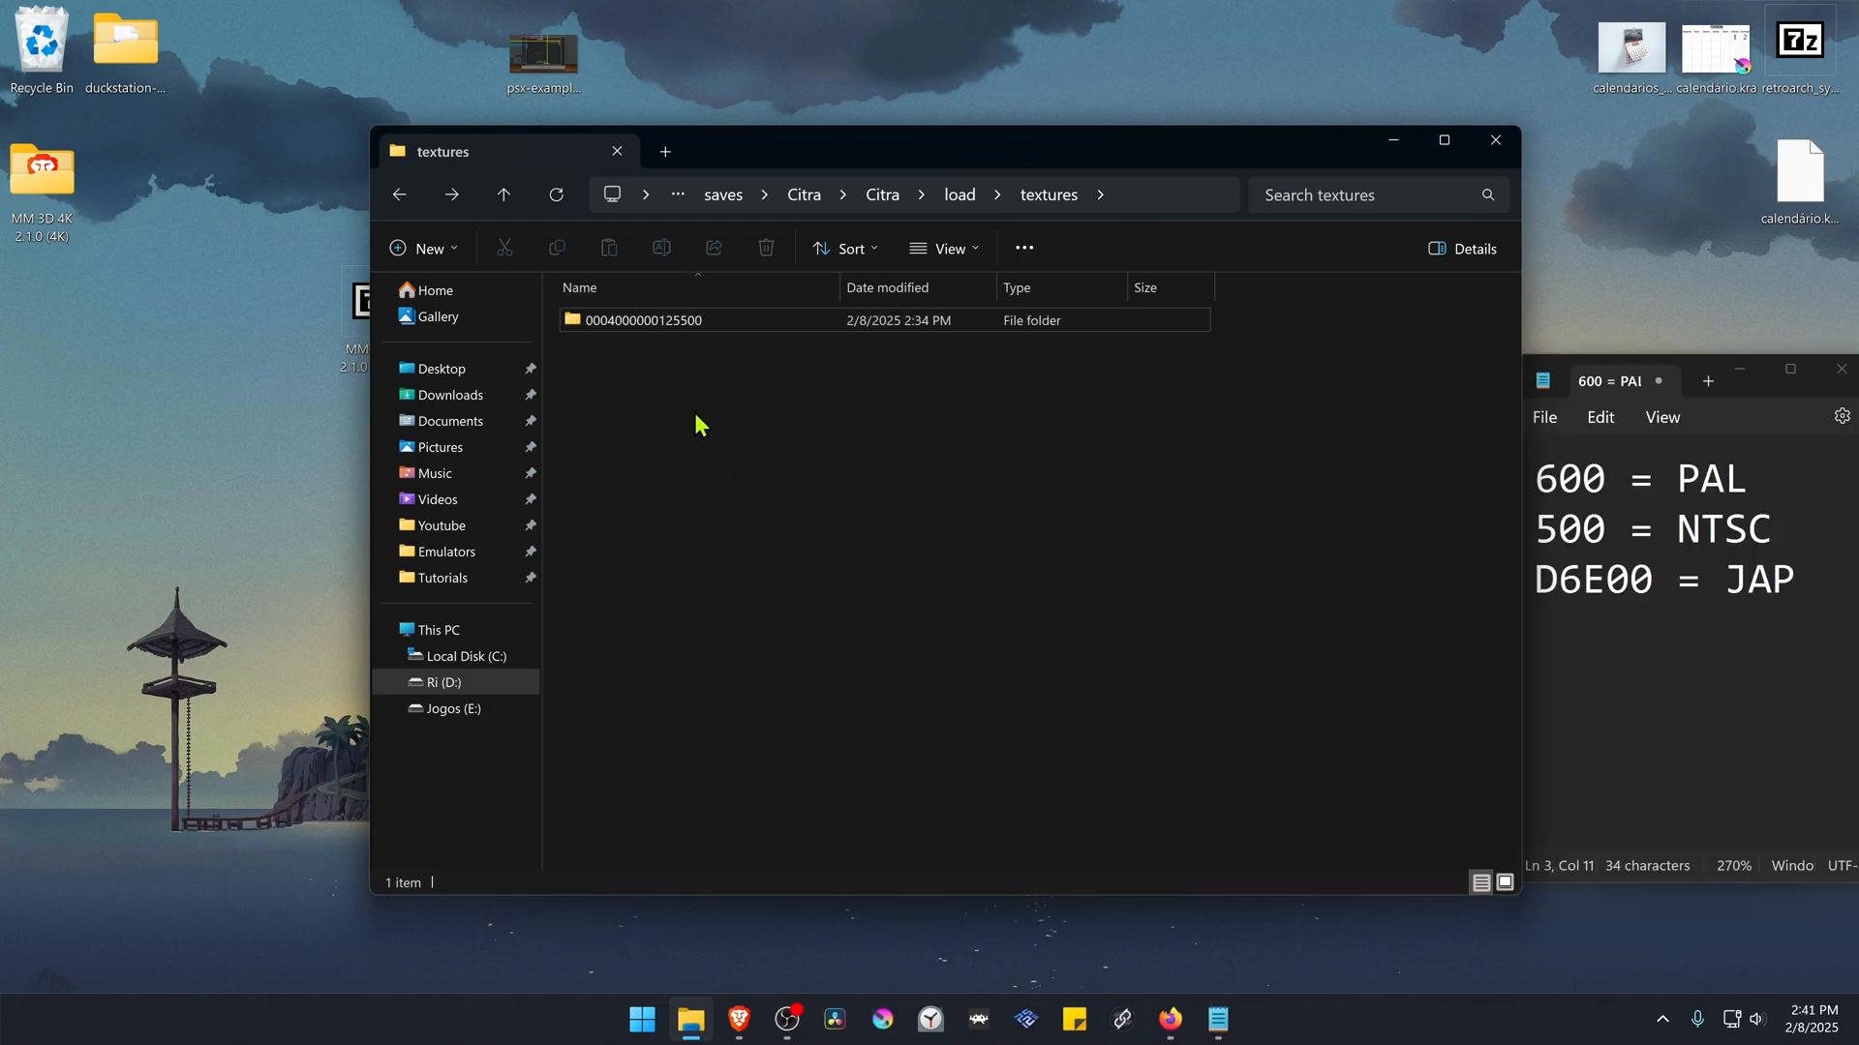
mouse_move(670, 399)
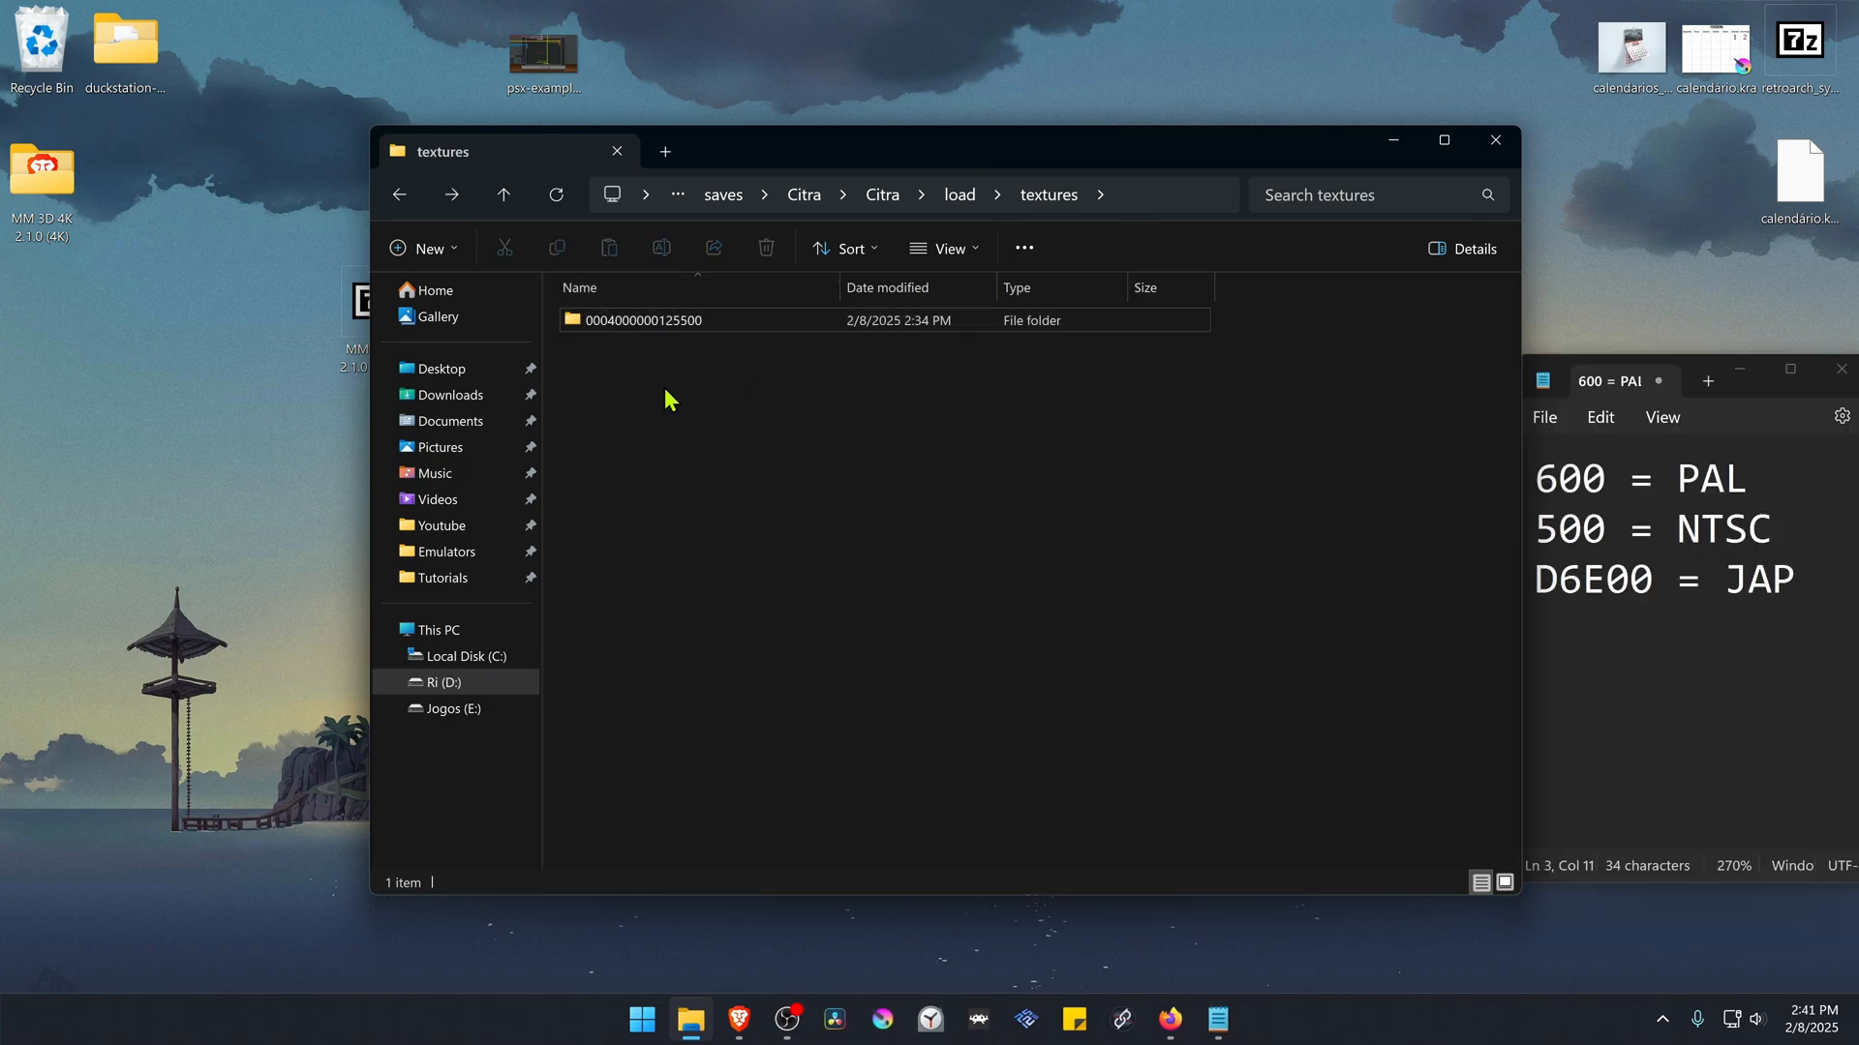
mouse_move(809, 446)
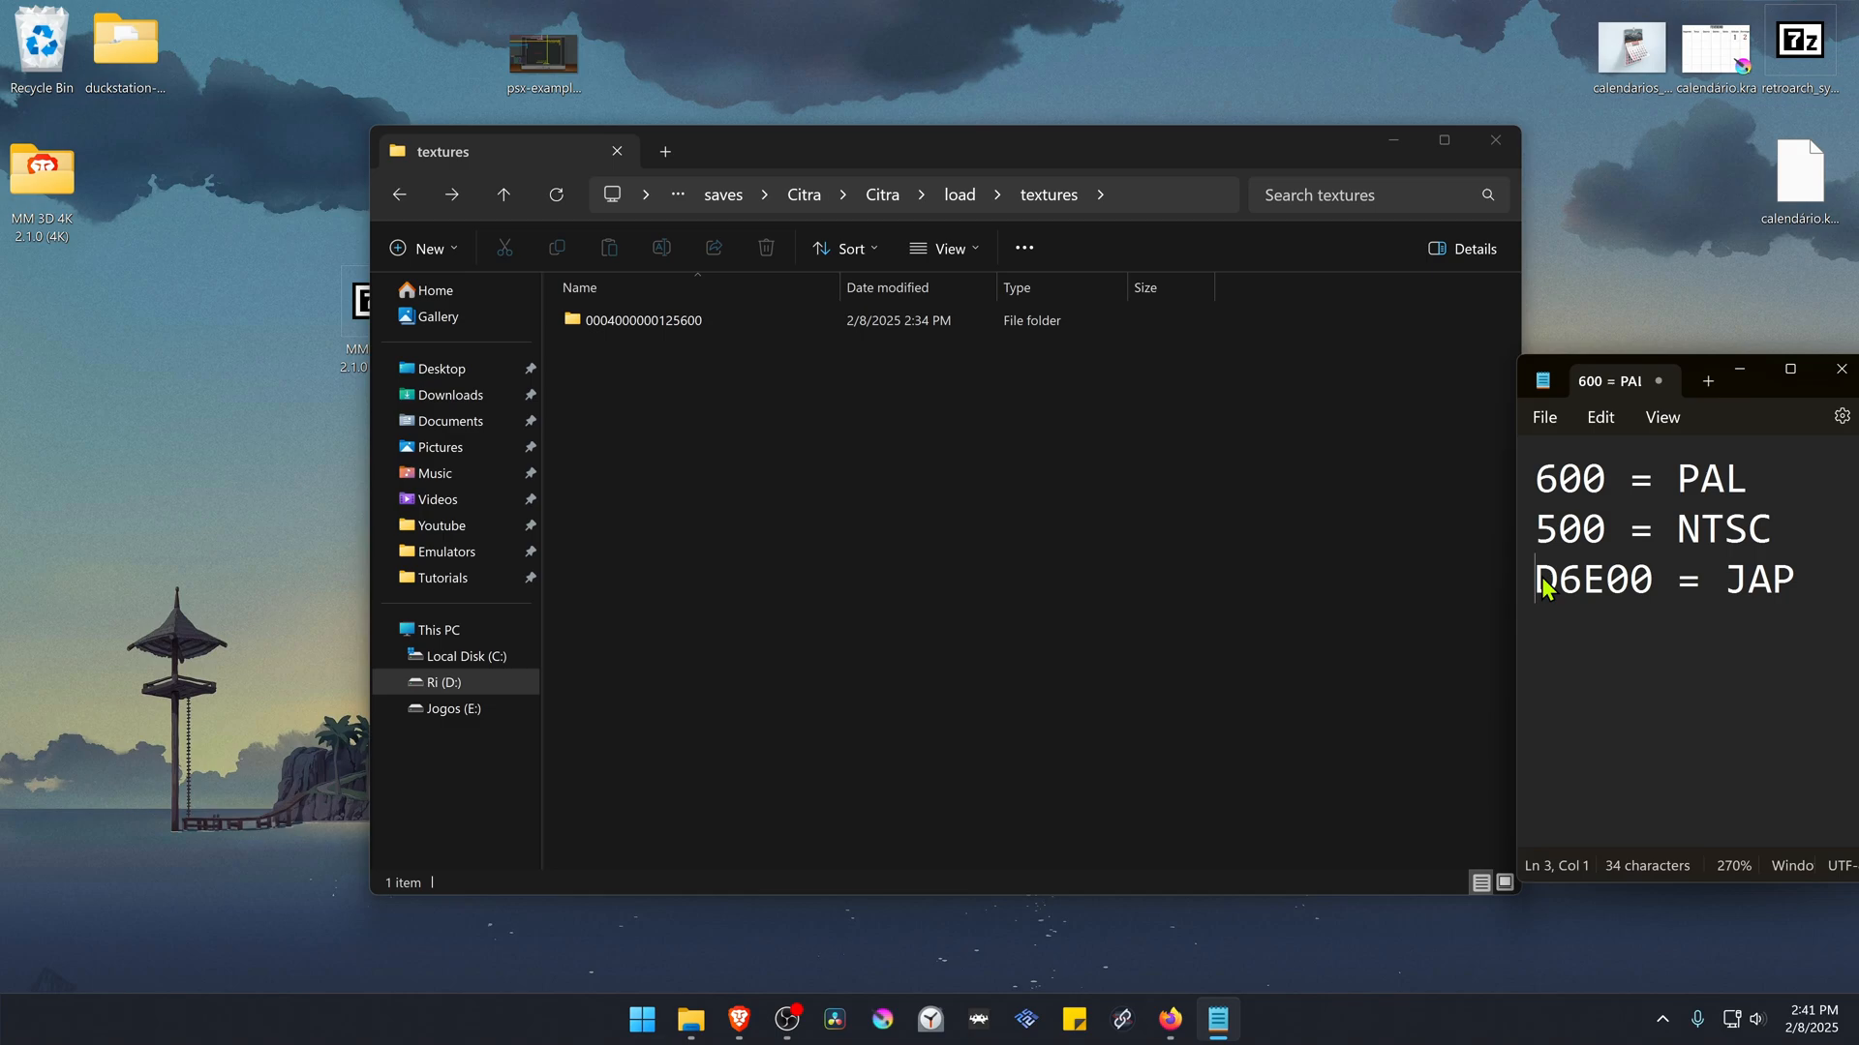
double_click(1592, 579)
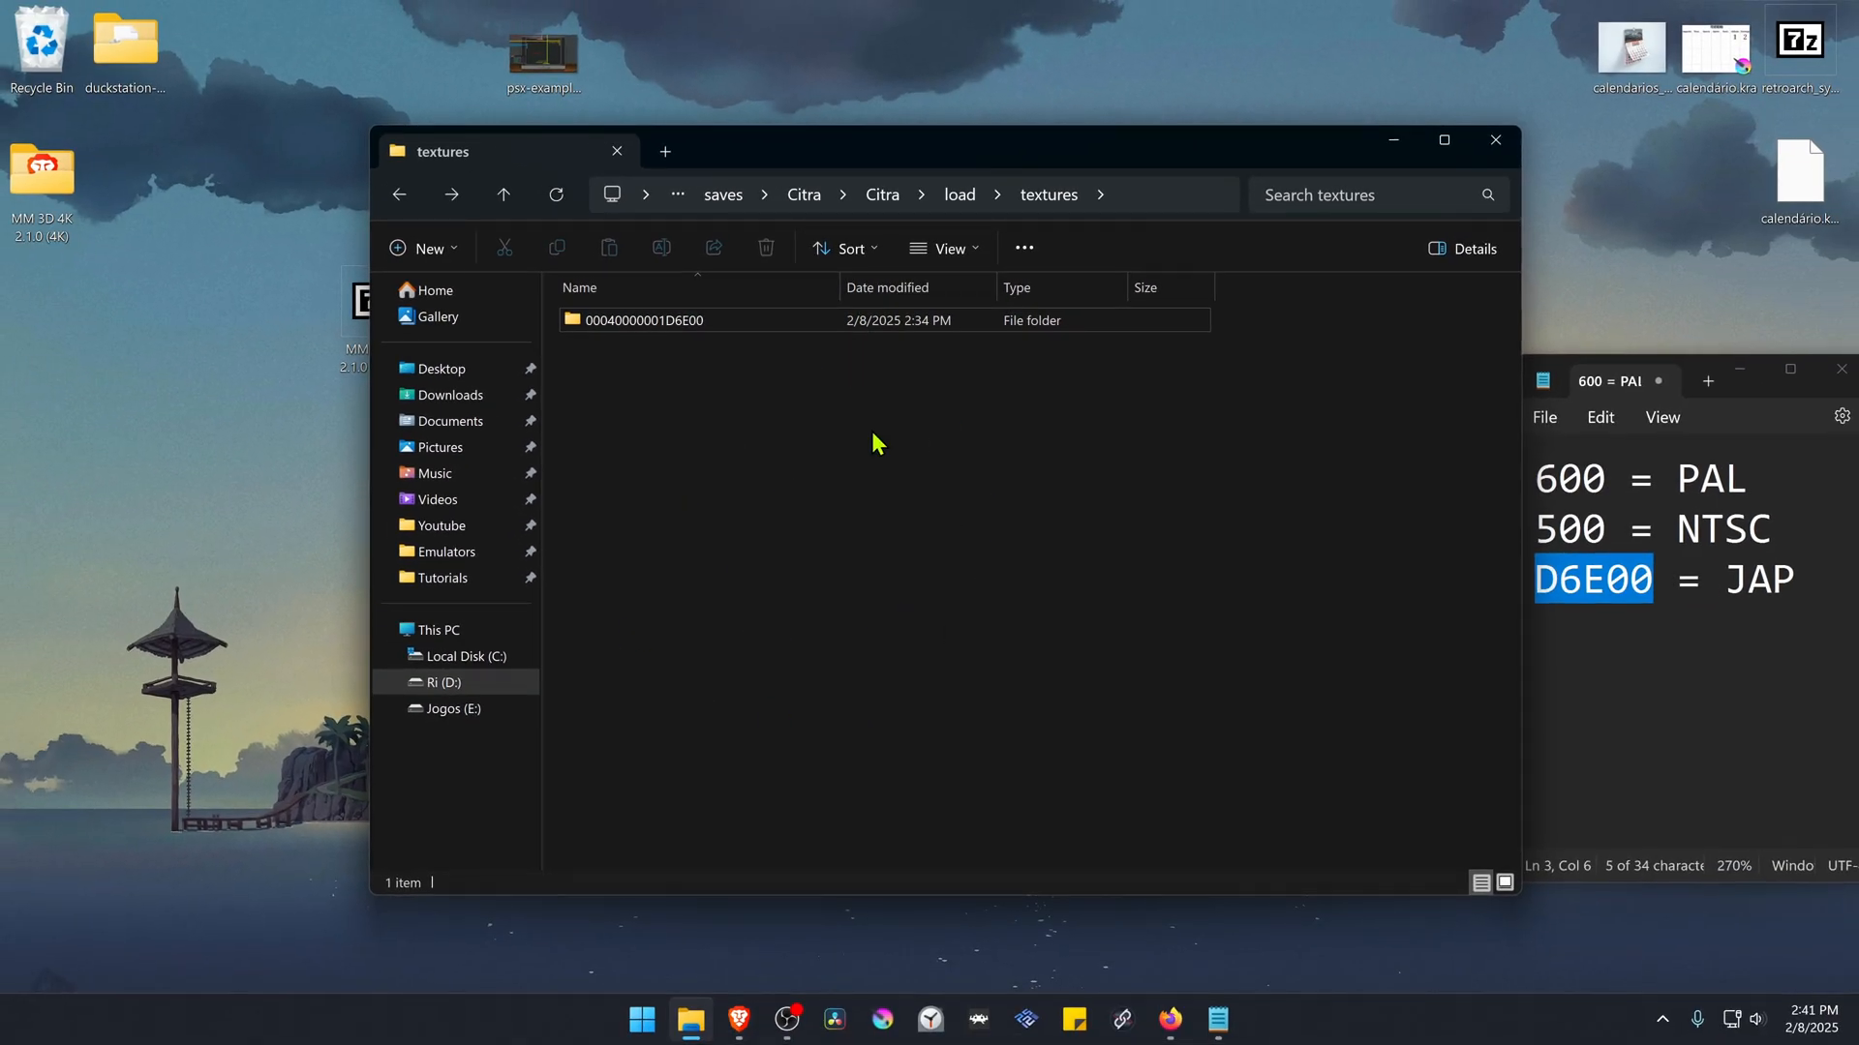
mouse_move(818, 610)
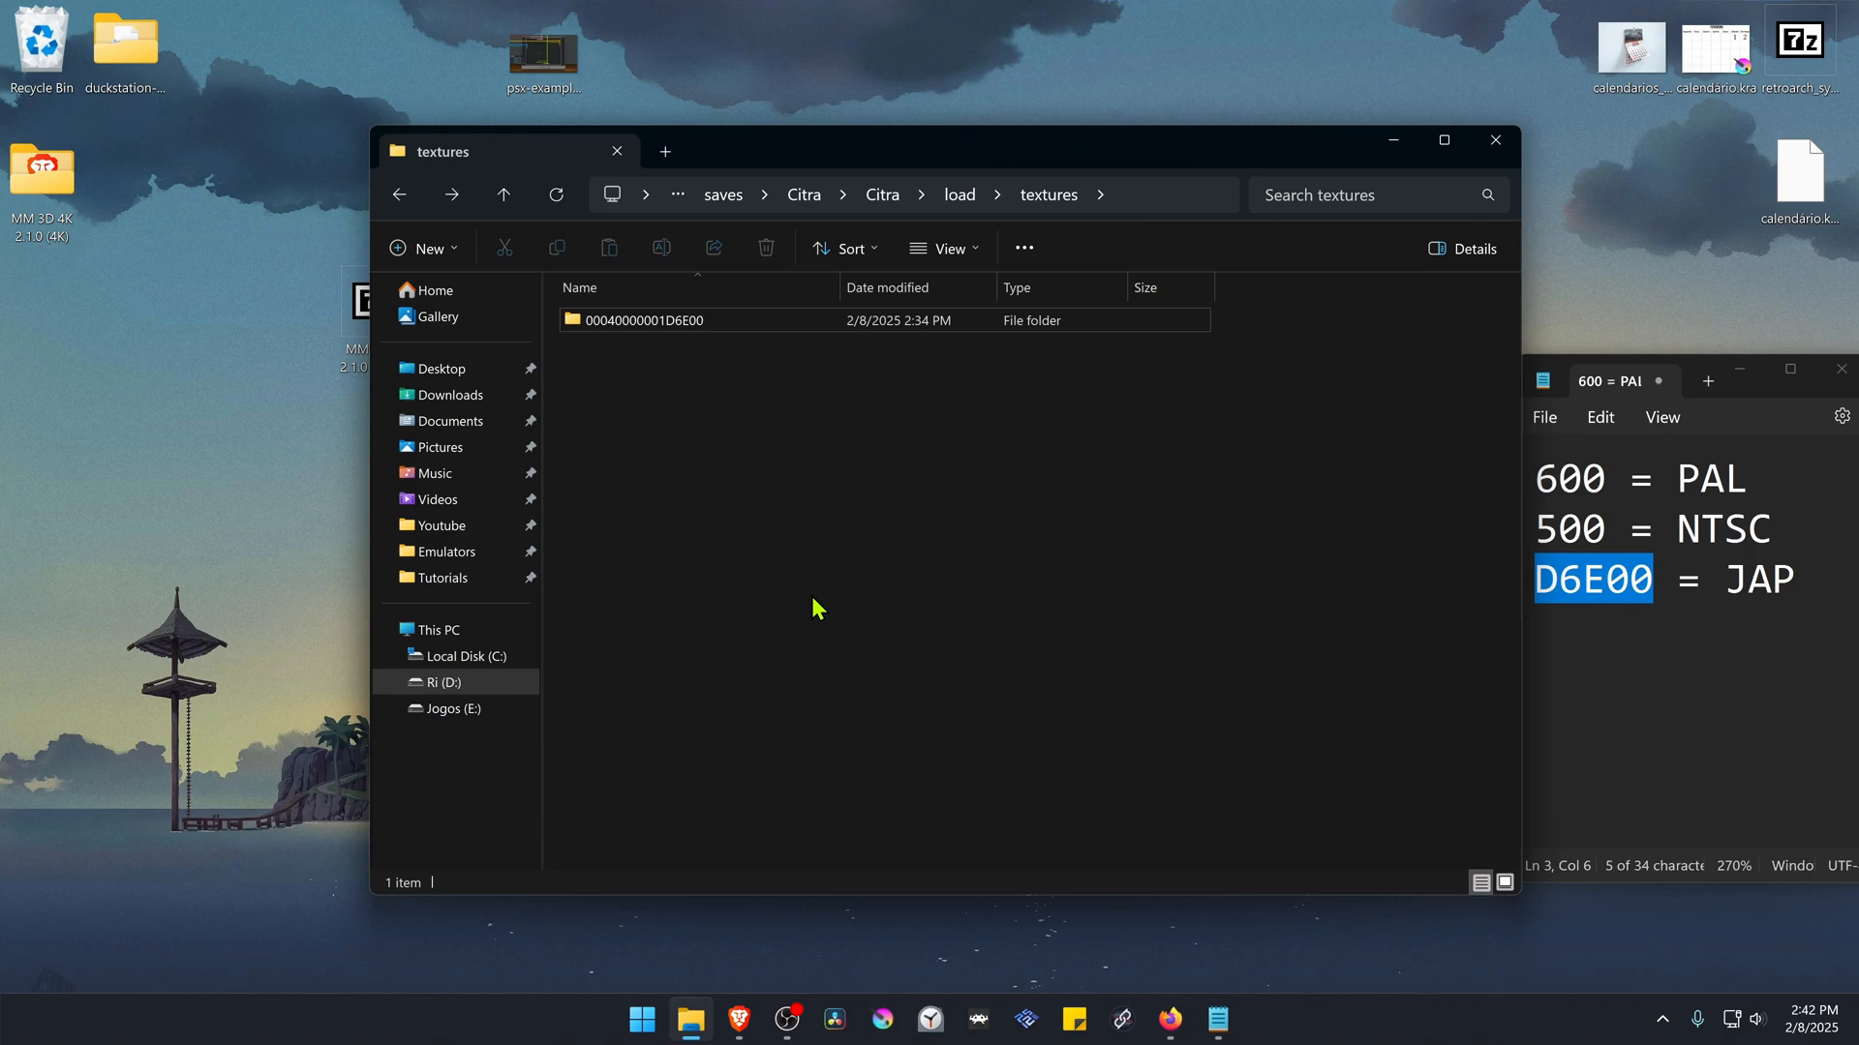
mouse_move(793, 445)
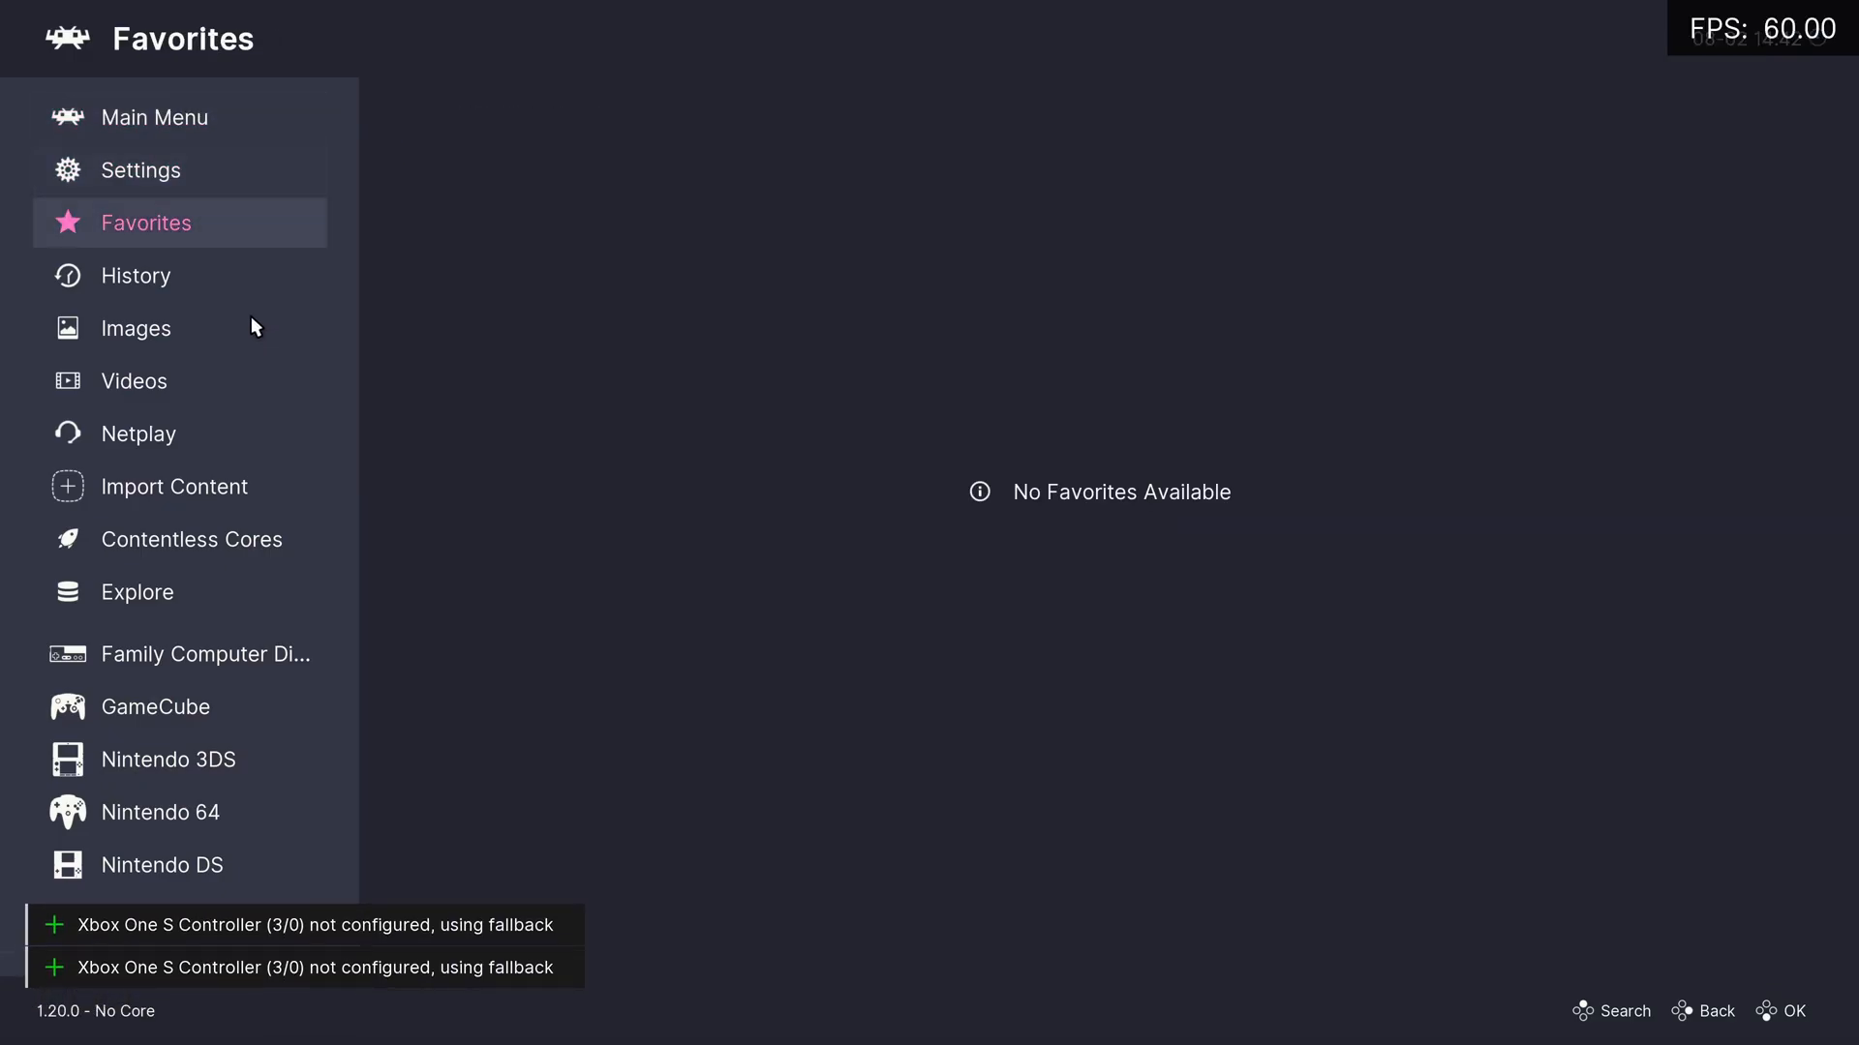
Show RetroArch's History list with Majora's Mask 3D (Citra) at the top
left_click(135, 276)
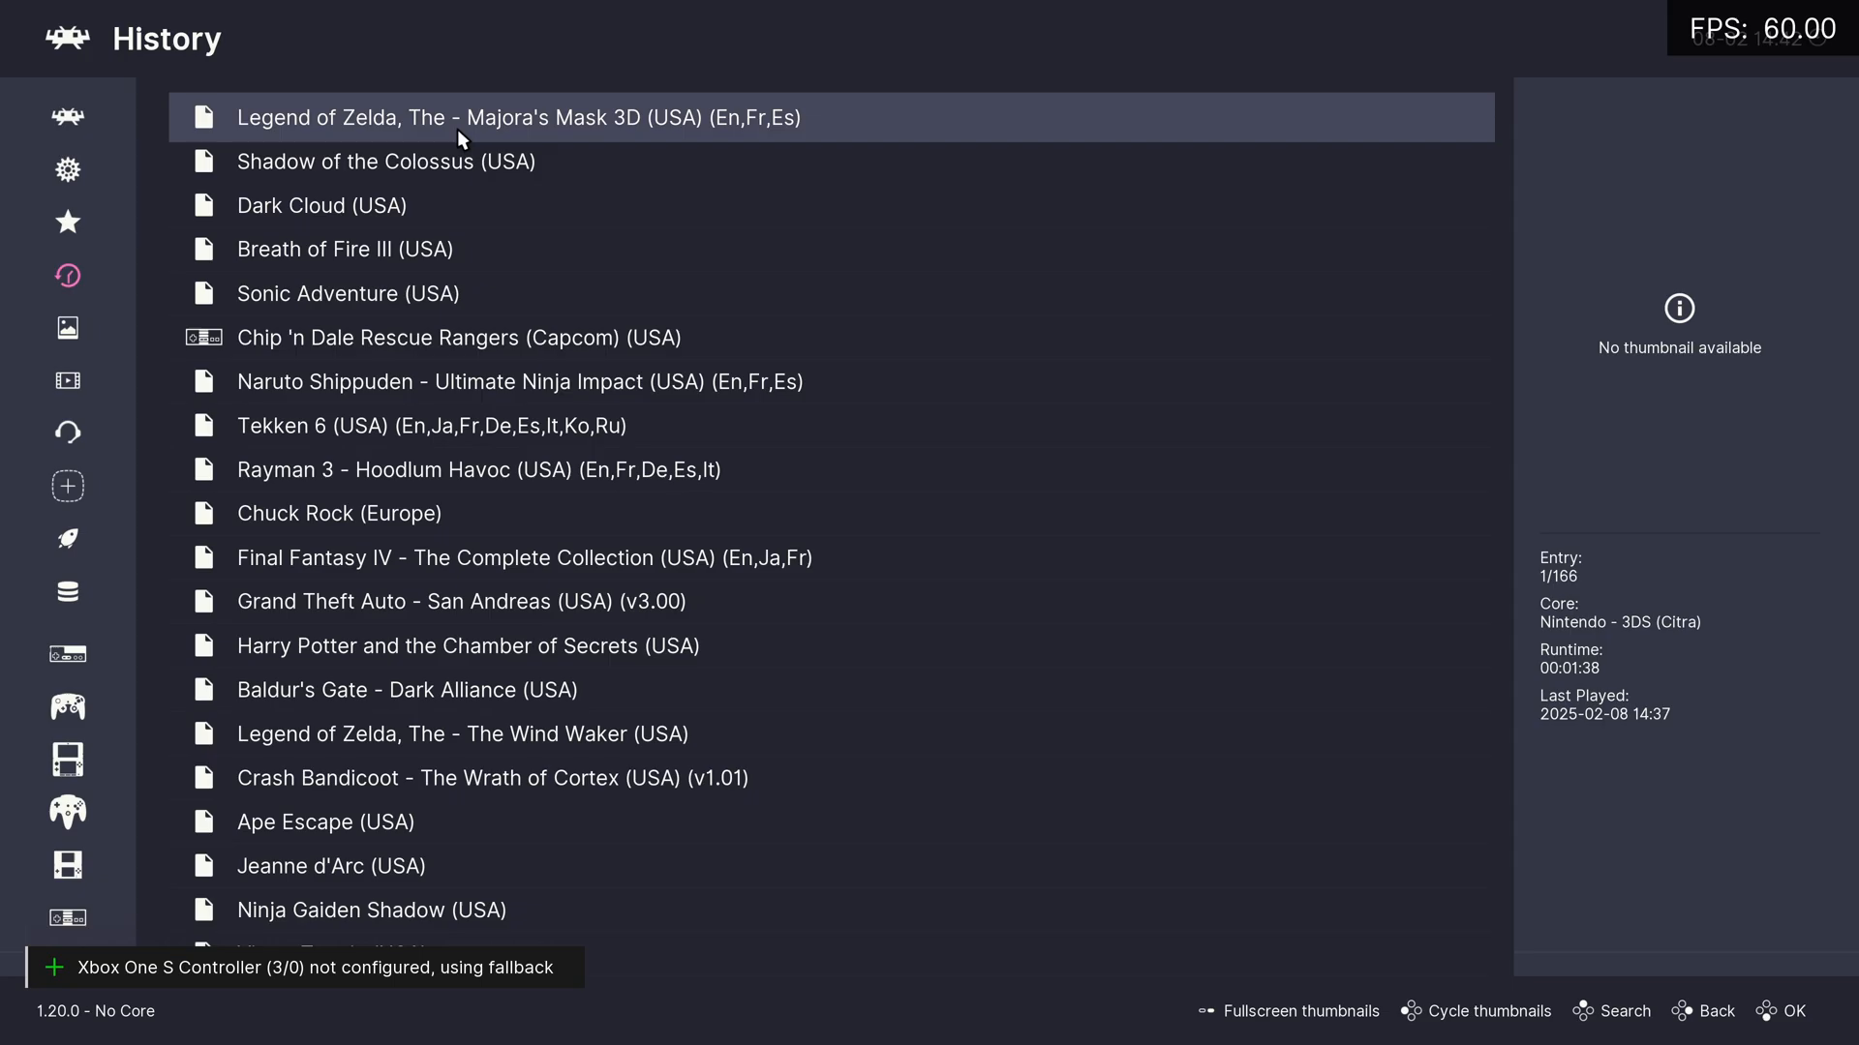